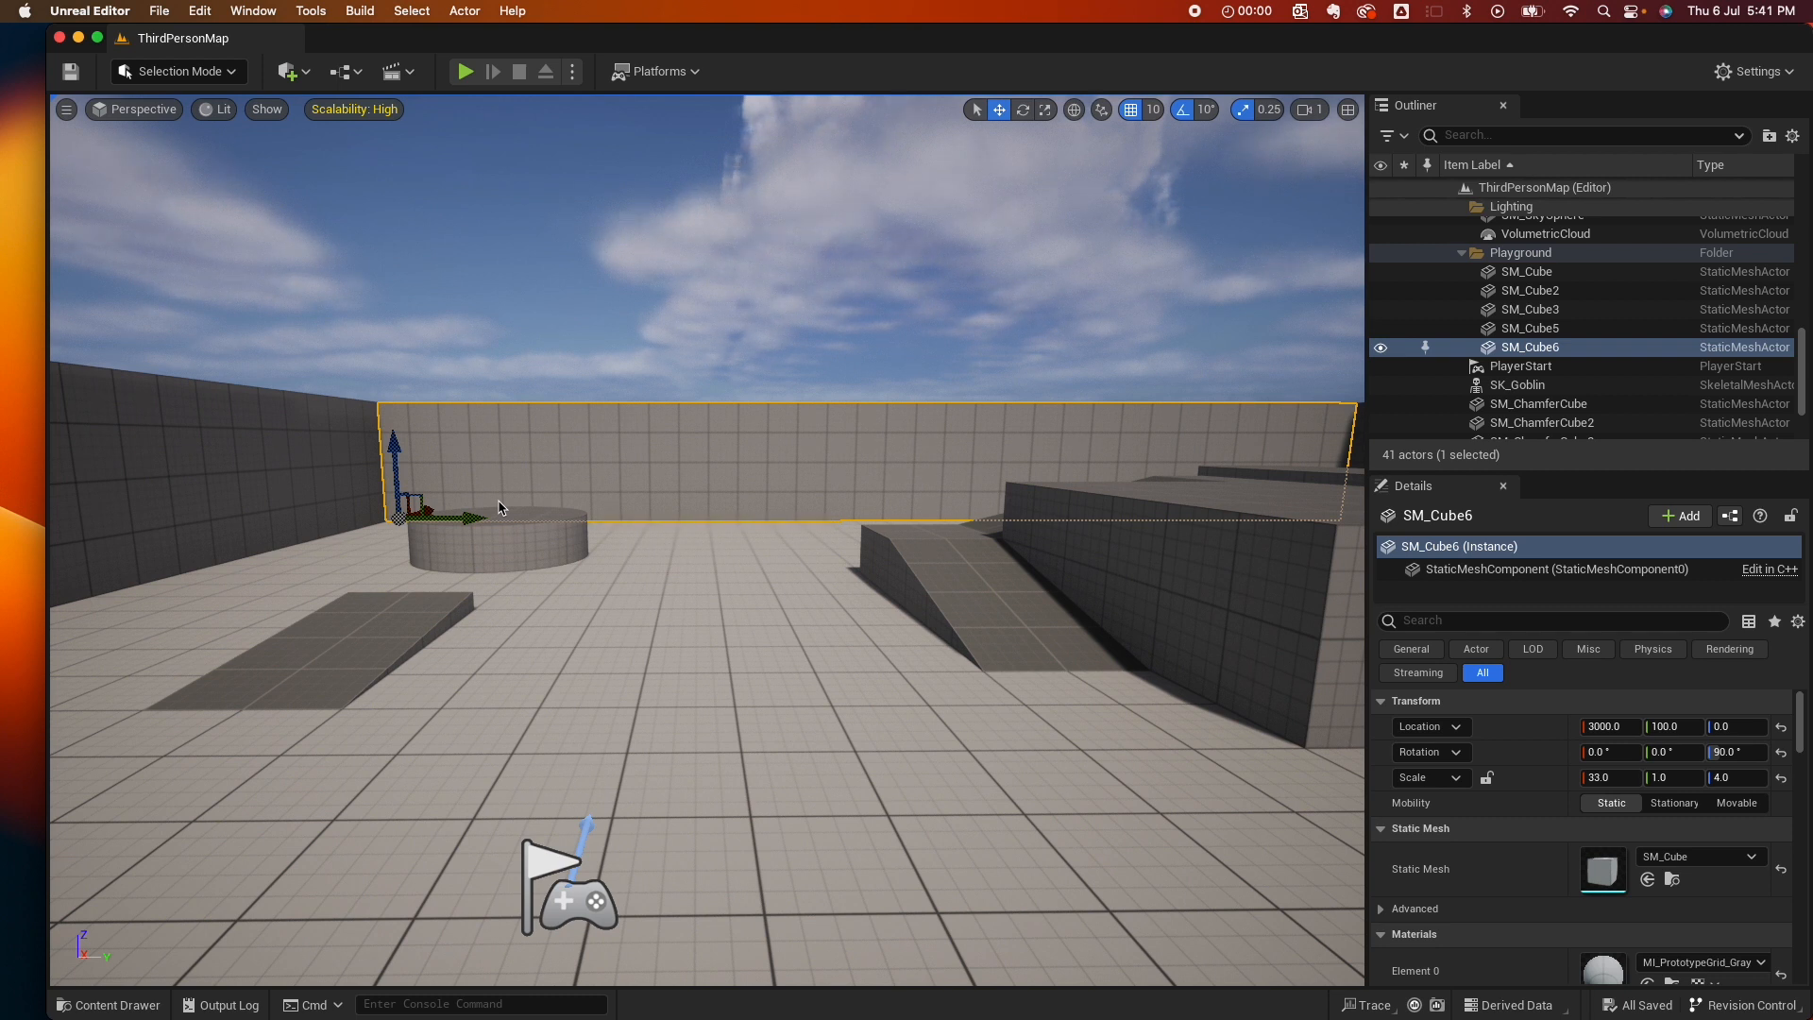
mouse_move(495, 439)
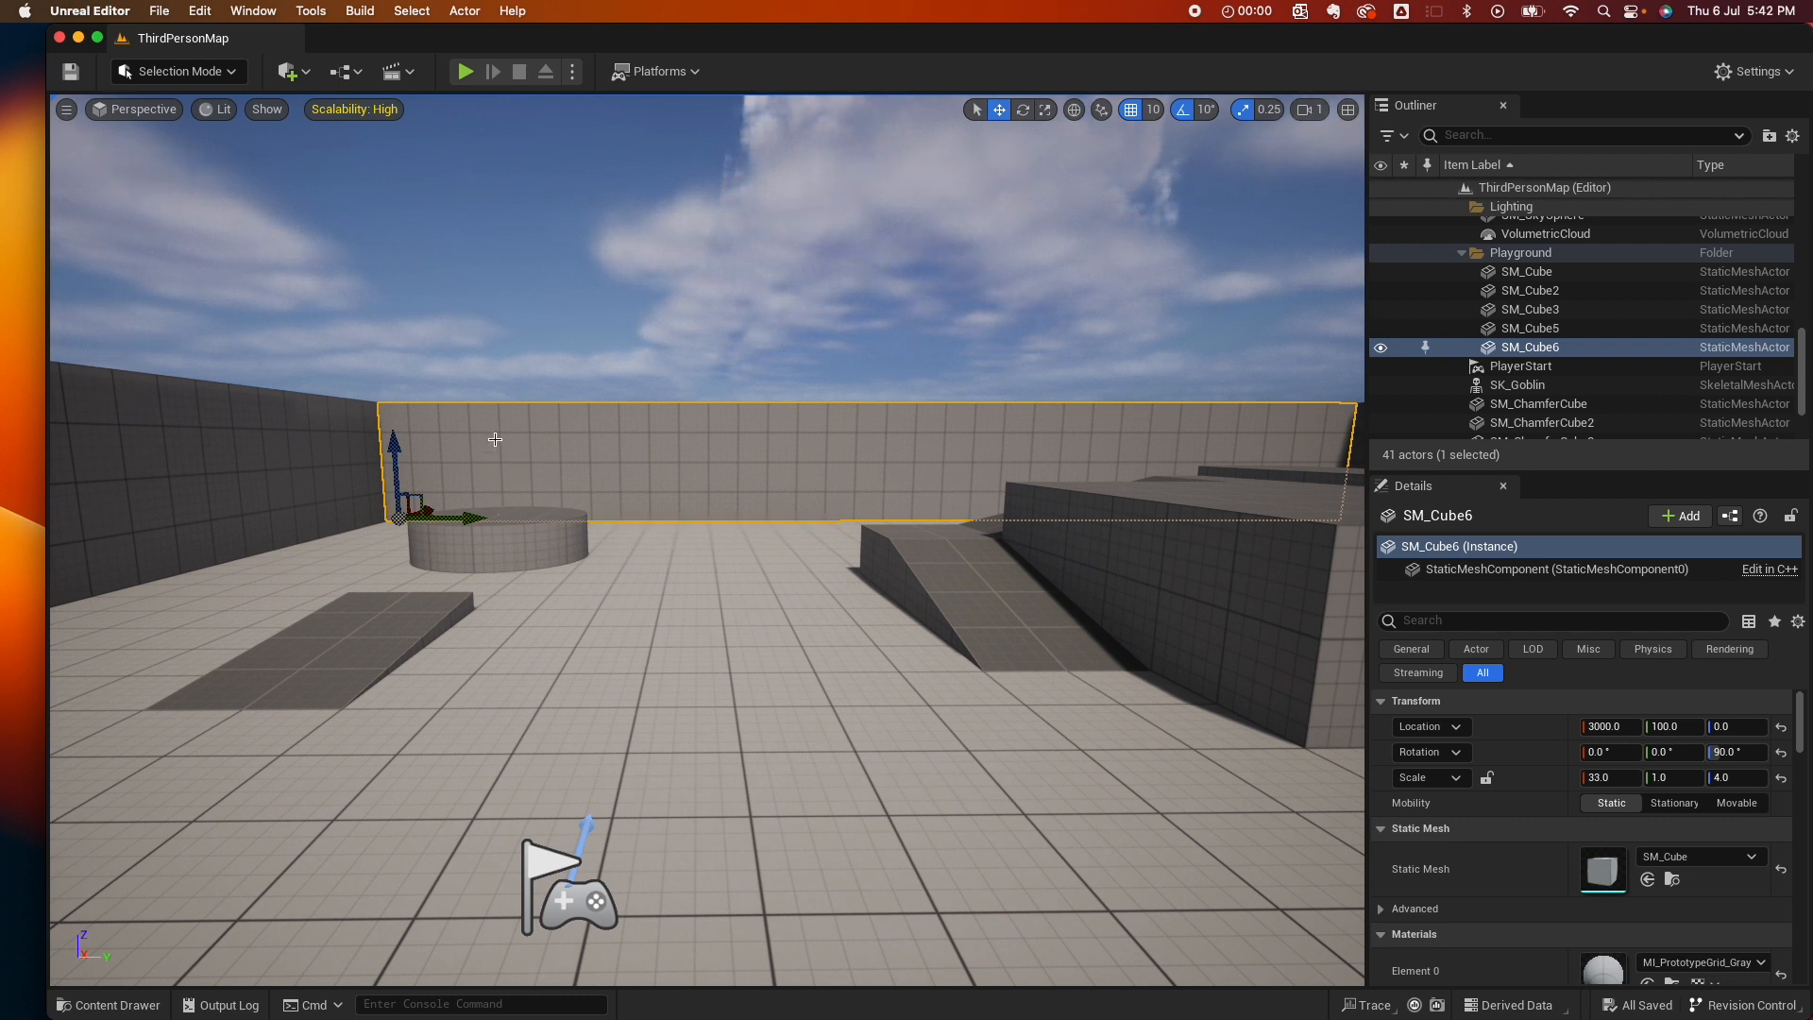
mouse_move(530, 416)
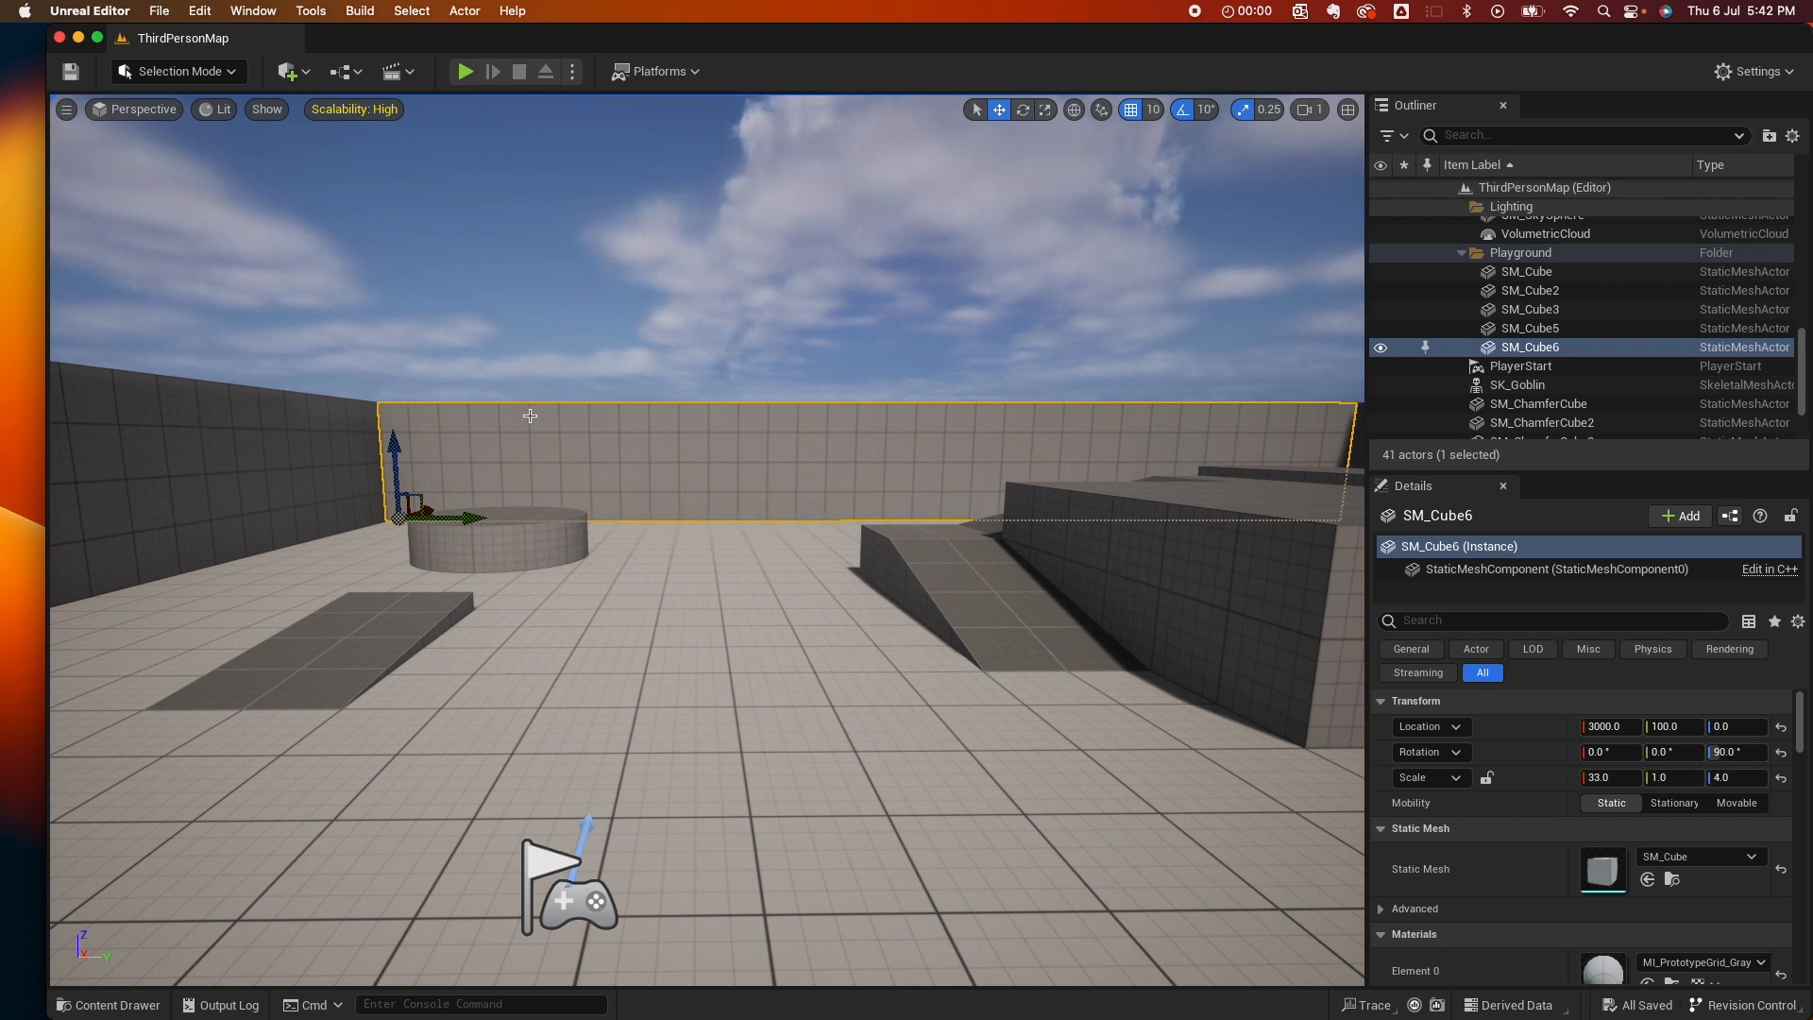
mouse_move(356, 43)
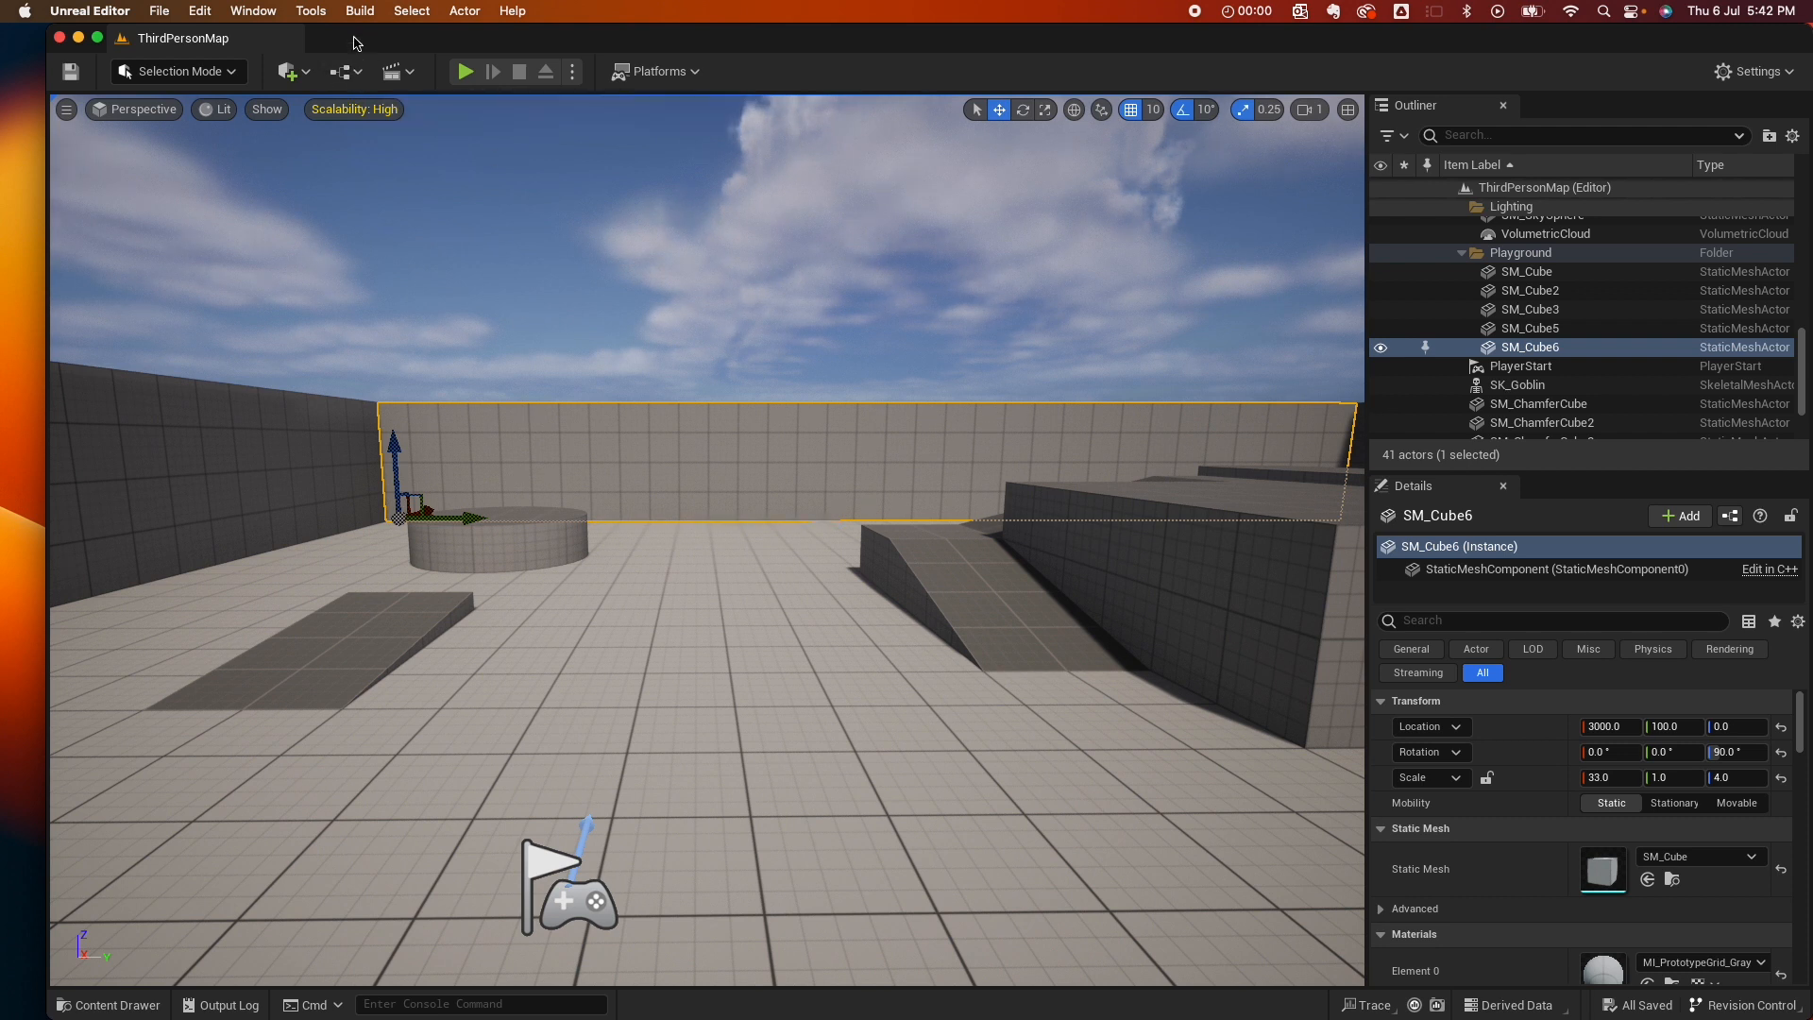
Open the Quick Add dropdown so Quixel Bridge appears among the content options.
left_click(287, 71)
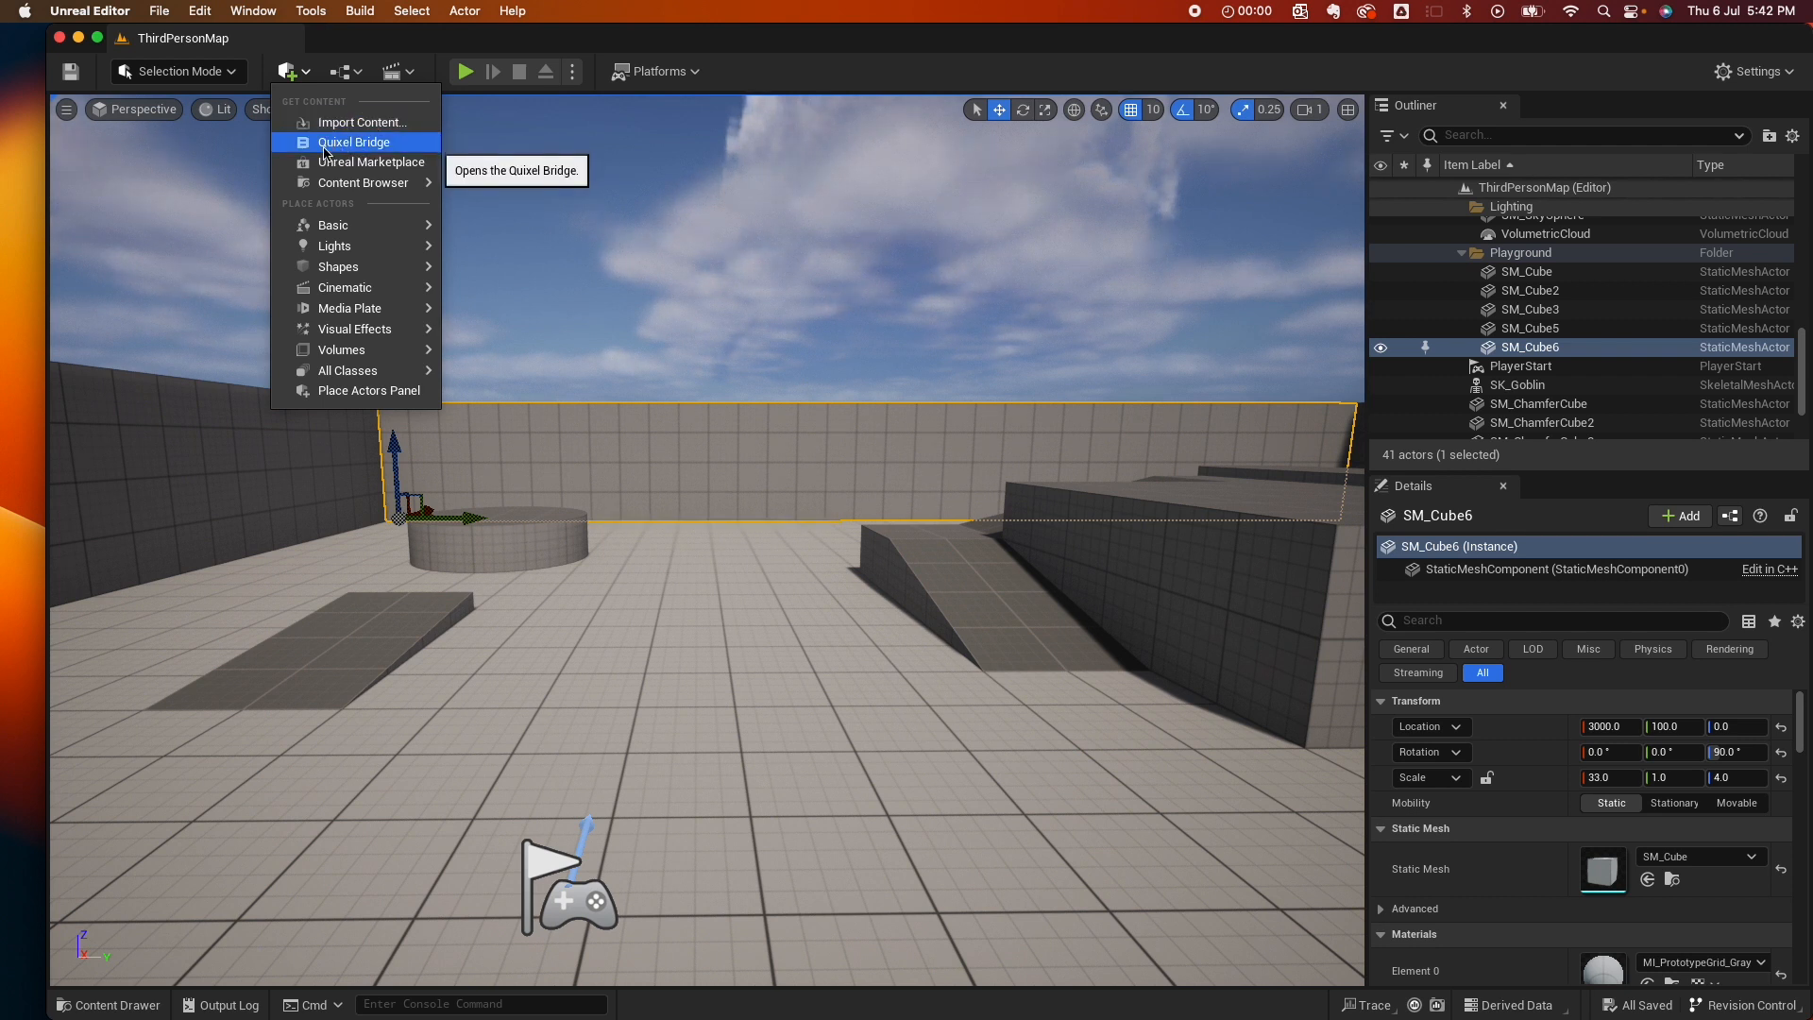
left_click(723, 366)
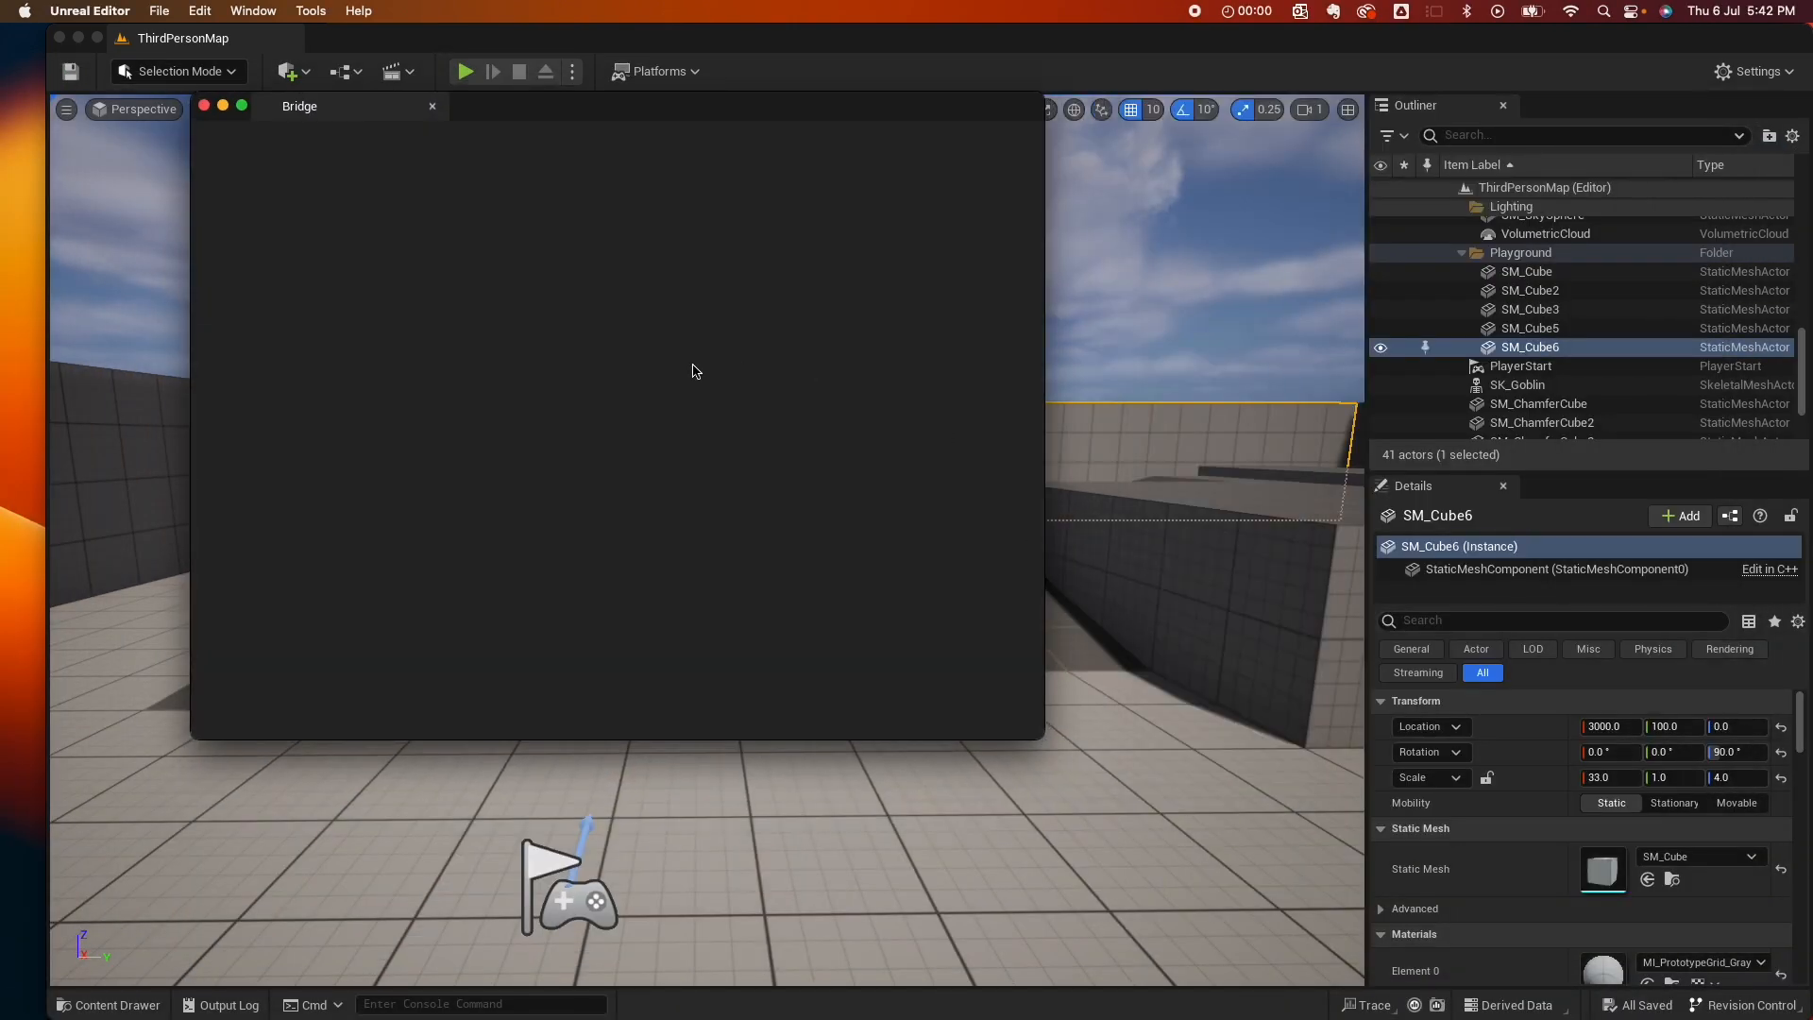
mouse_move(383, 630)
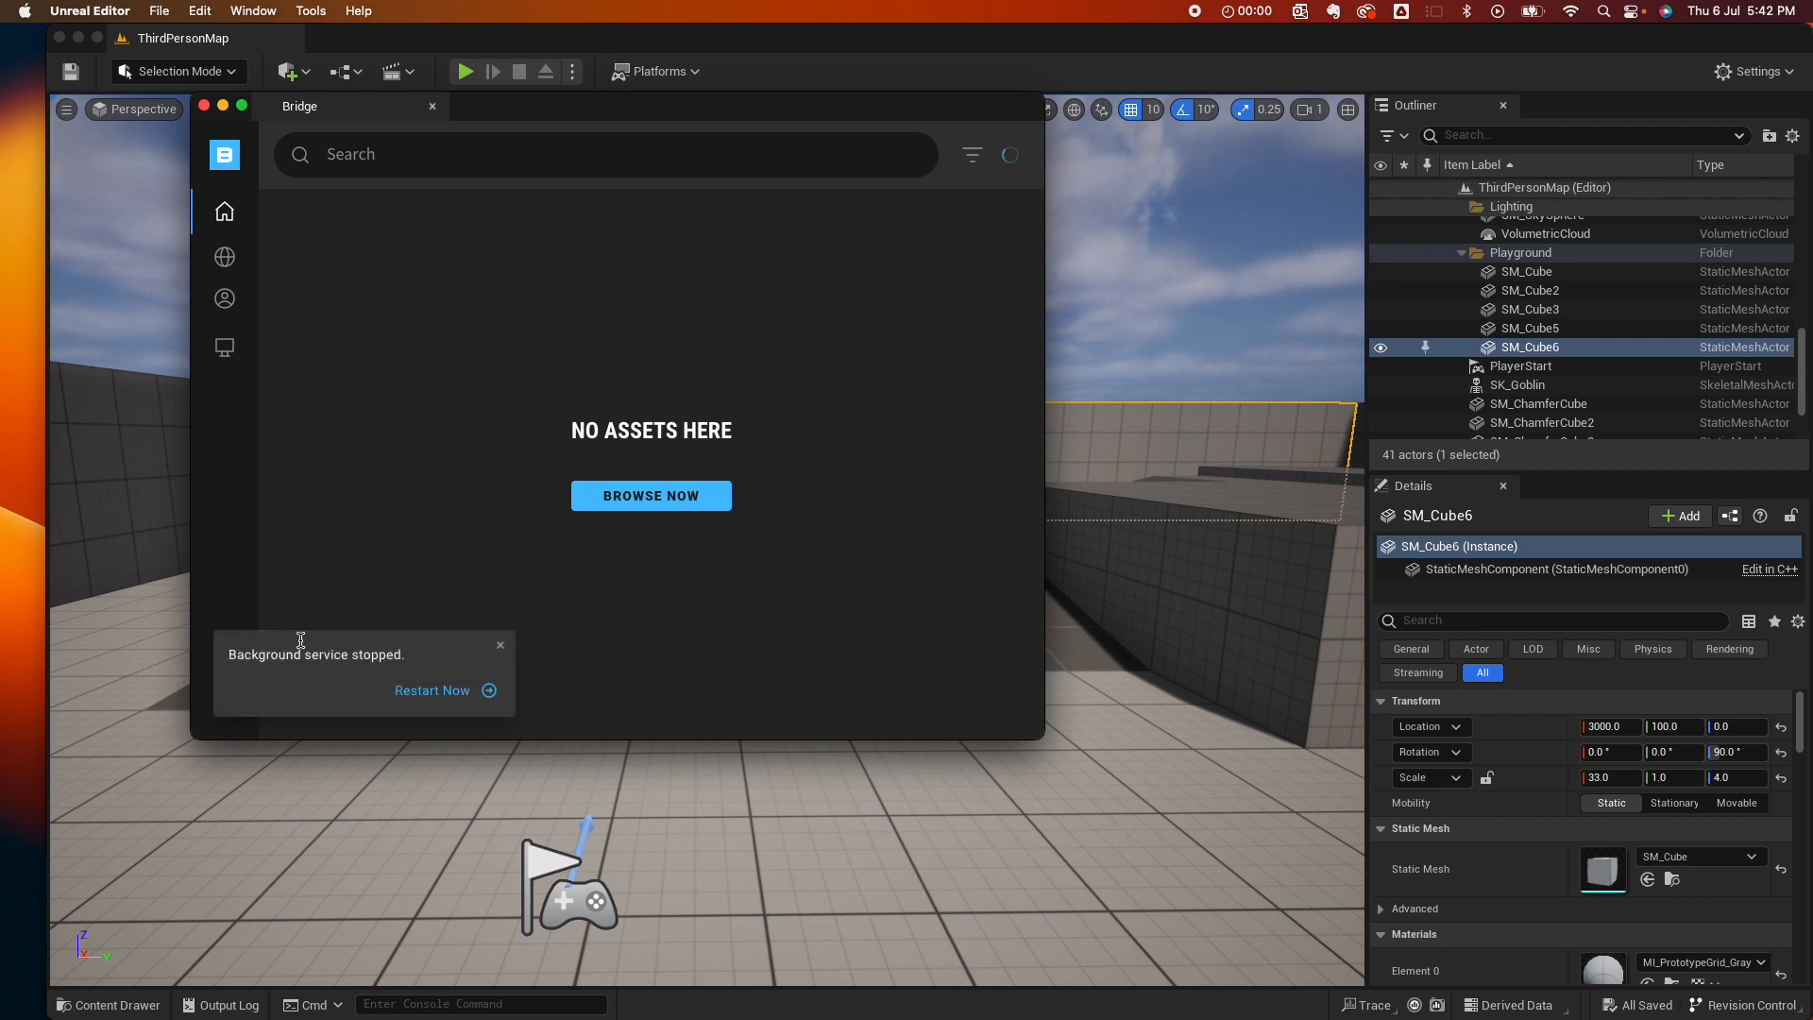
mouse_move(414, 583)
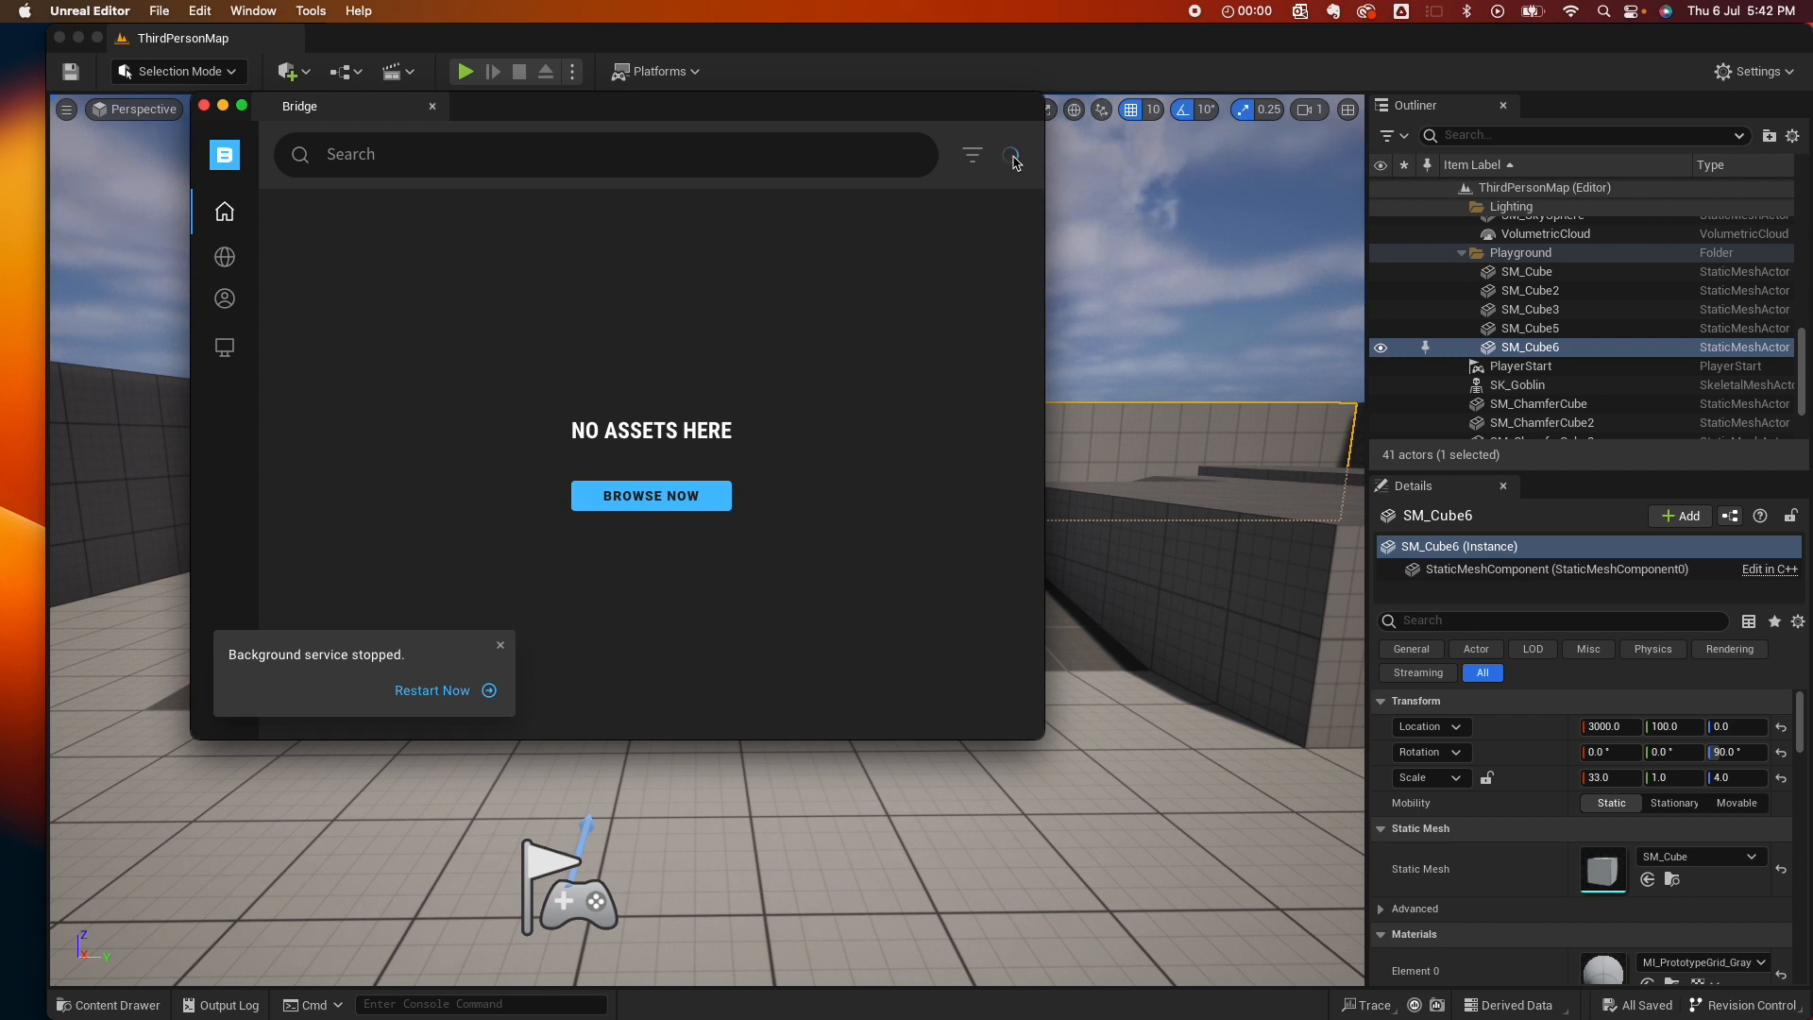
left_click(432, 105)
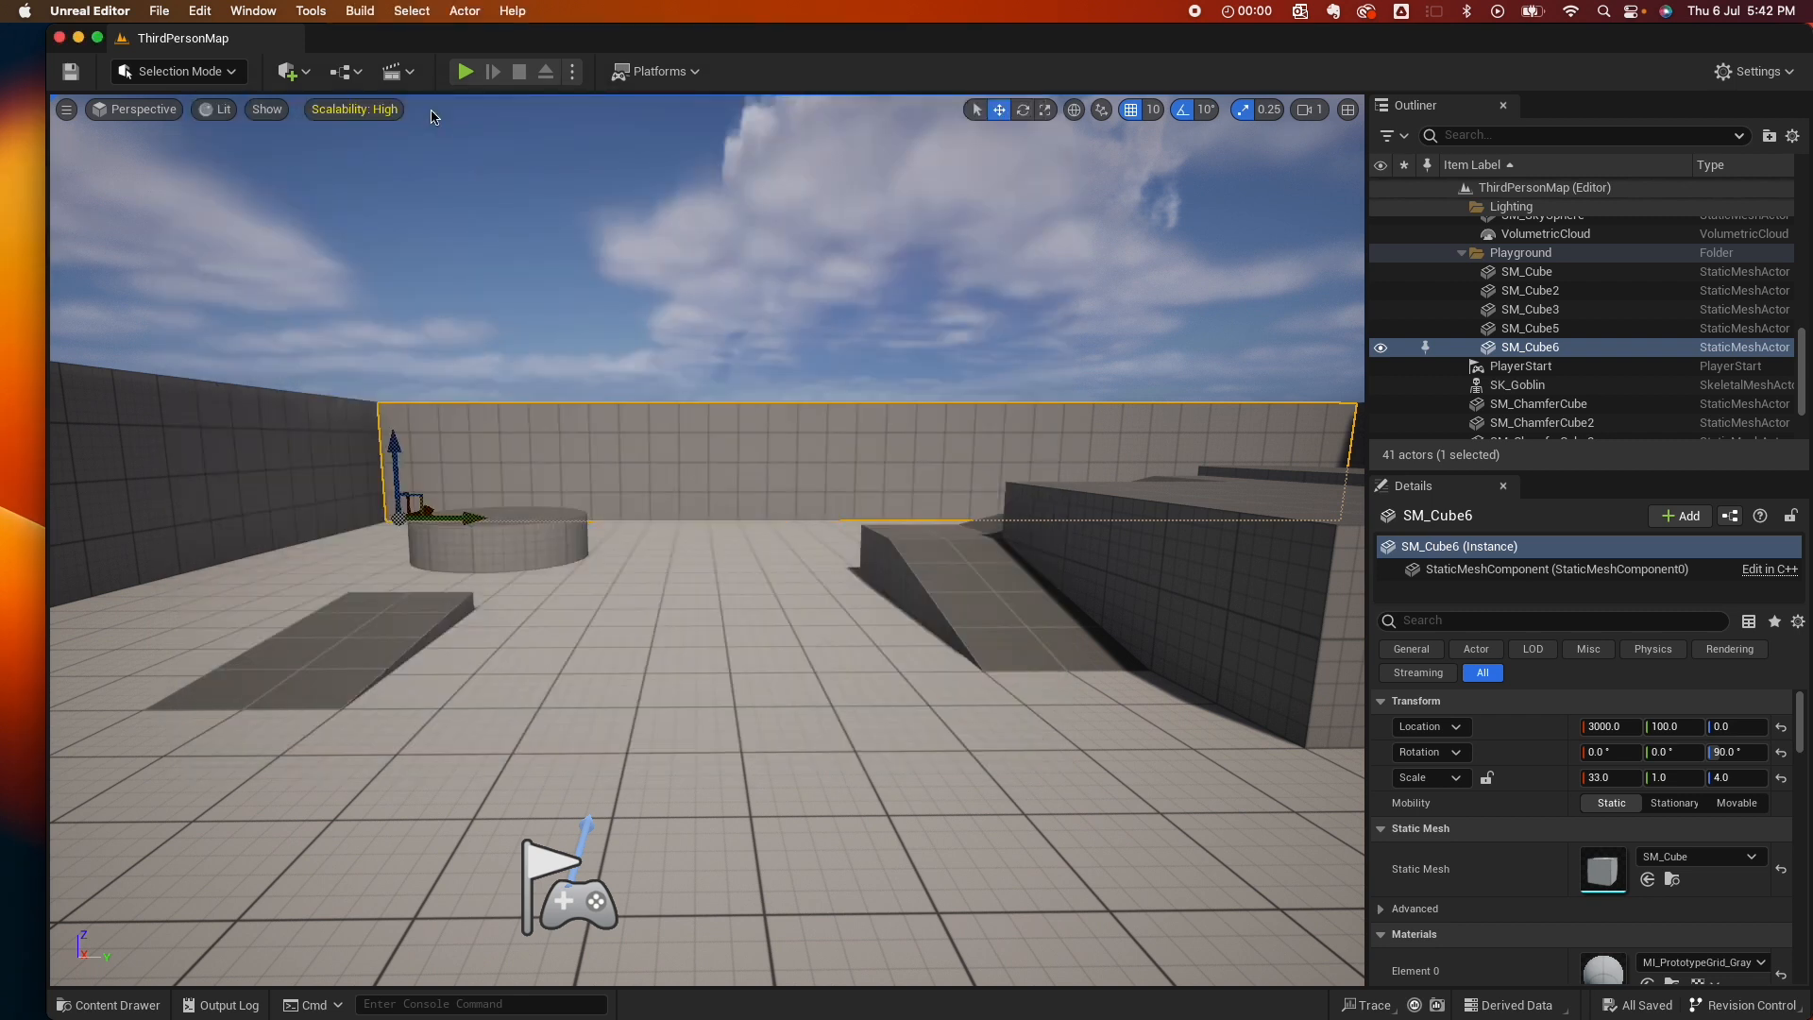
left_click(200, 11)
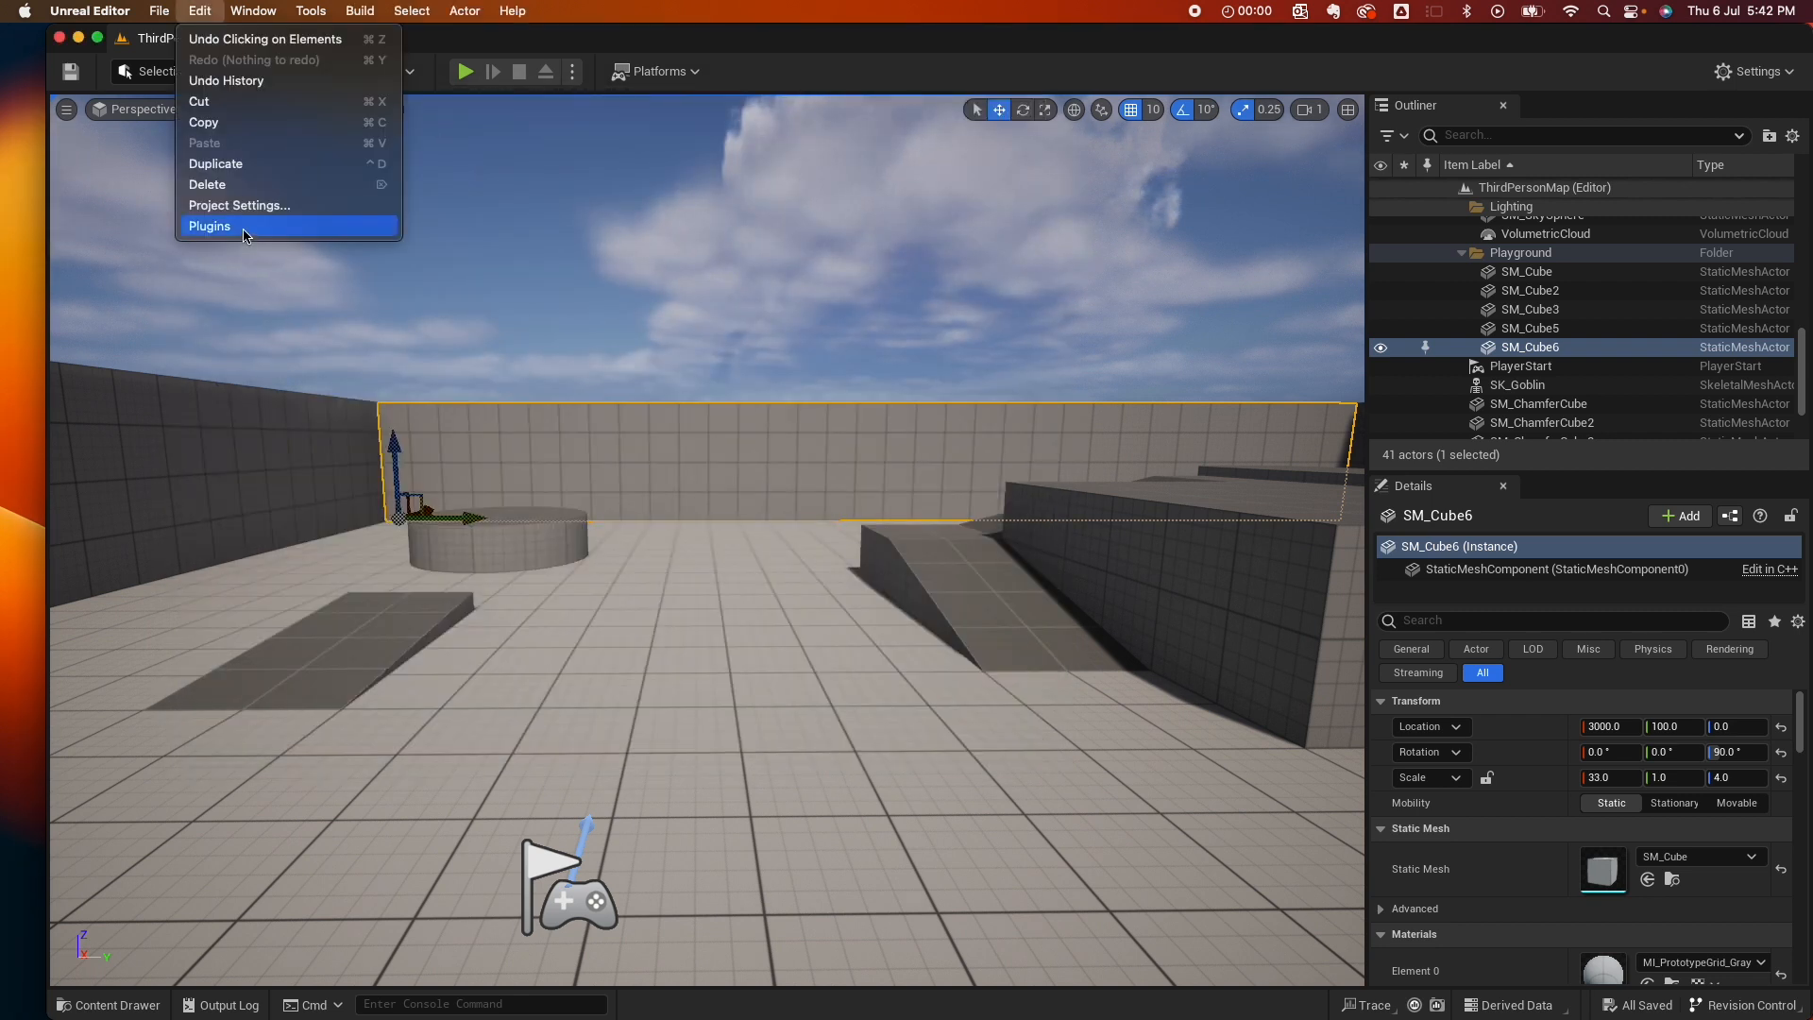
left_click(209, 226)
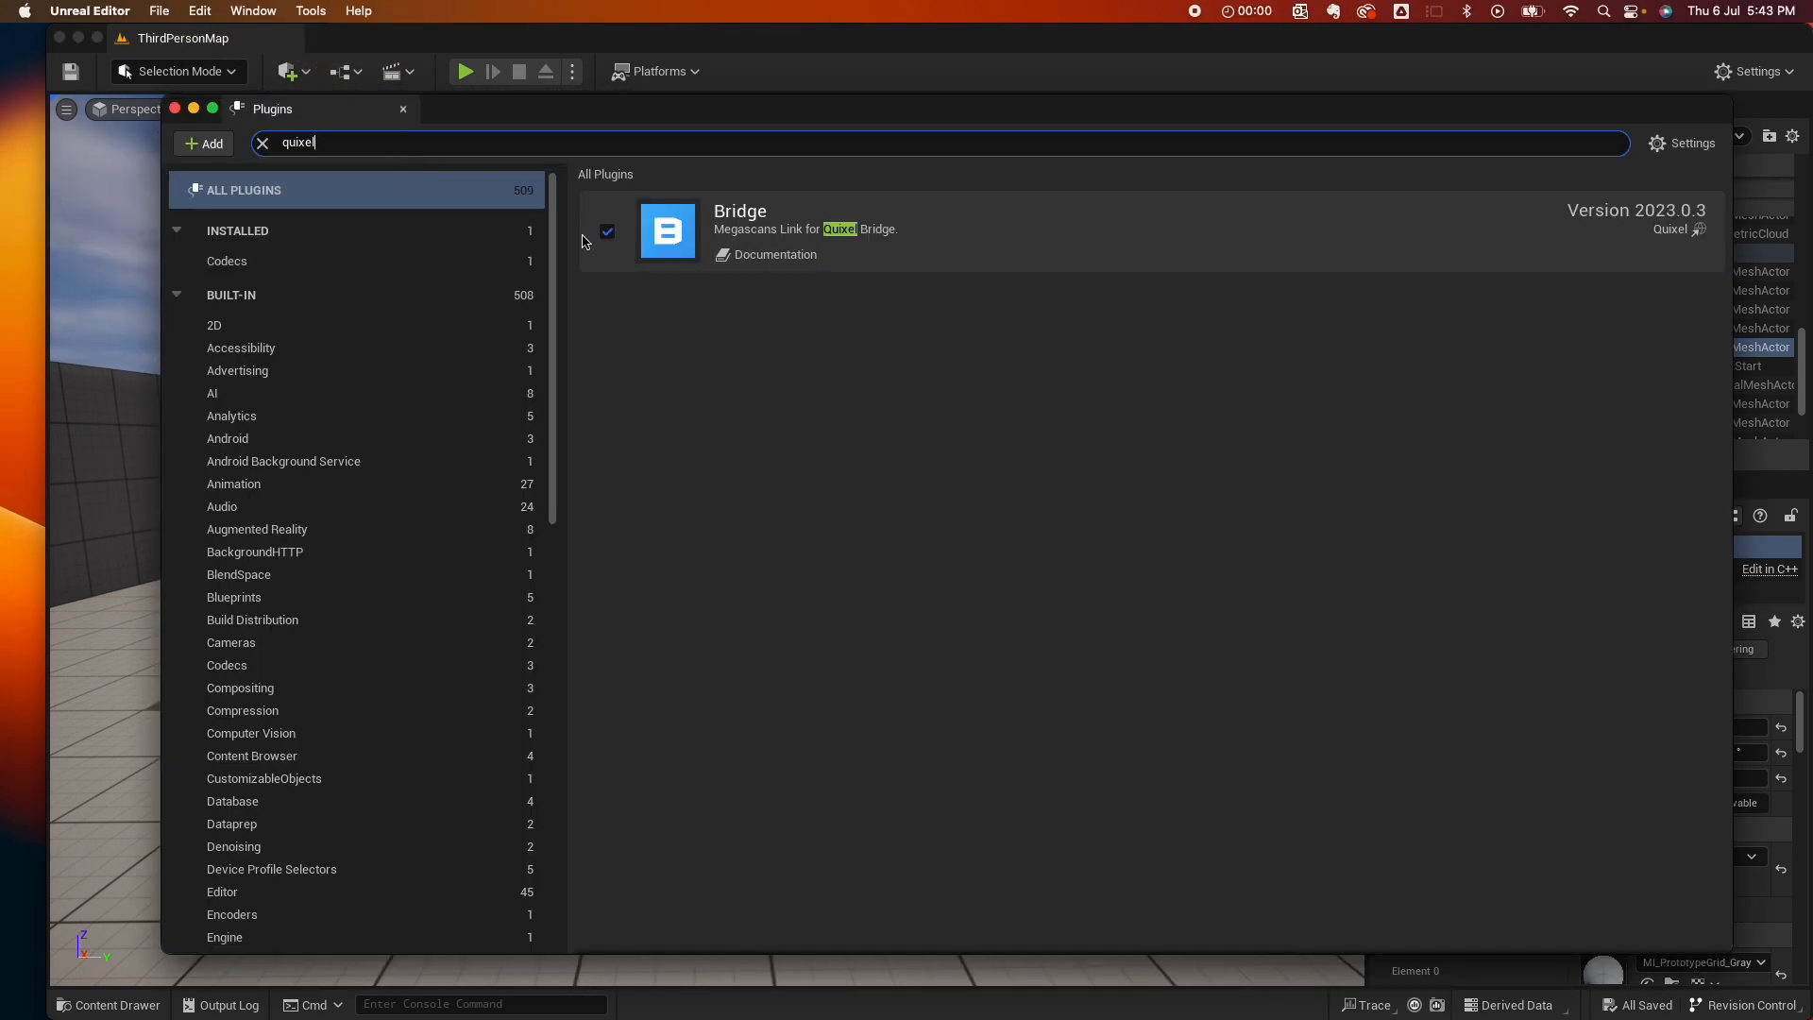
mouse_move(398, 118)
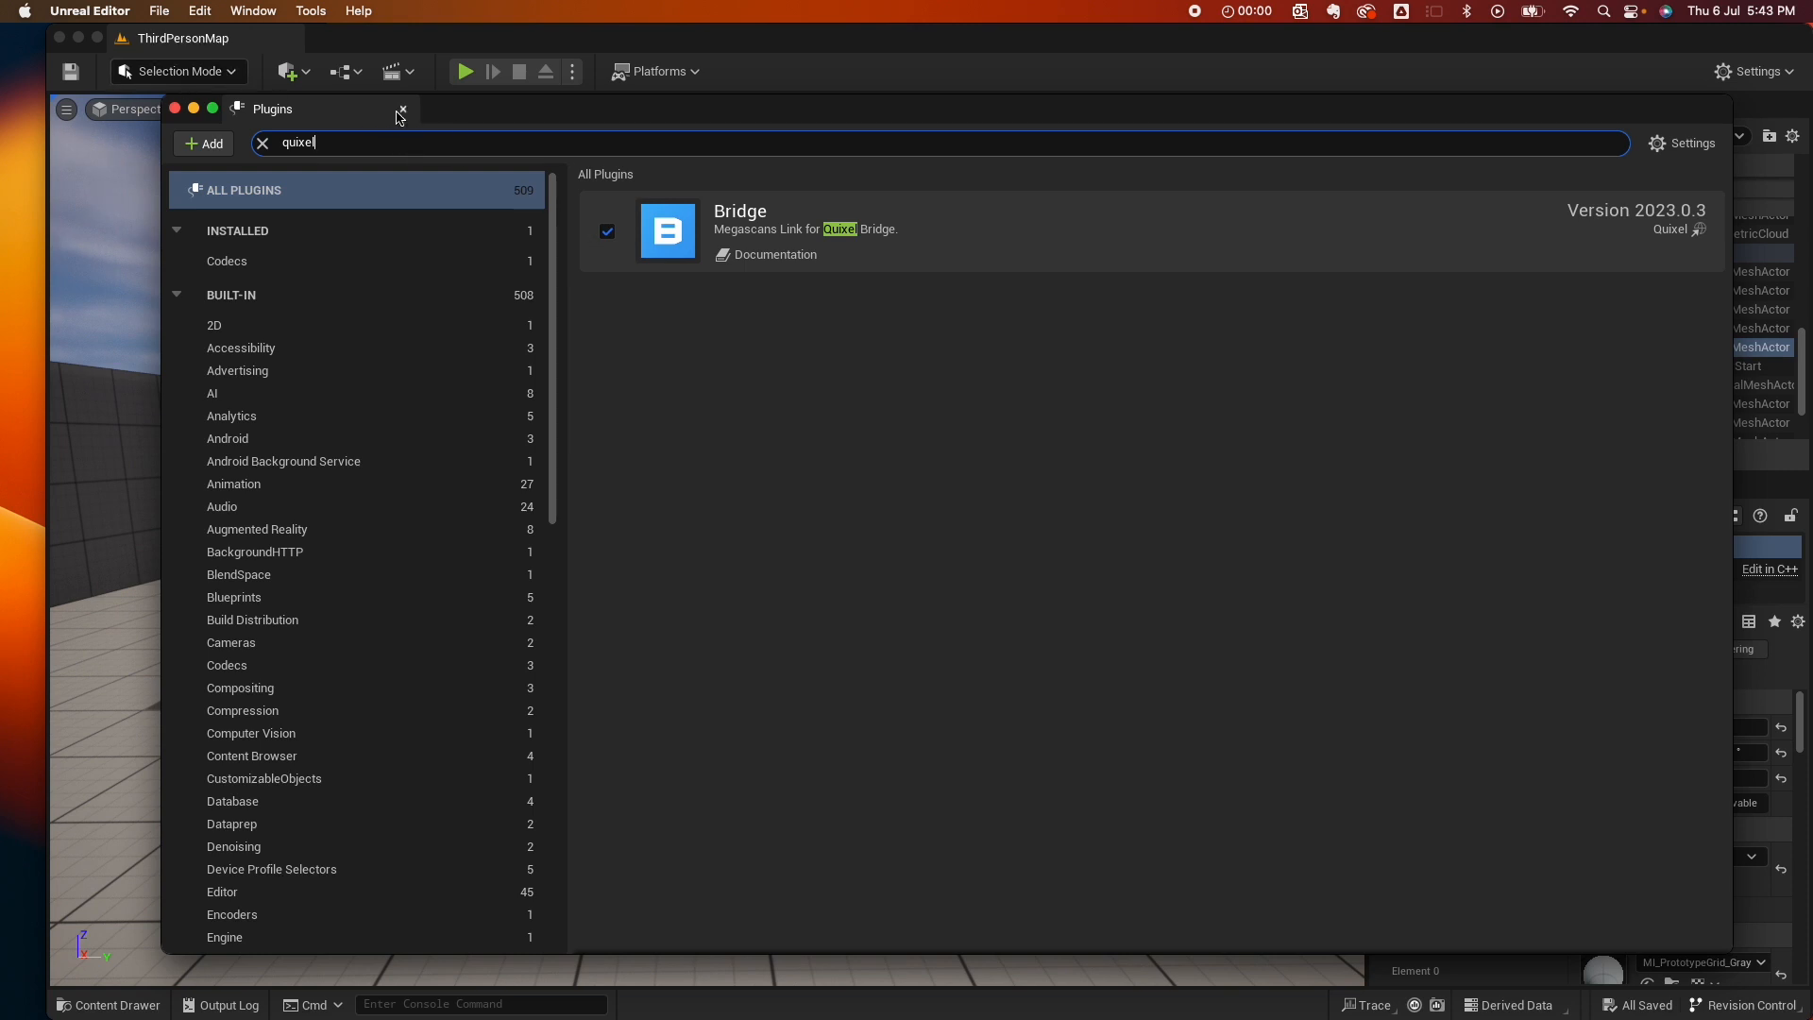
left_click(402, 109)
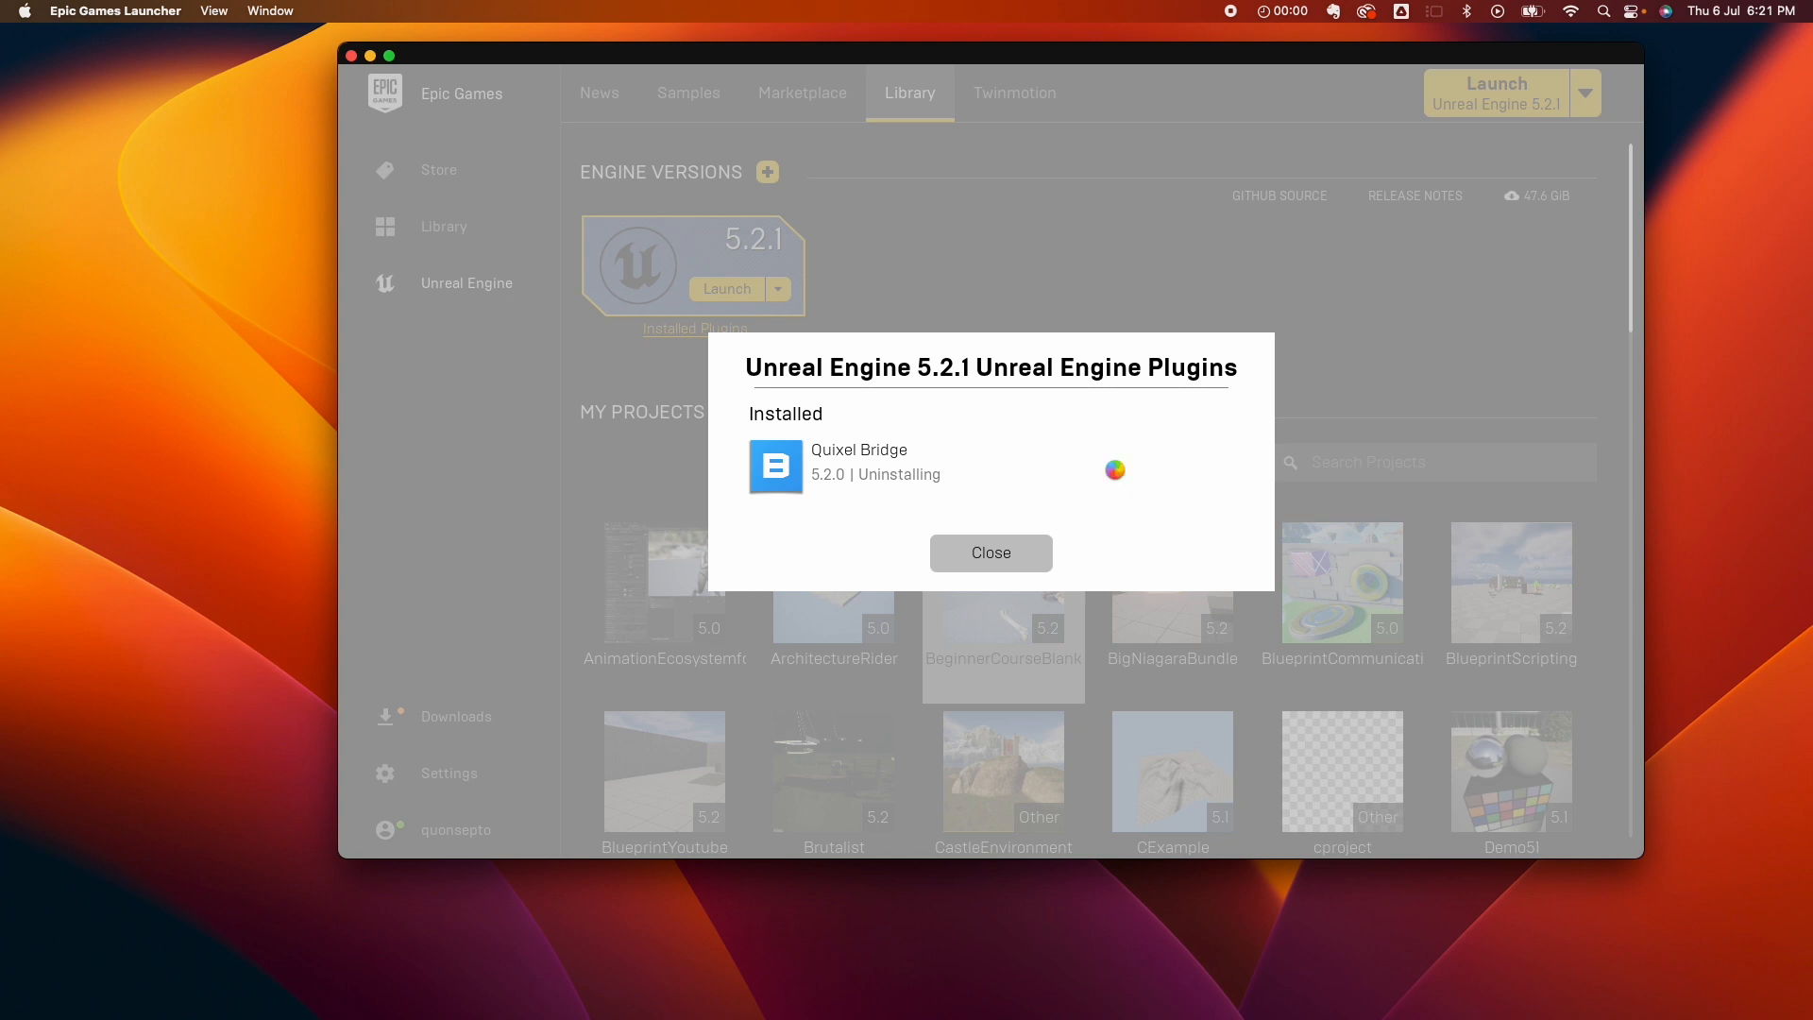
mouse_move(1116, 475)
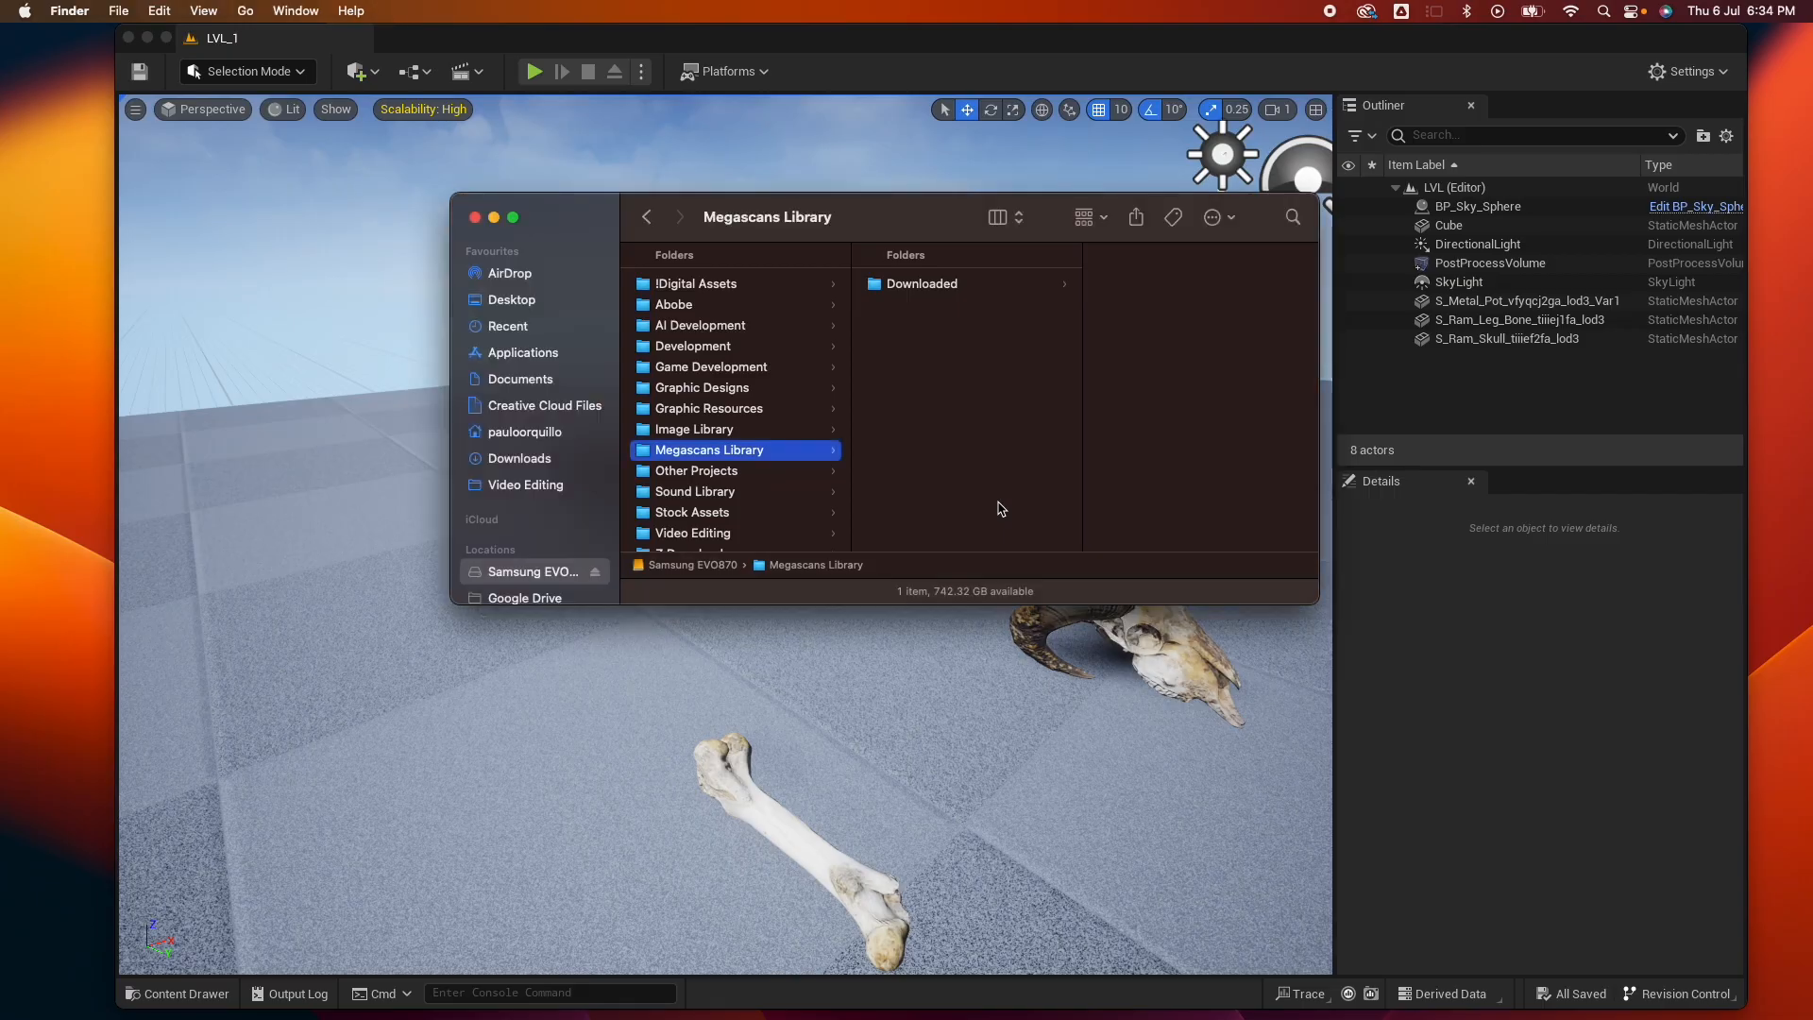
mouse_move(978, 503)
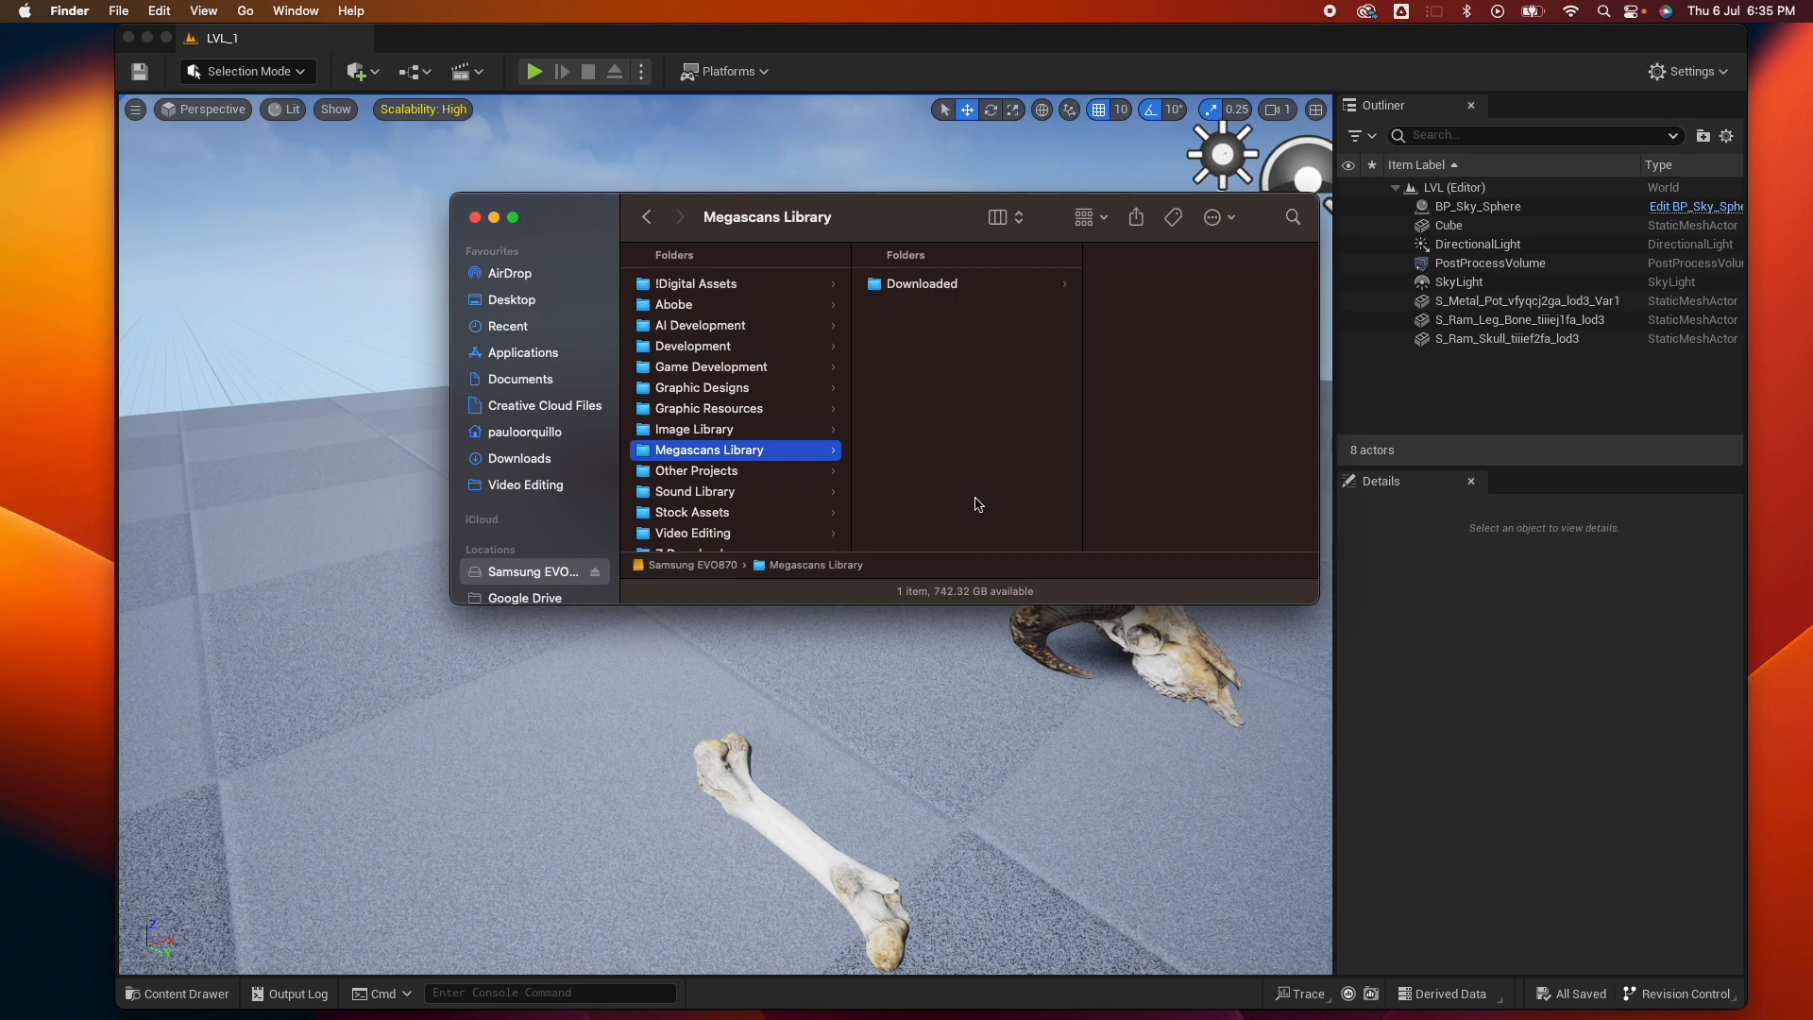
mouse_move(517, 583)
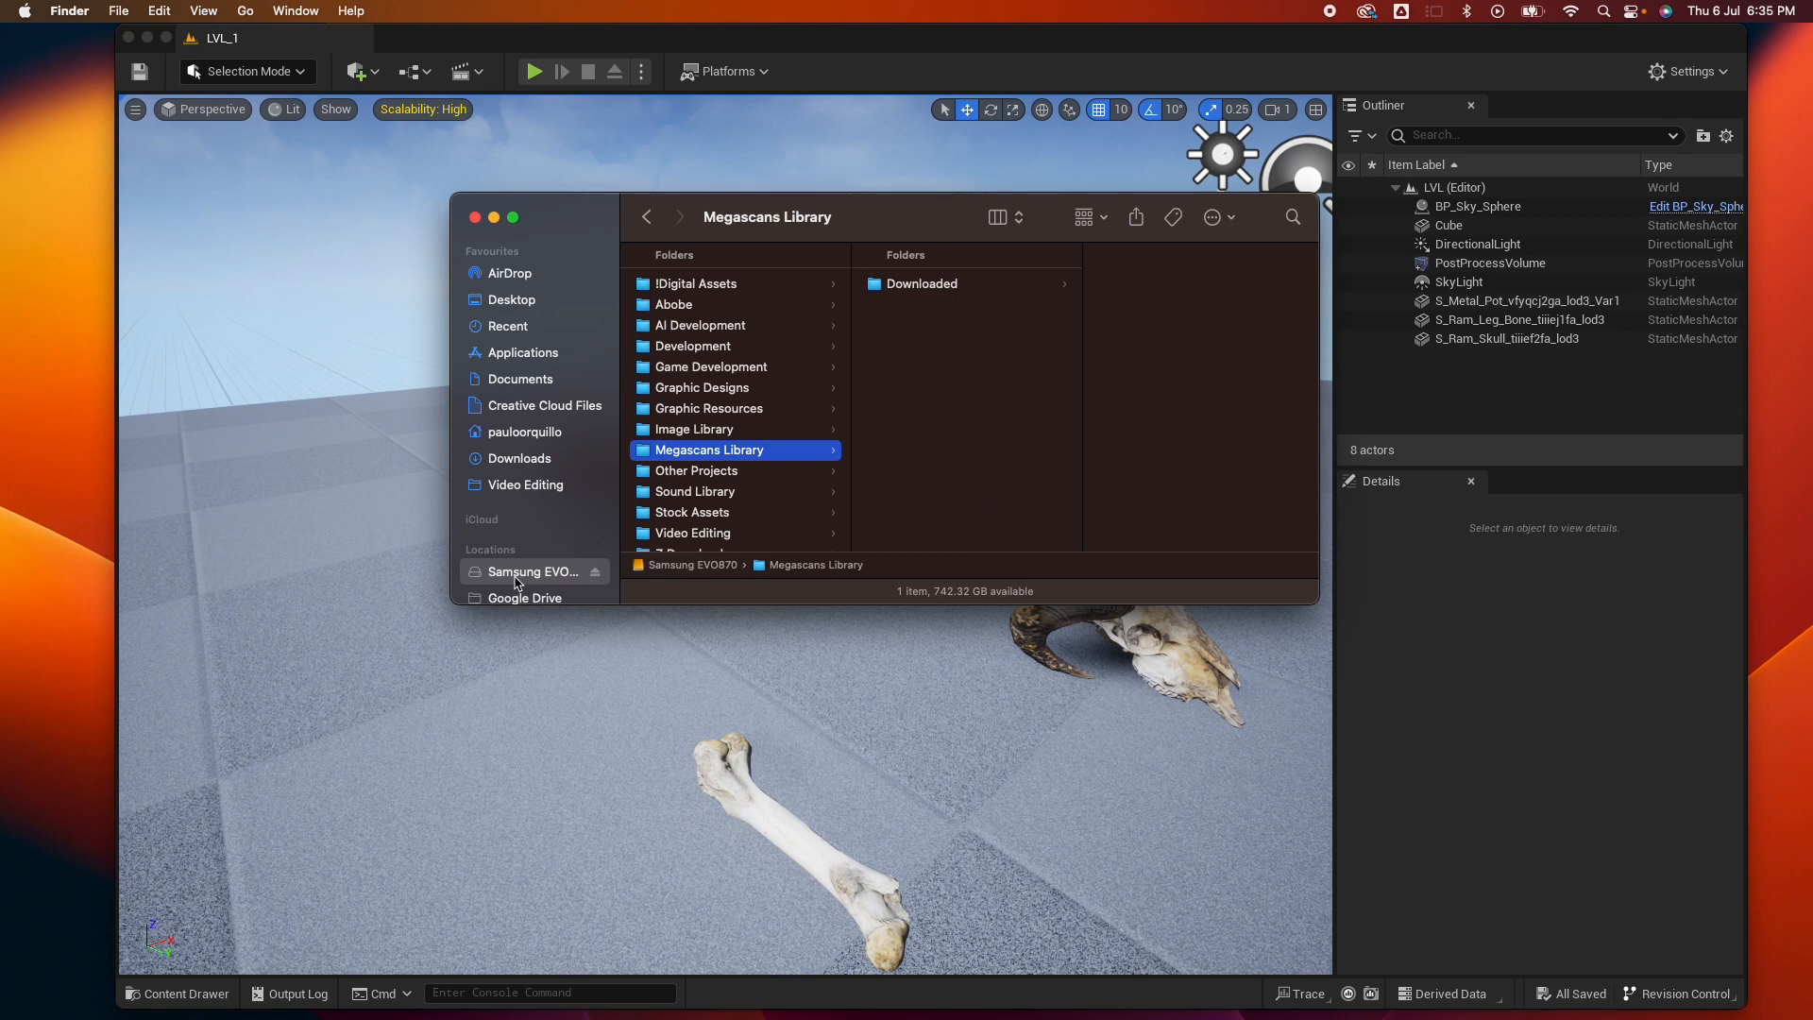
mouse_move(828, 374)
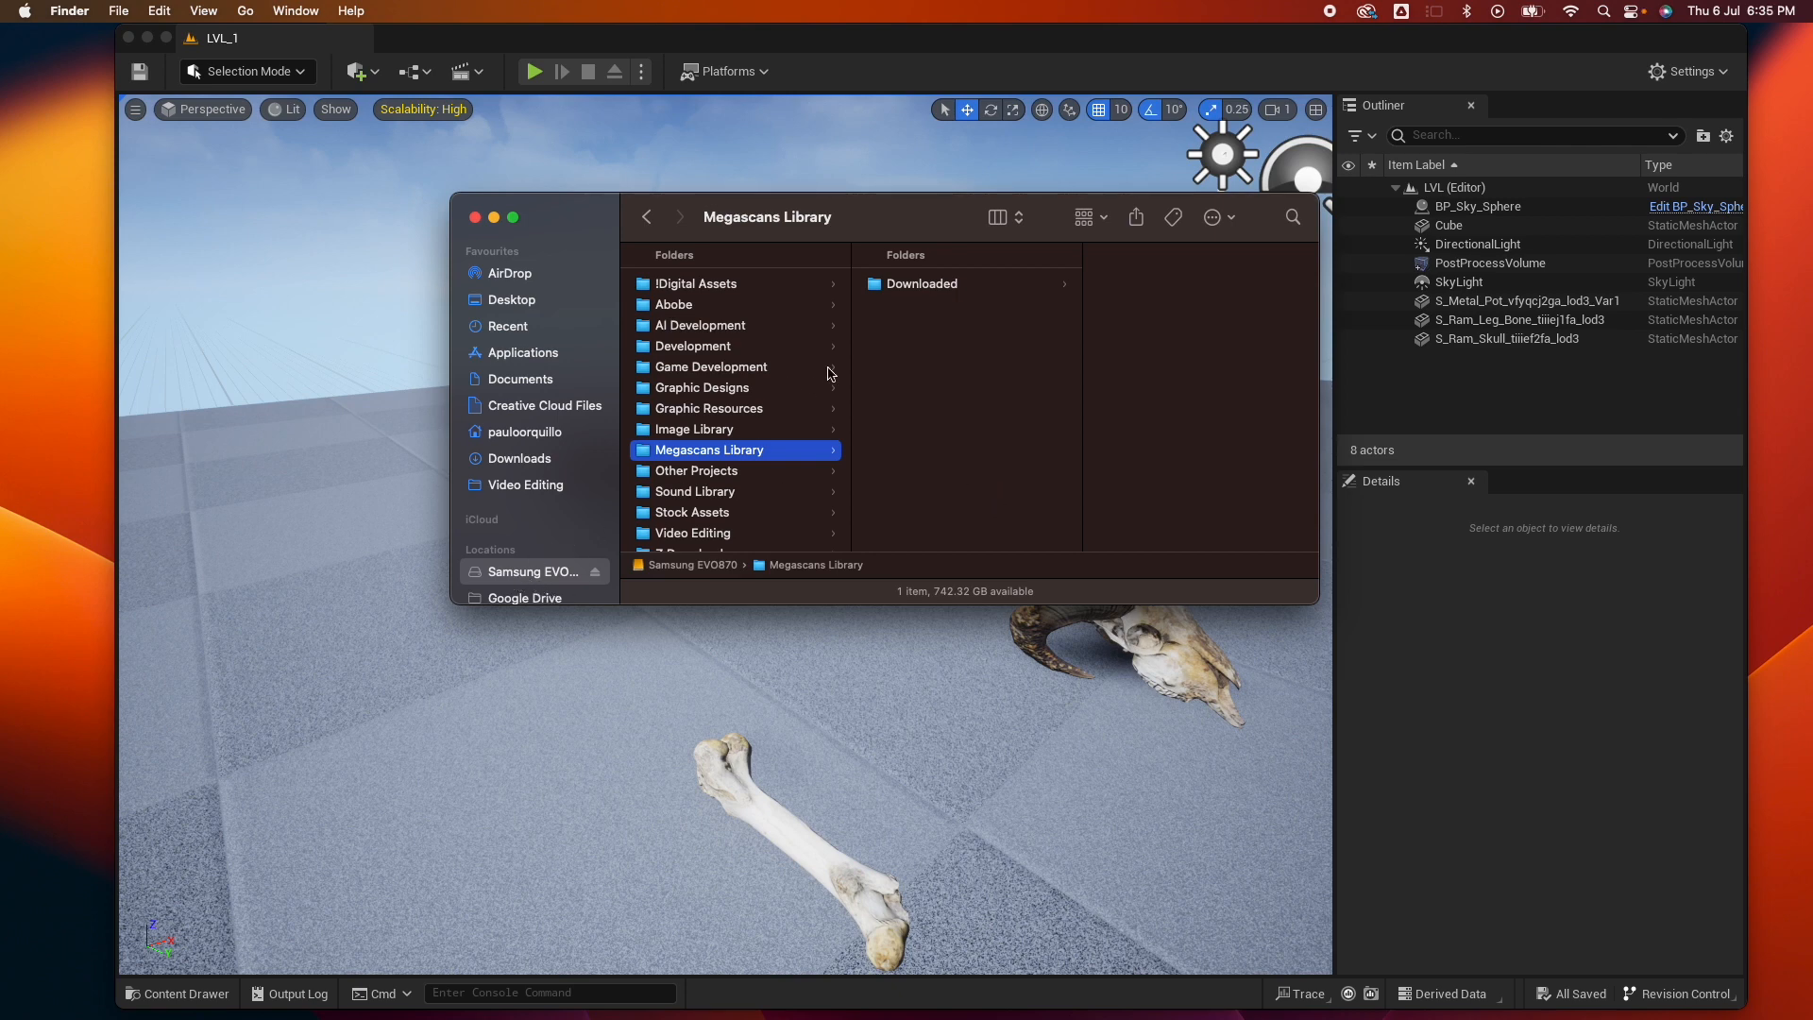
mouse_move(731, 452)
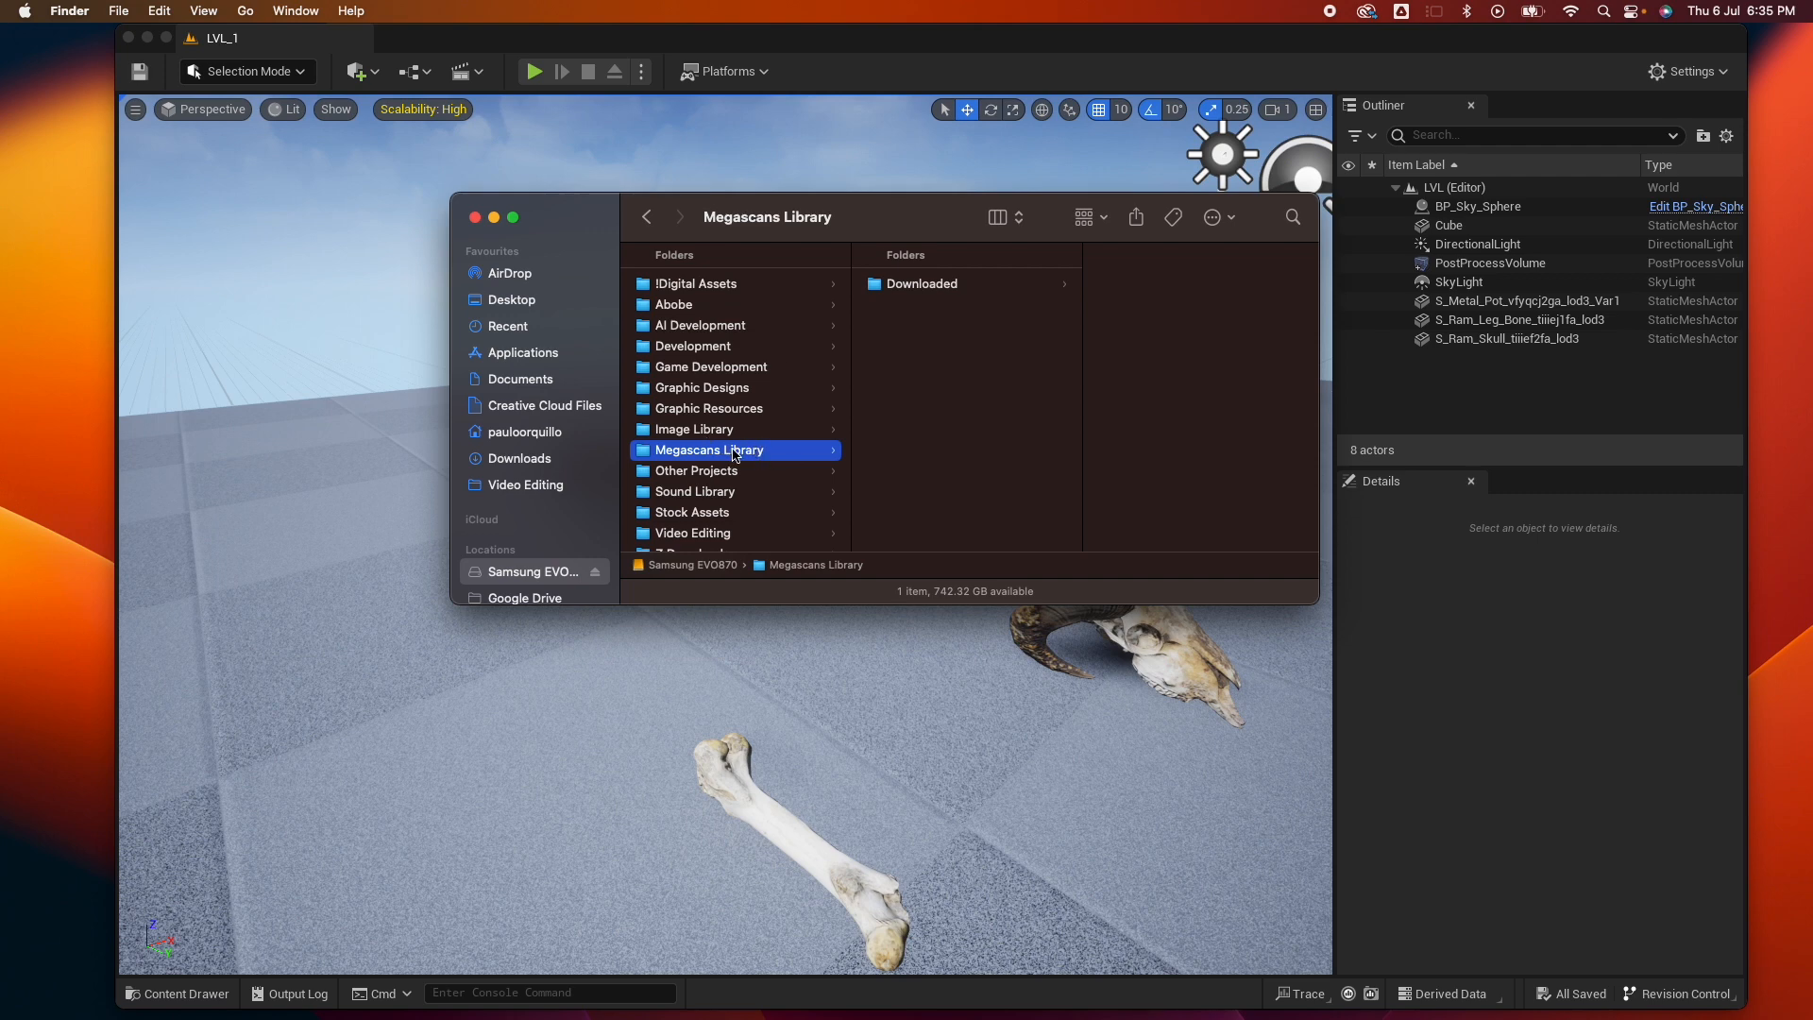
mouse_move(677, 430)
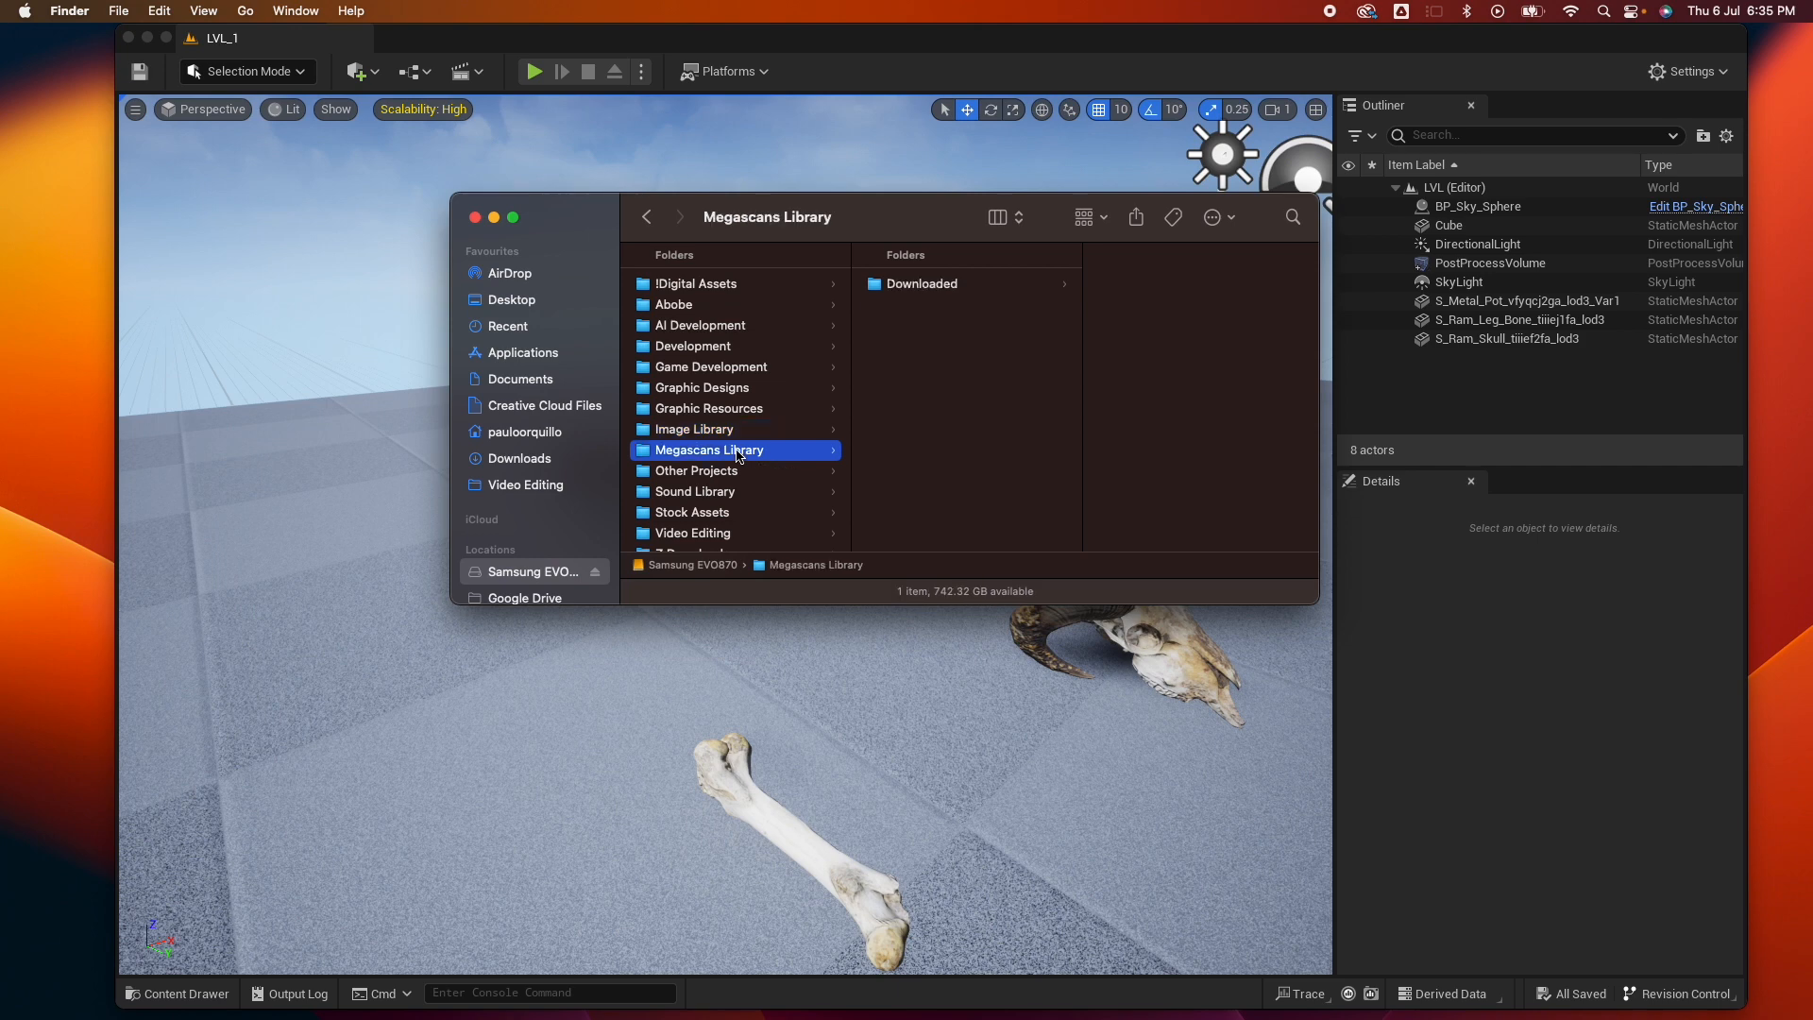
Go to the Documents folder in Finder.
left_click(520, 377)
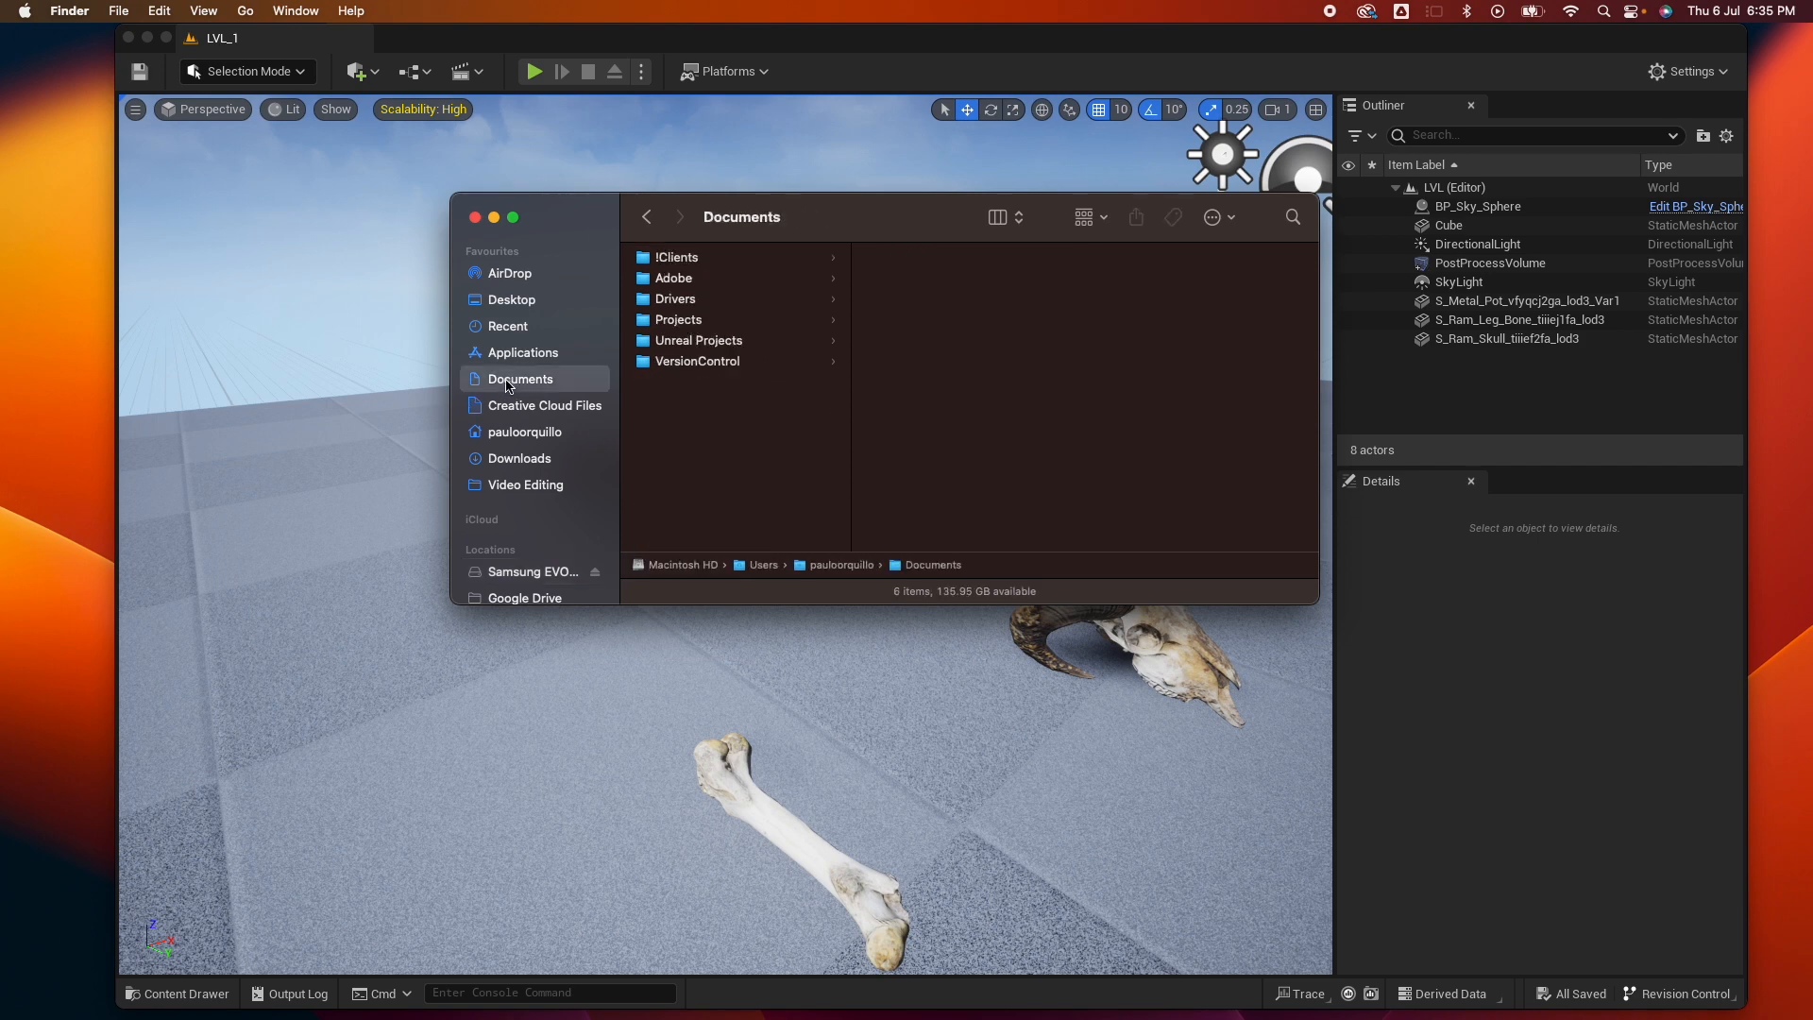
mouse_move(818, 576)
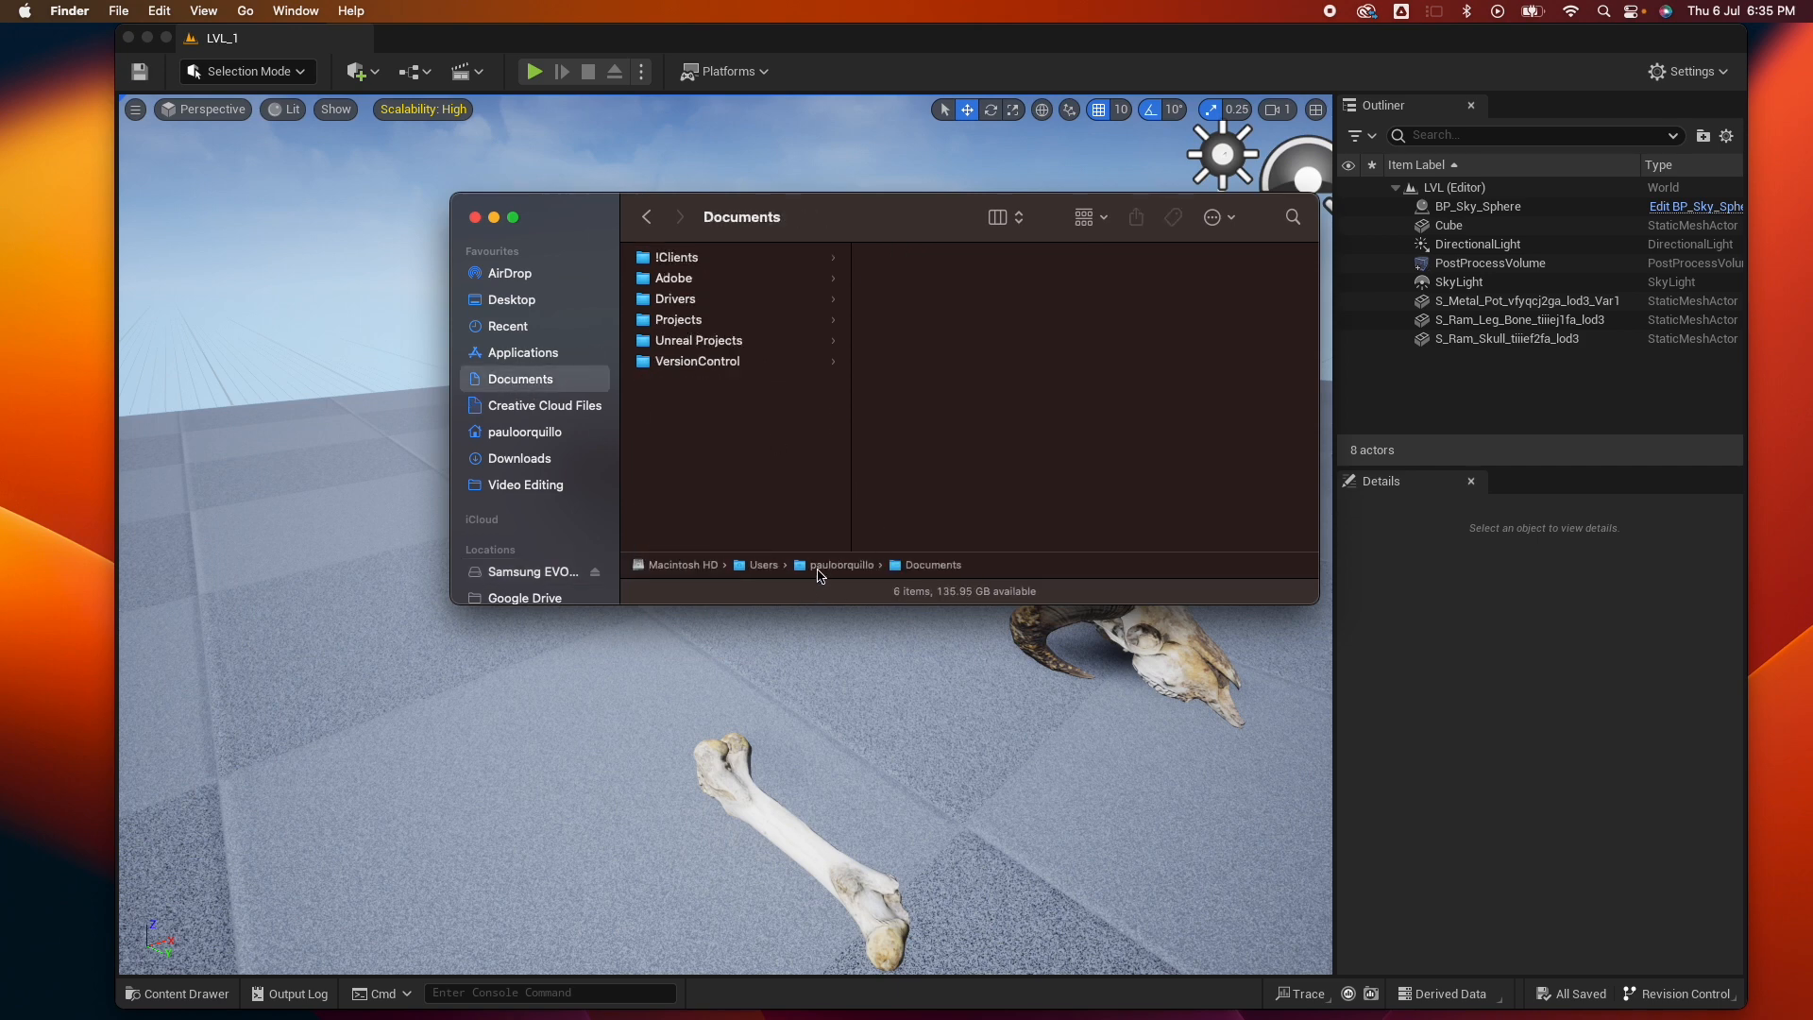
mouse_move(778, 491)
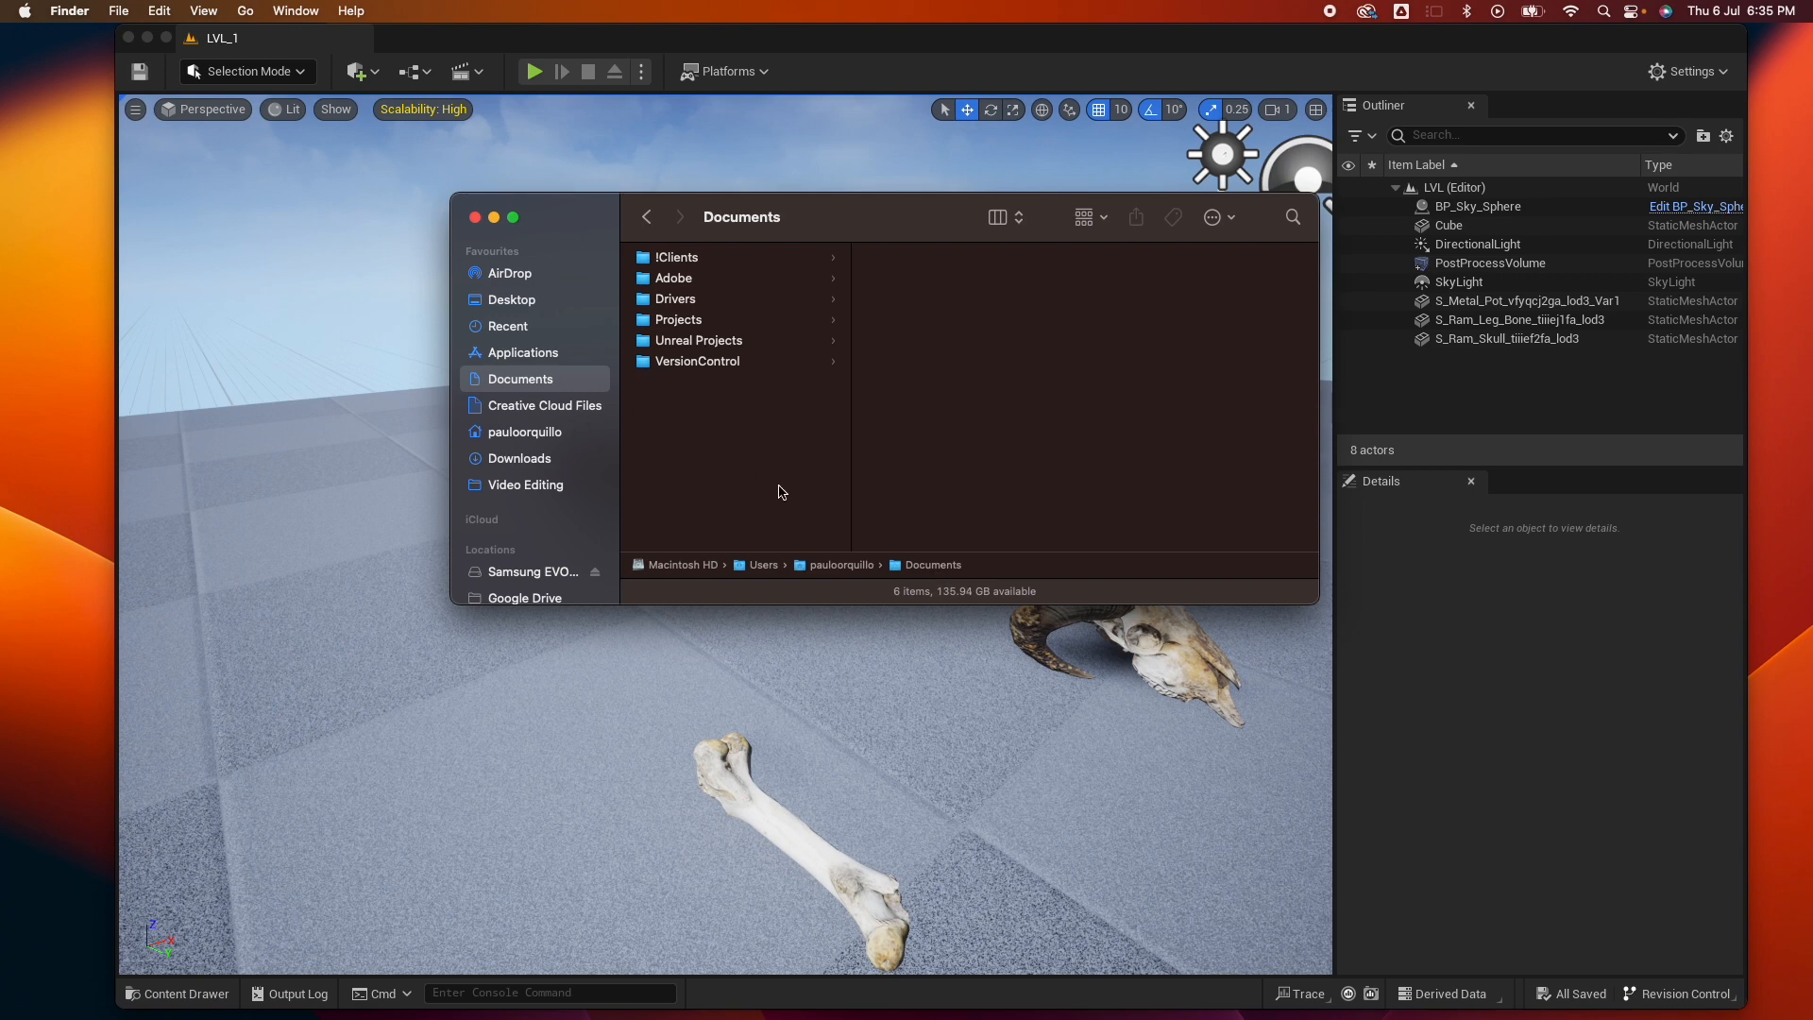
Create a new empty folder named 'Megascans Library' inside Documents.
right_click(778, 491)
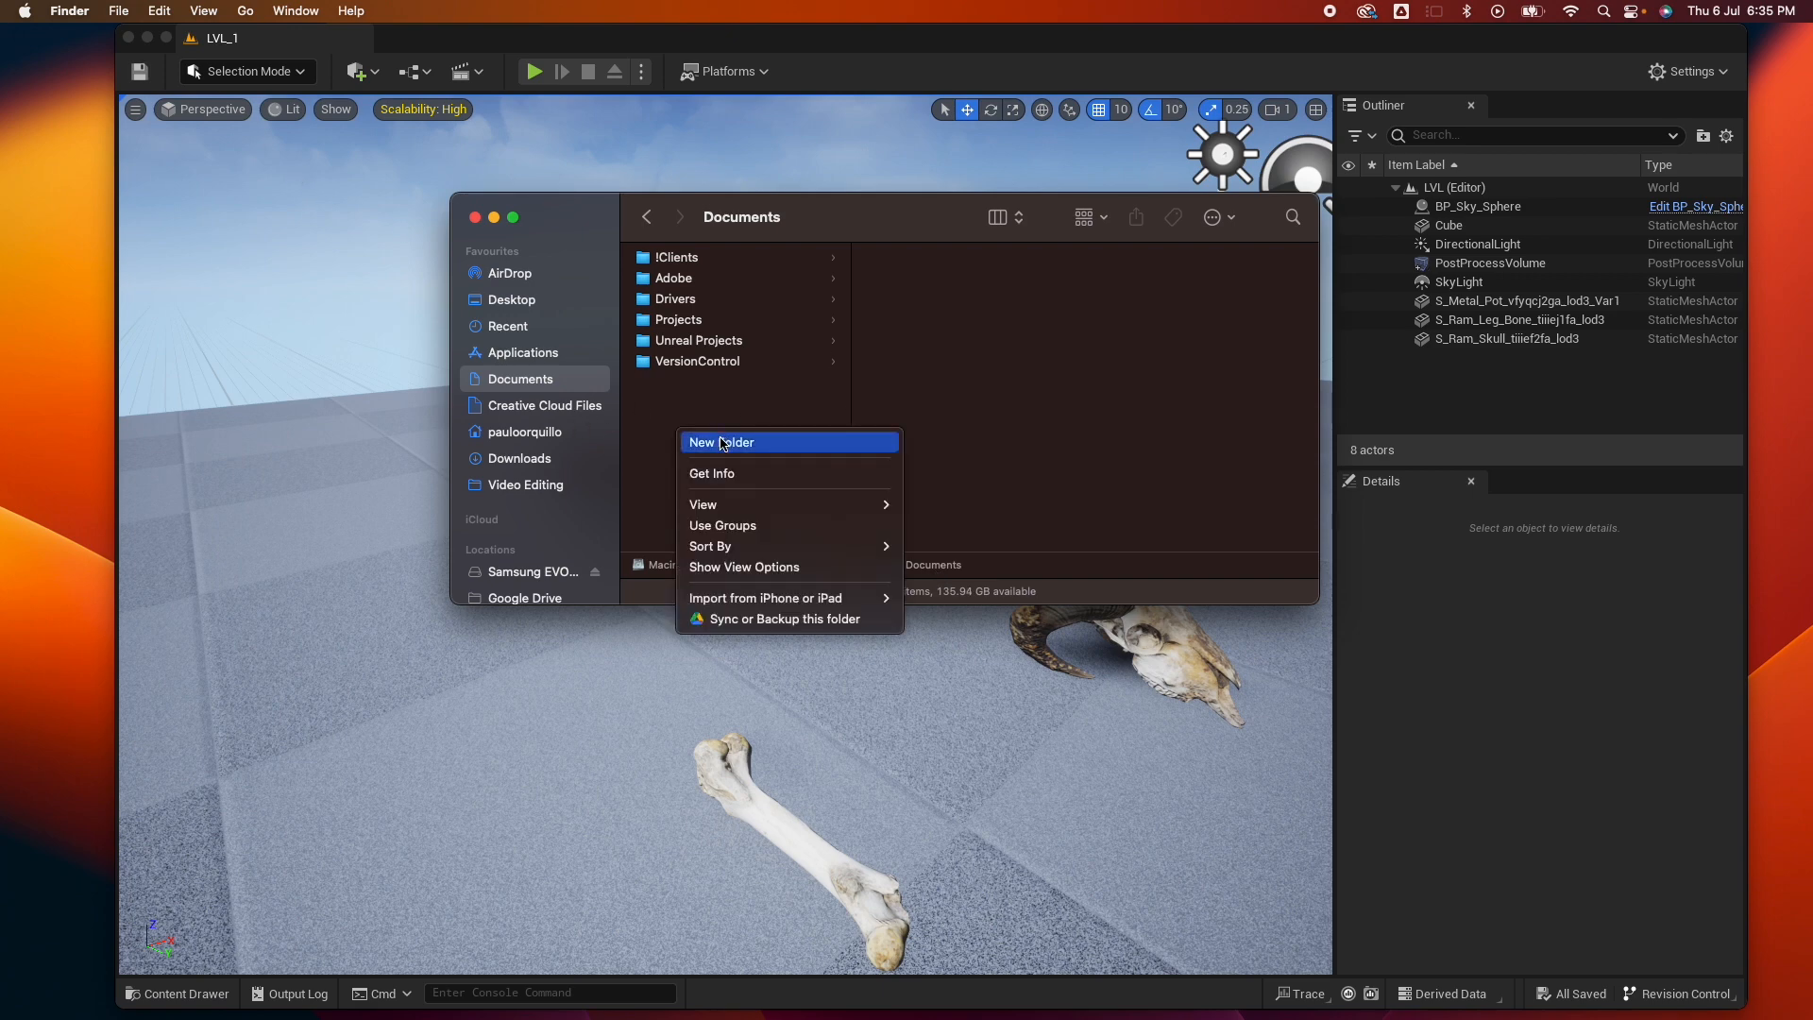
left_click(723, 441)
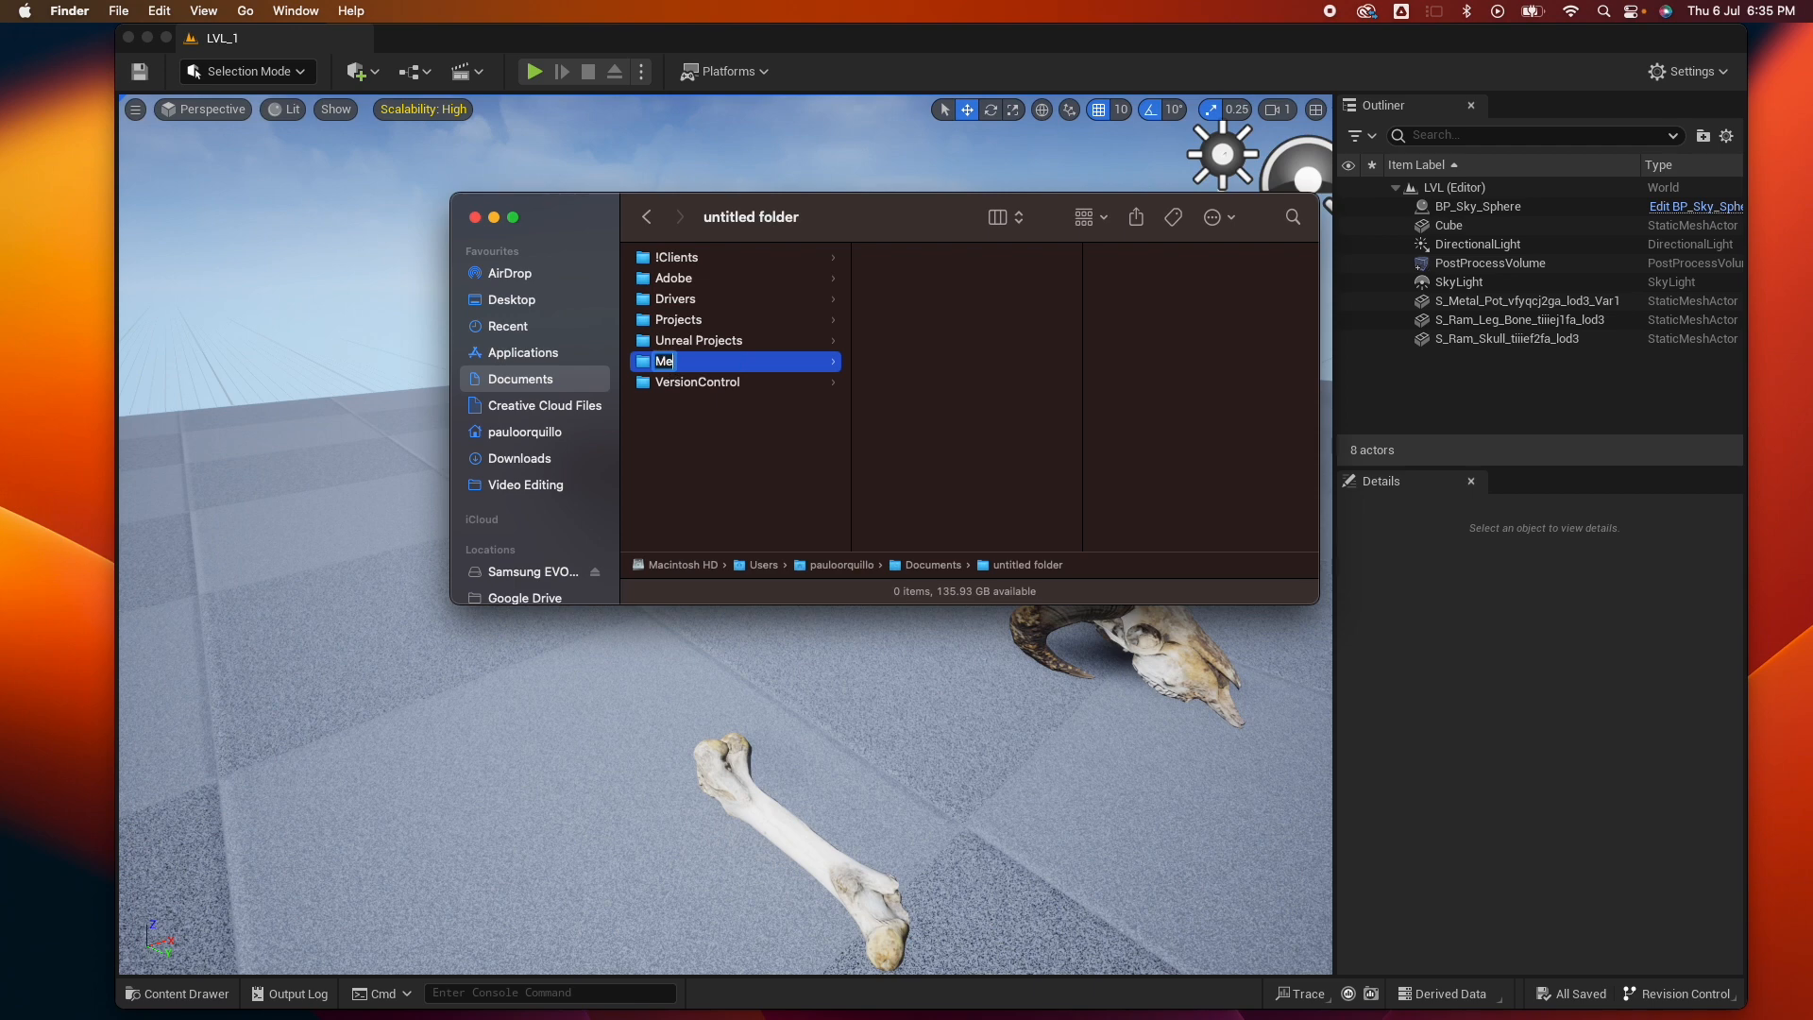
type("gascans Library")
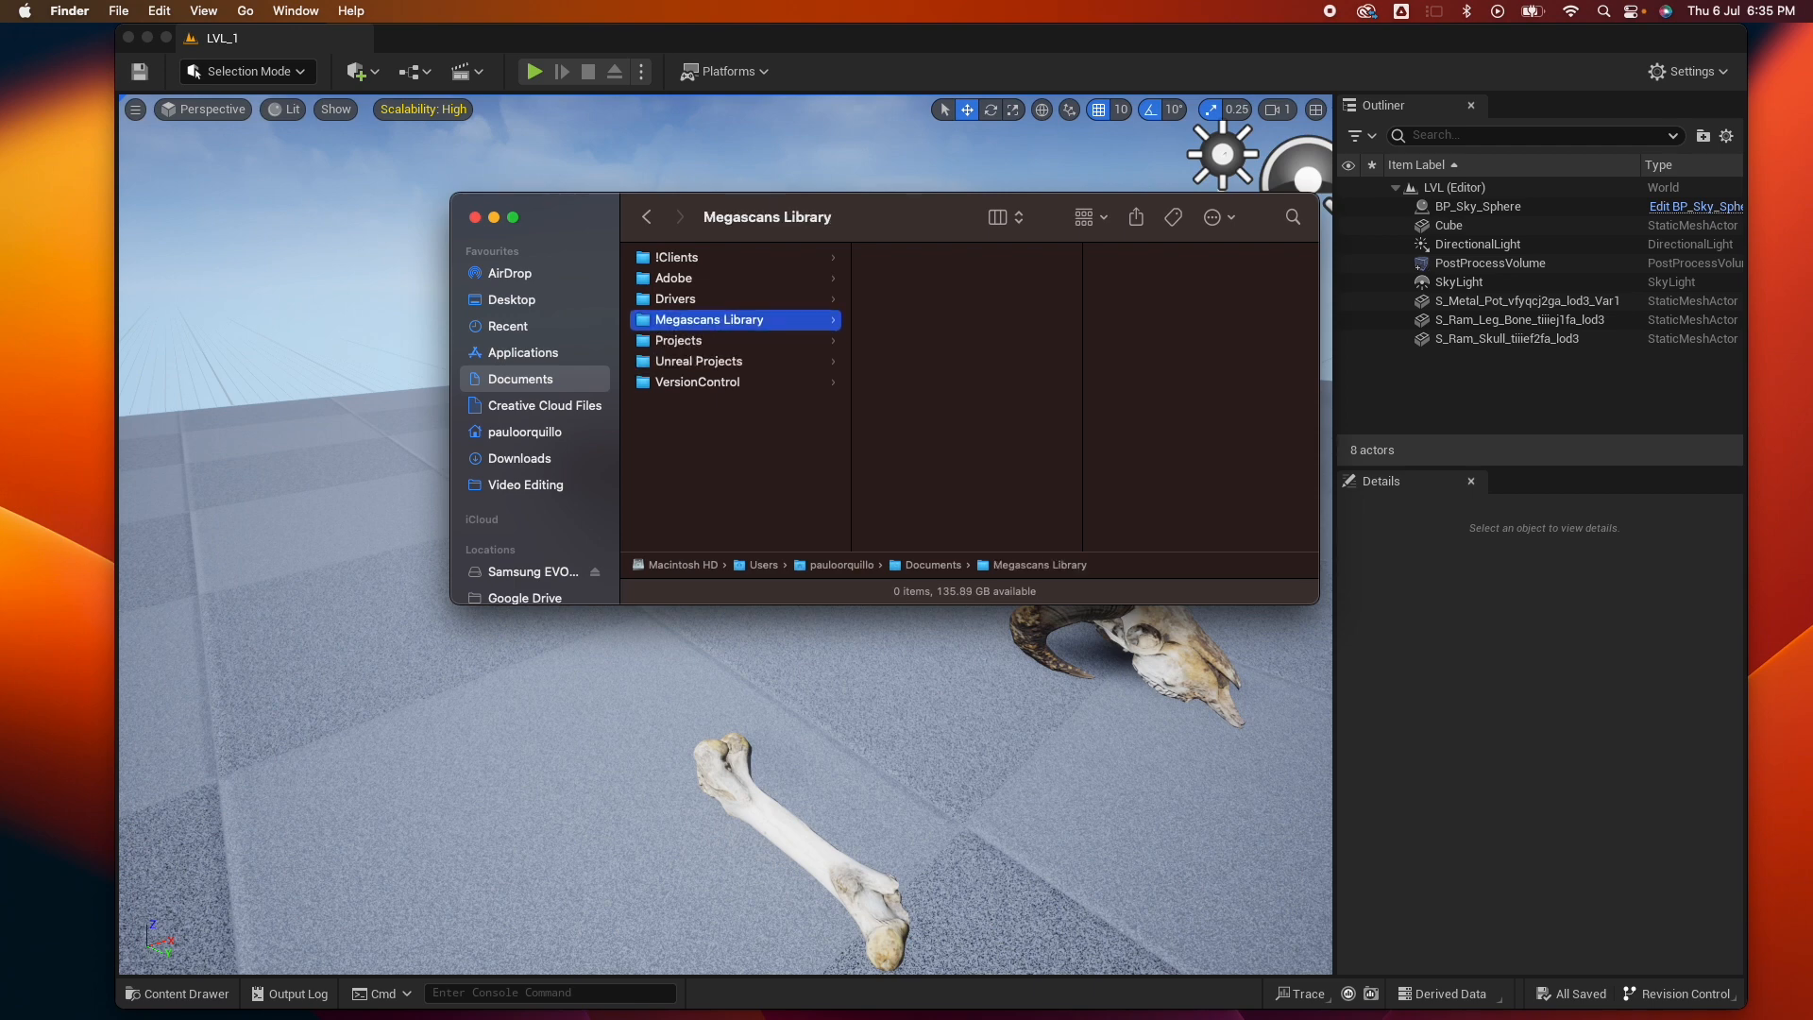
left_click(359, 72)
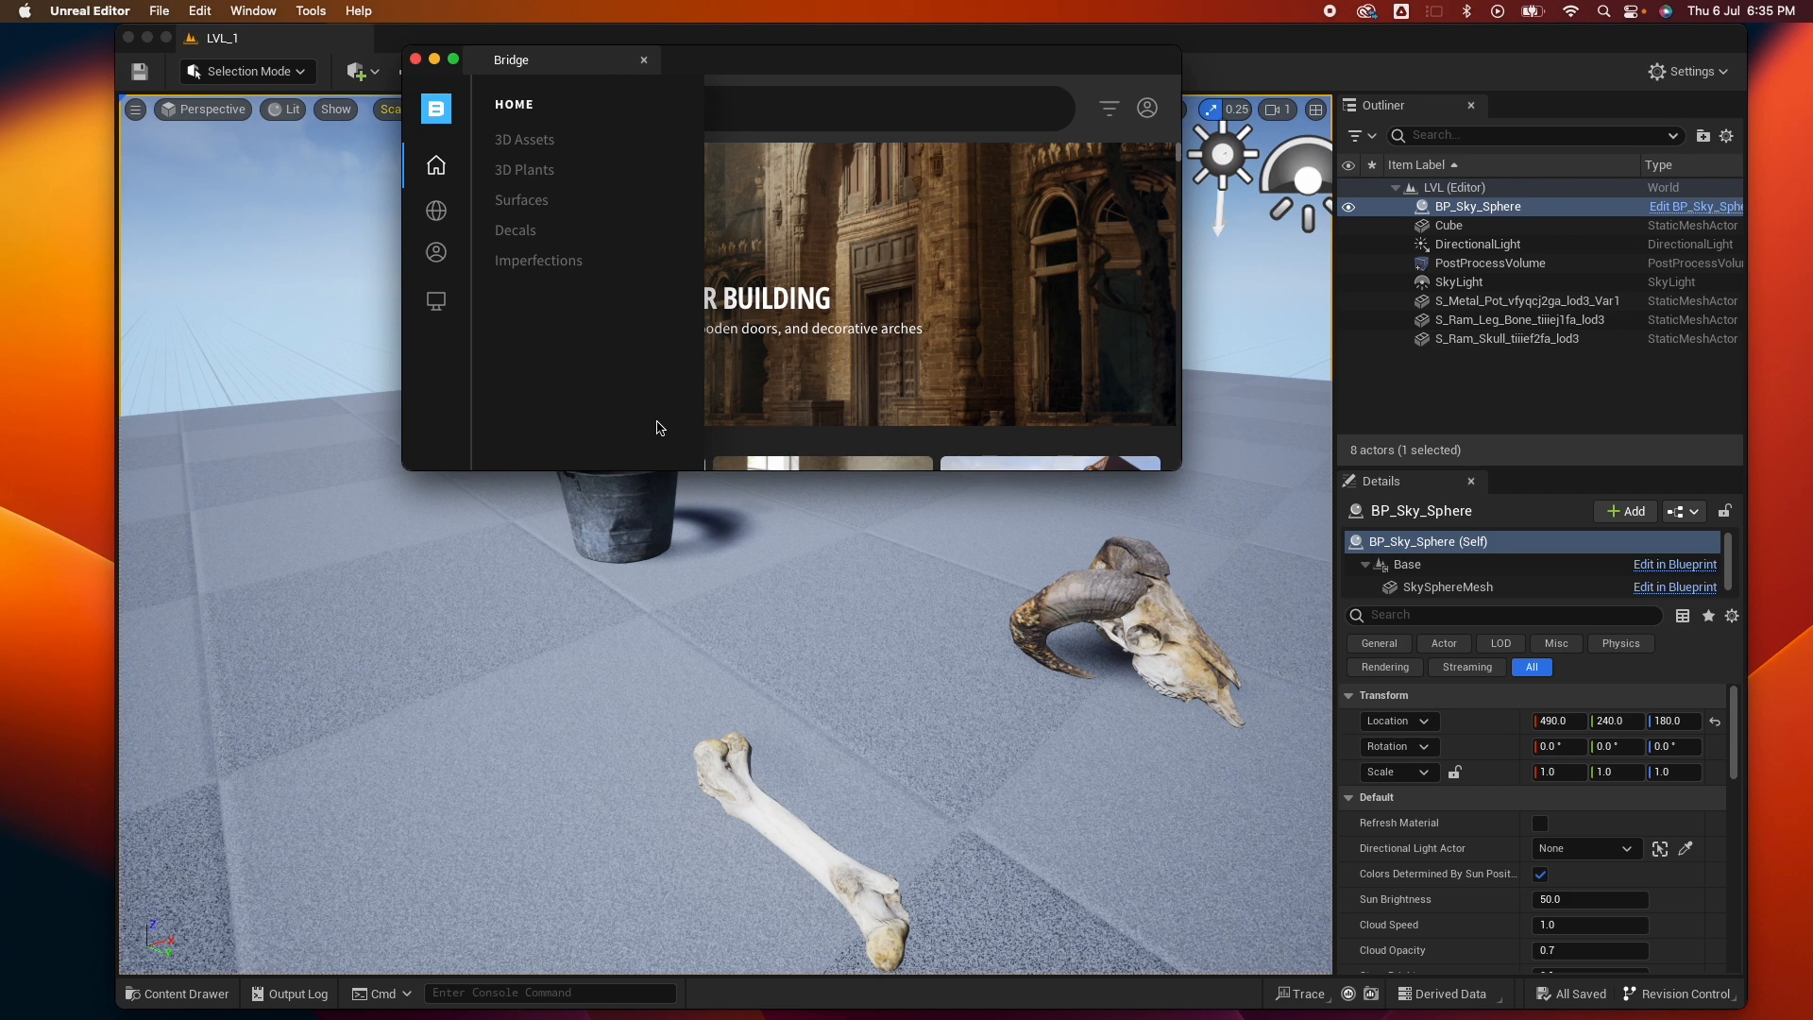
Open Bridge's Preferences from the account menu and reveal the full Library Path.
left_click(436, 164)
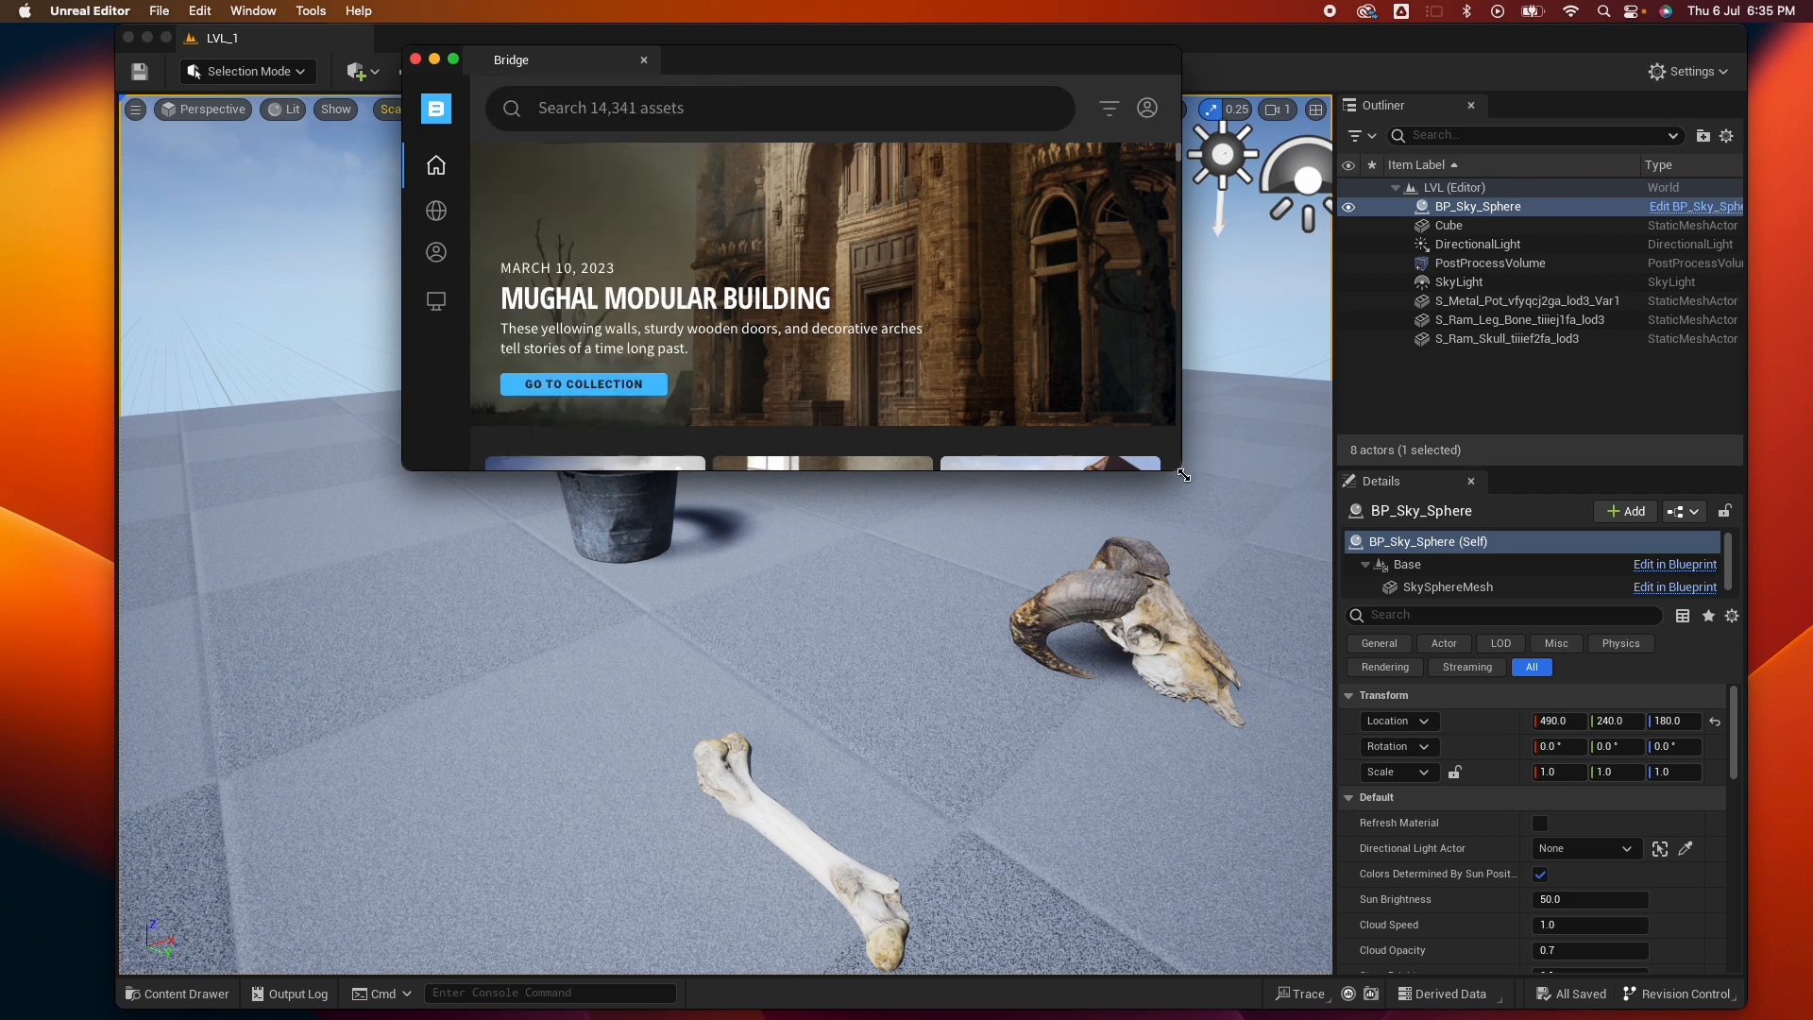
left_click(1328, 108)
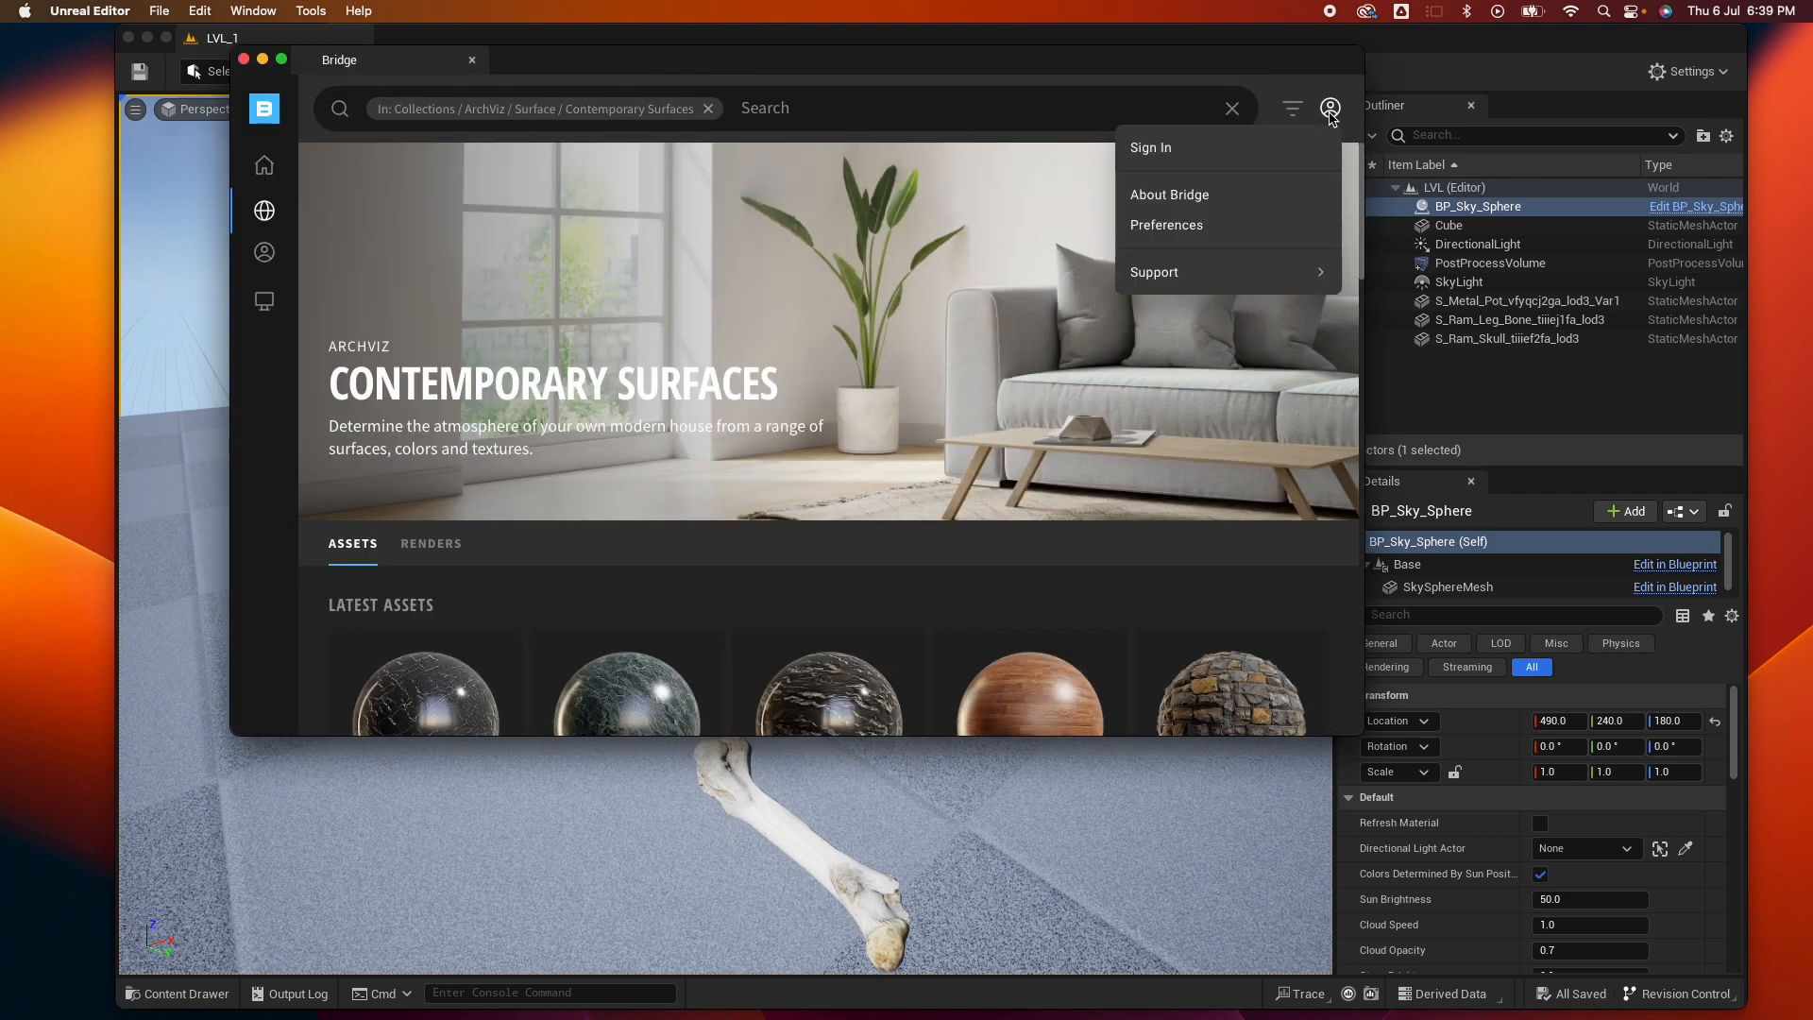
mouse_move(1199, 148)
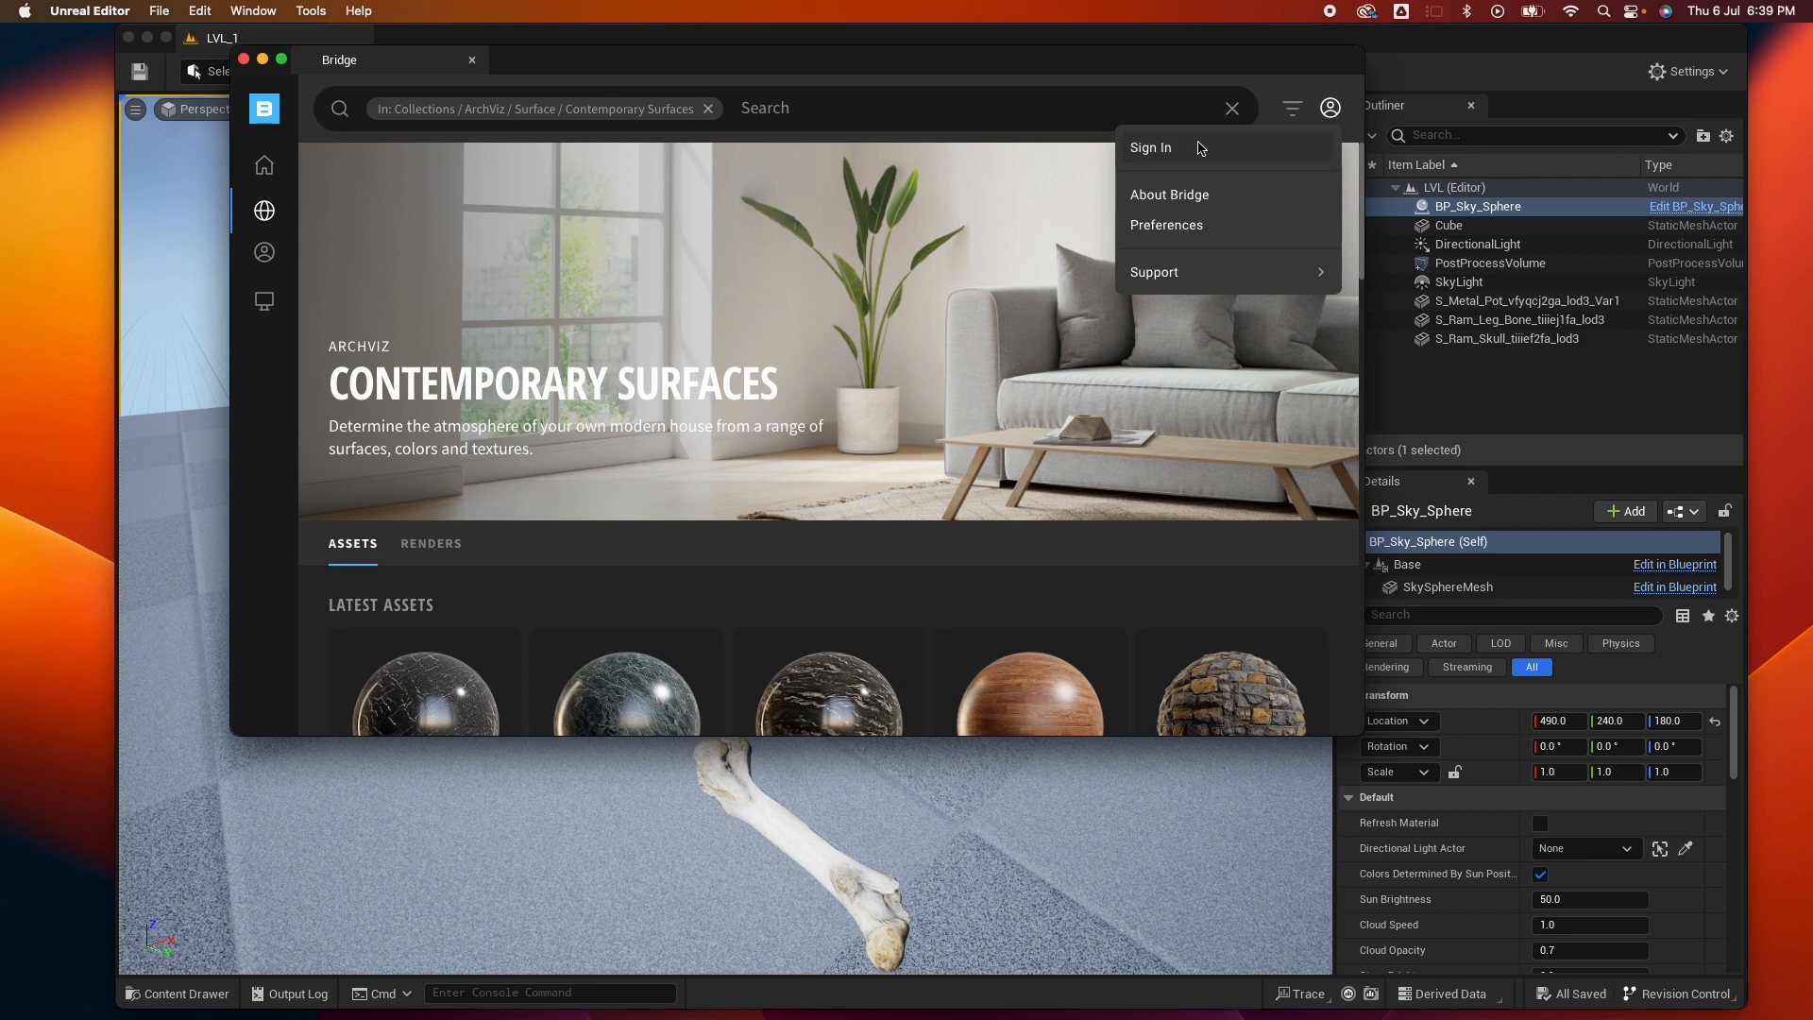
mouse_move(1170, 226)
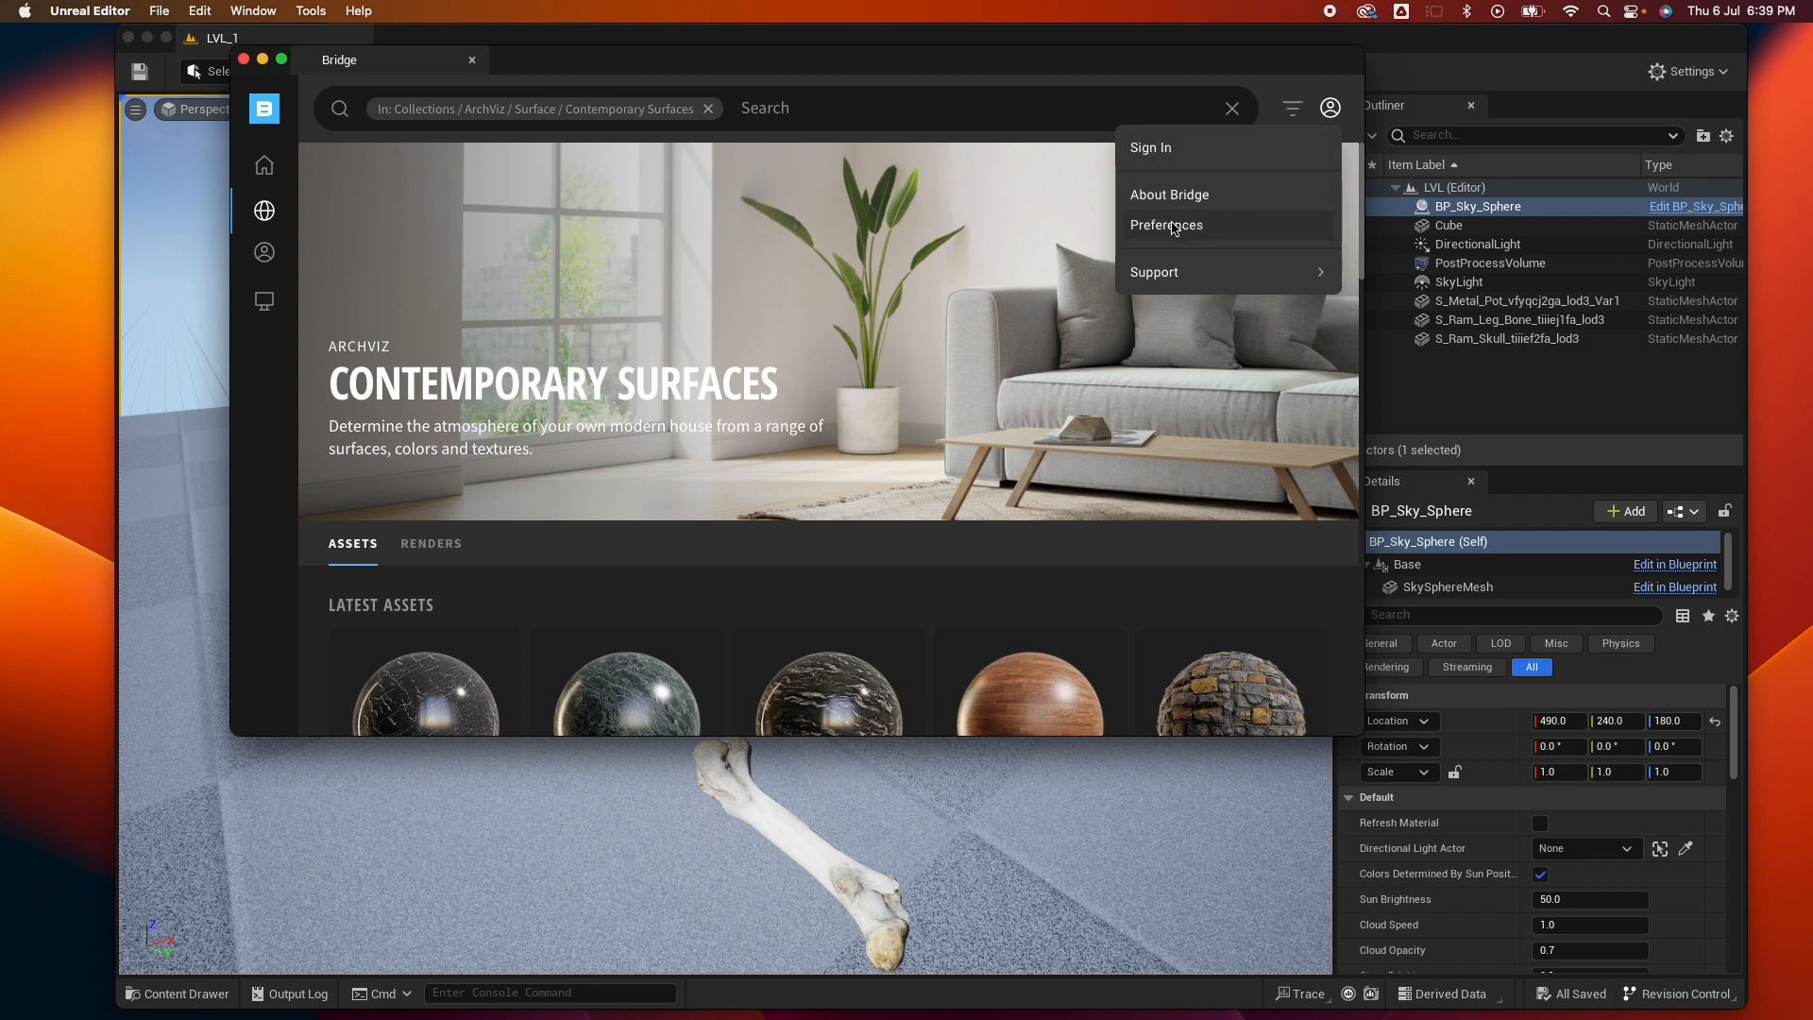
left_click(1166, 225)
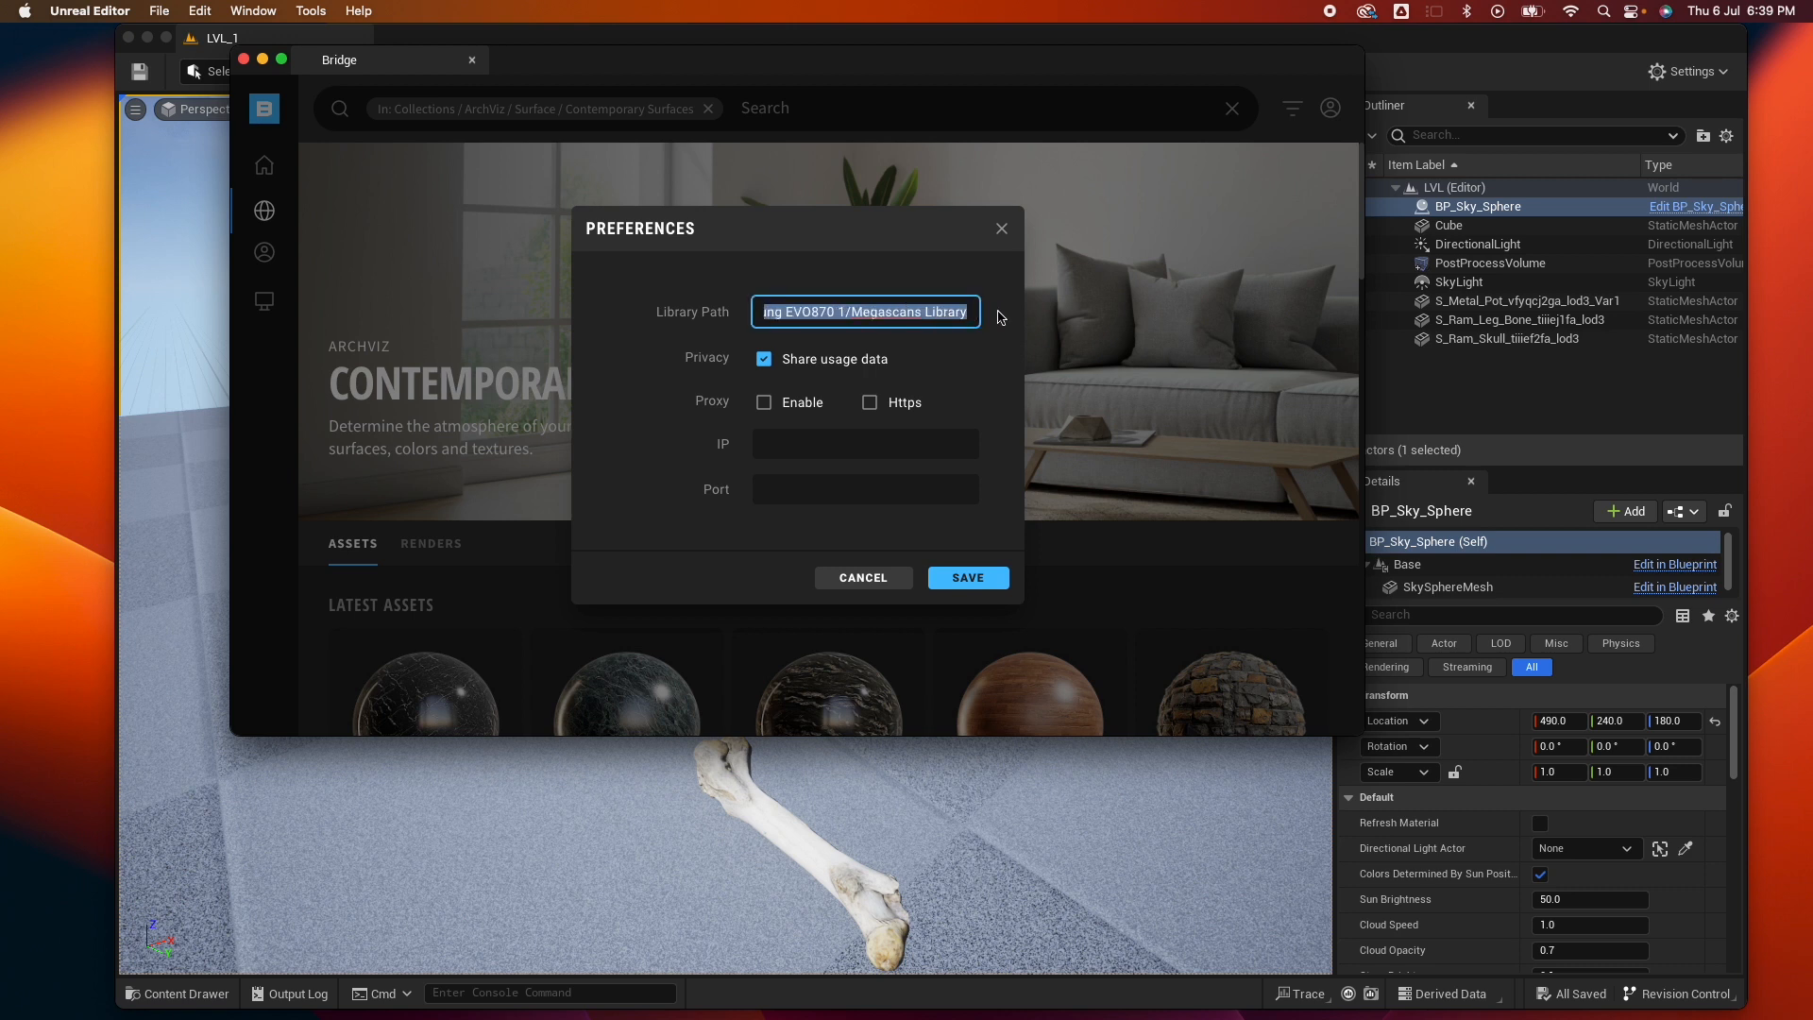
left_click(864, 311)
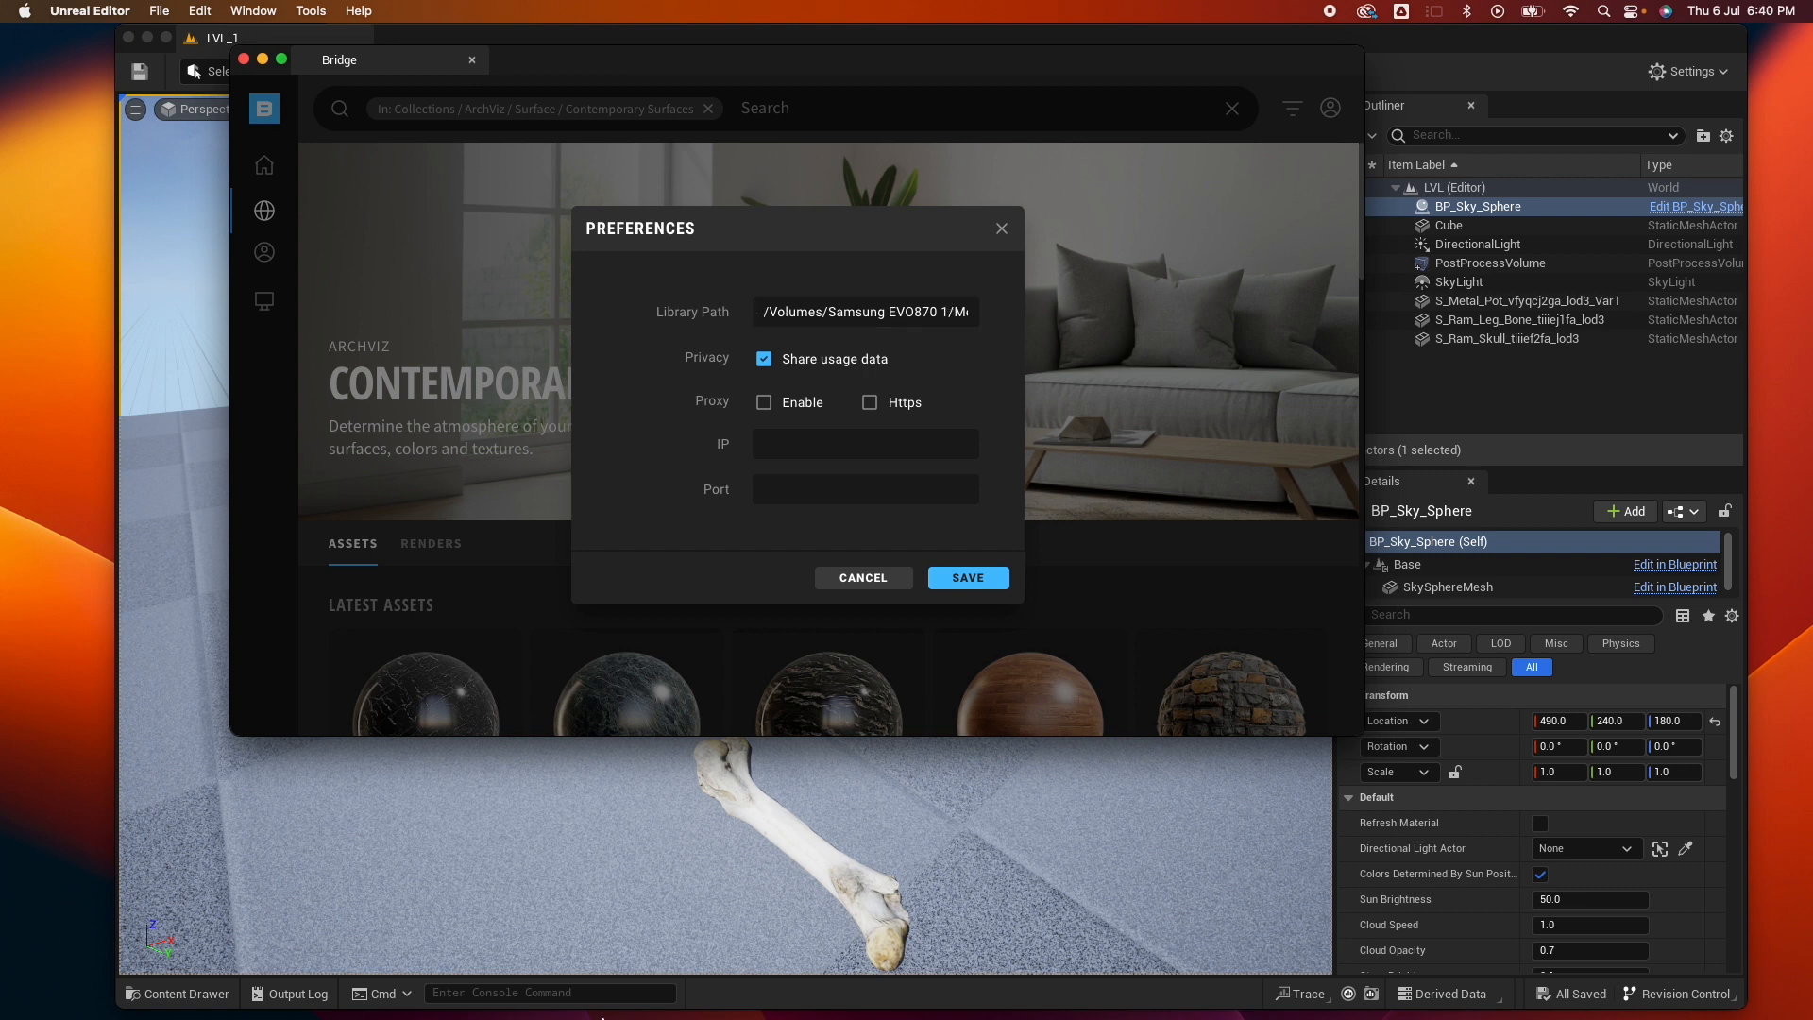
mouse_move(180, 1015)
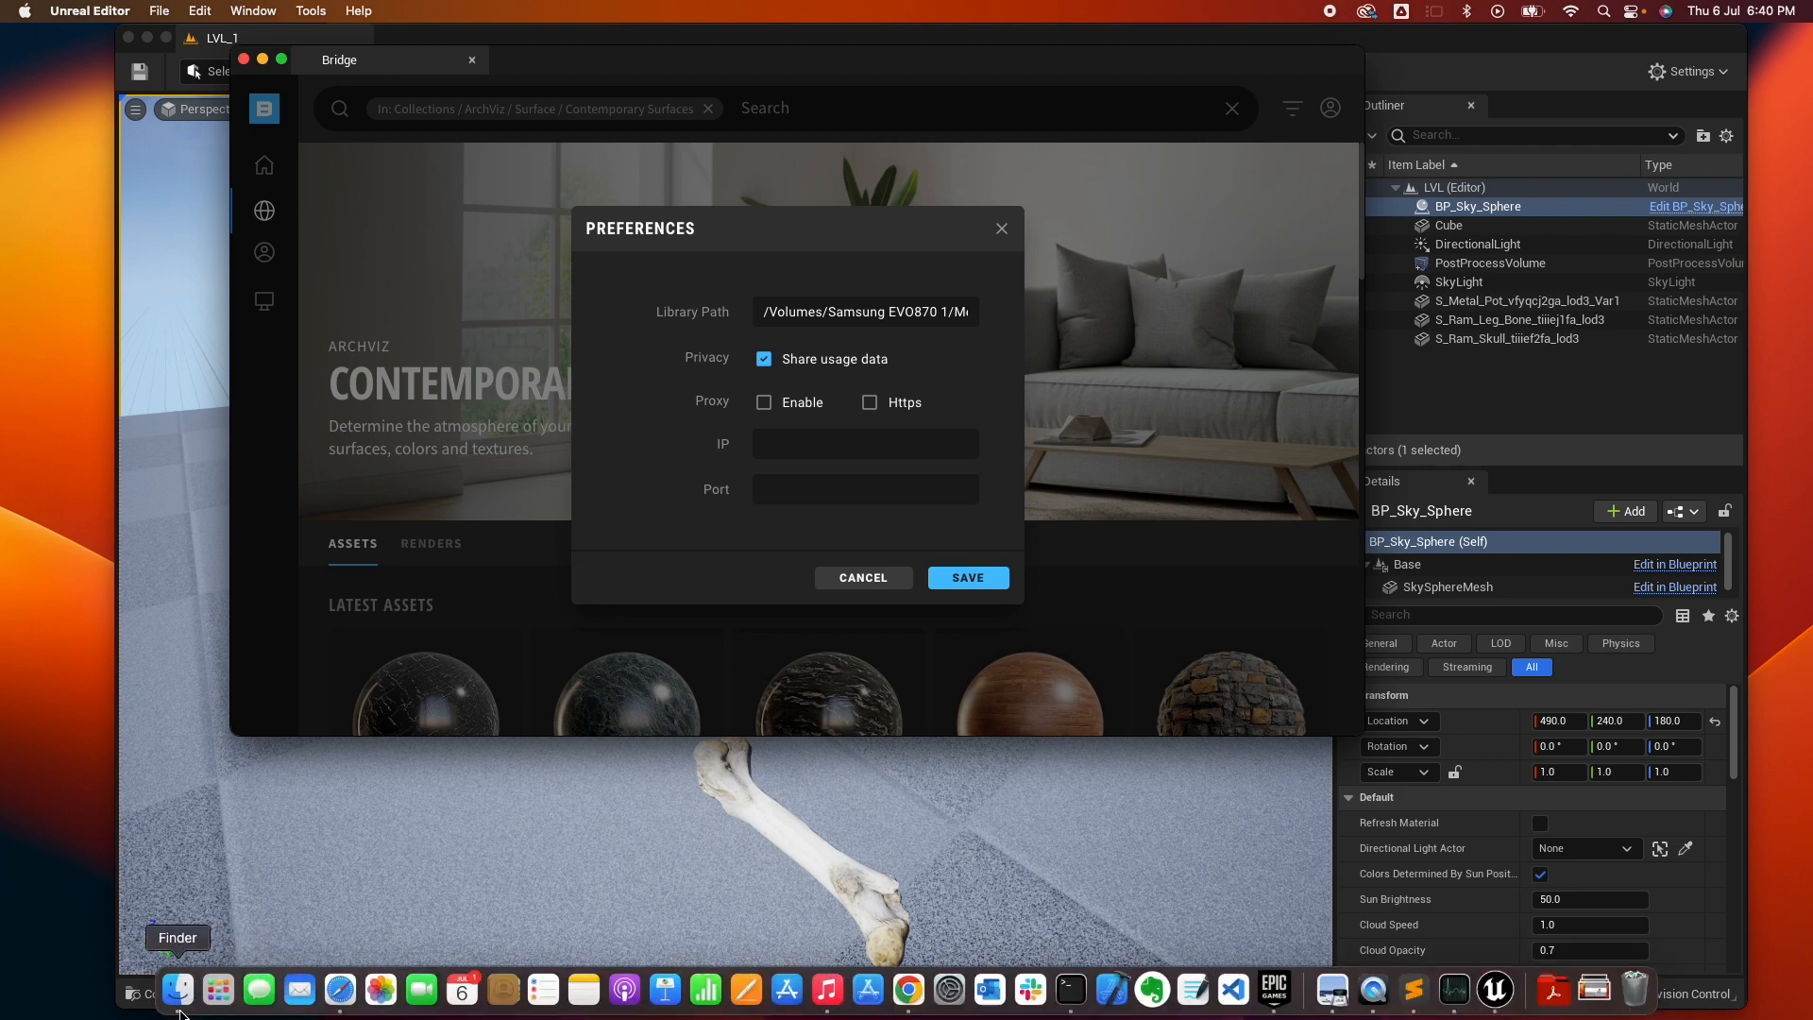
left_click(179, 989)
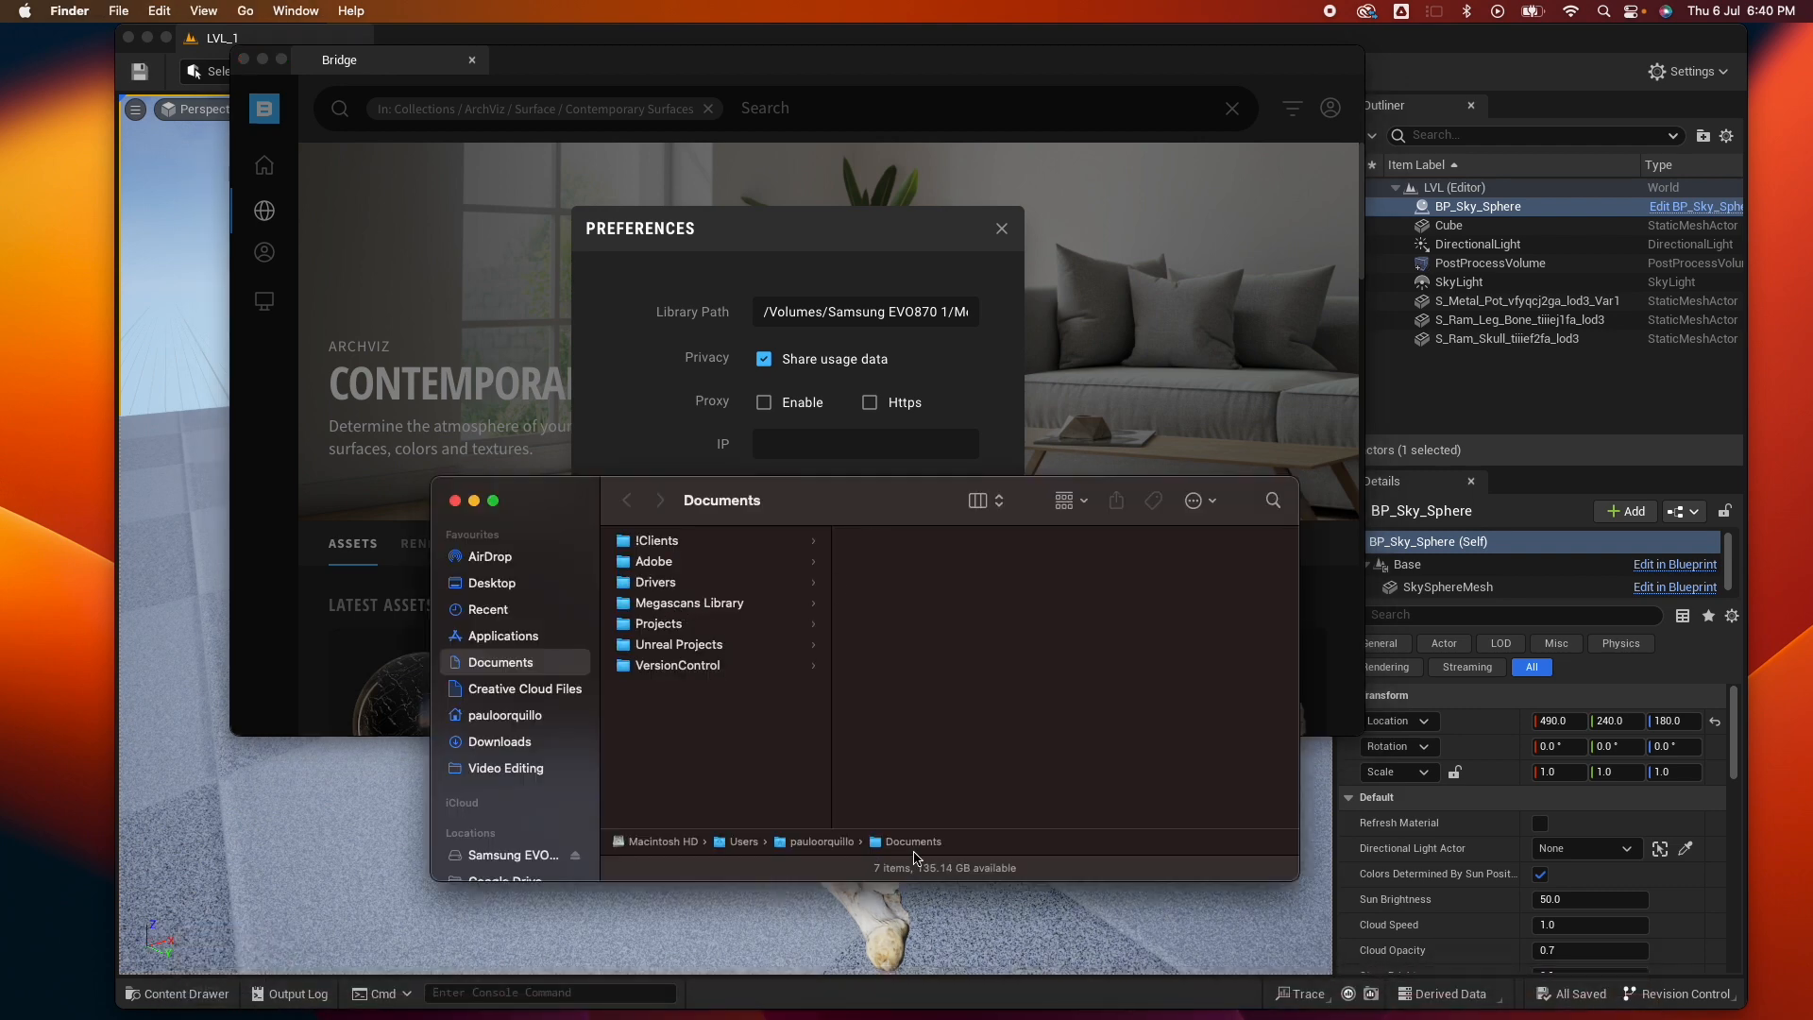
left_click(688, 602)
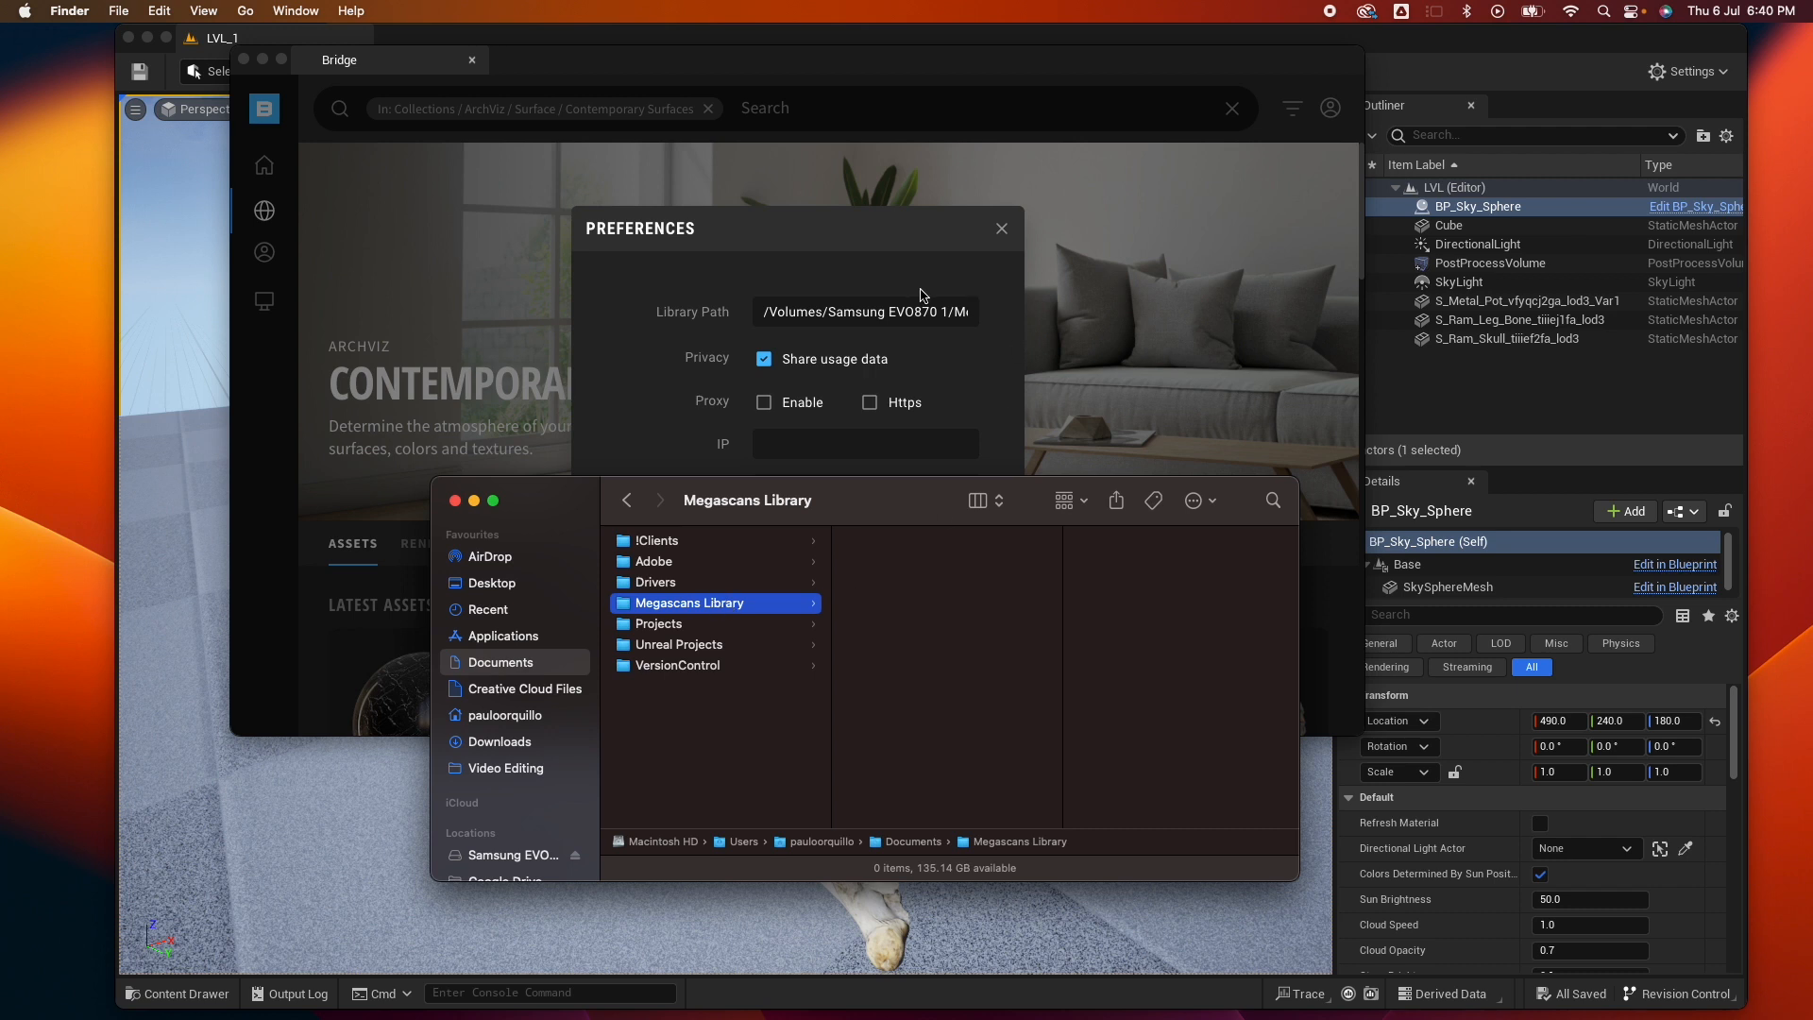
left_click(809, 311)
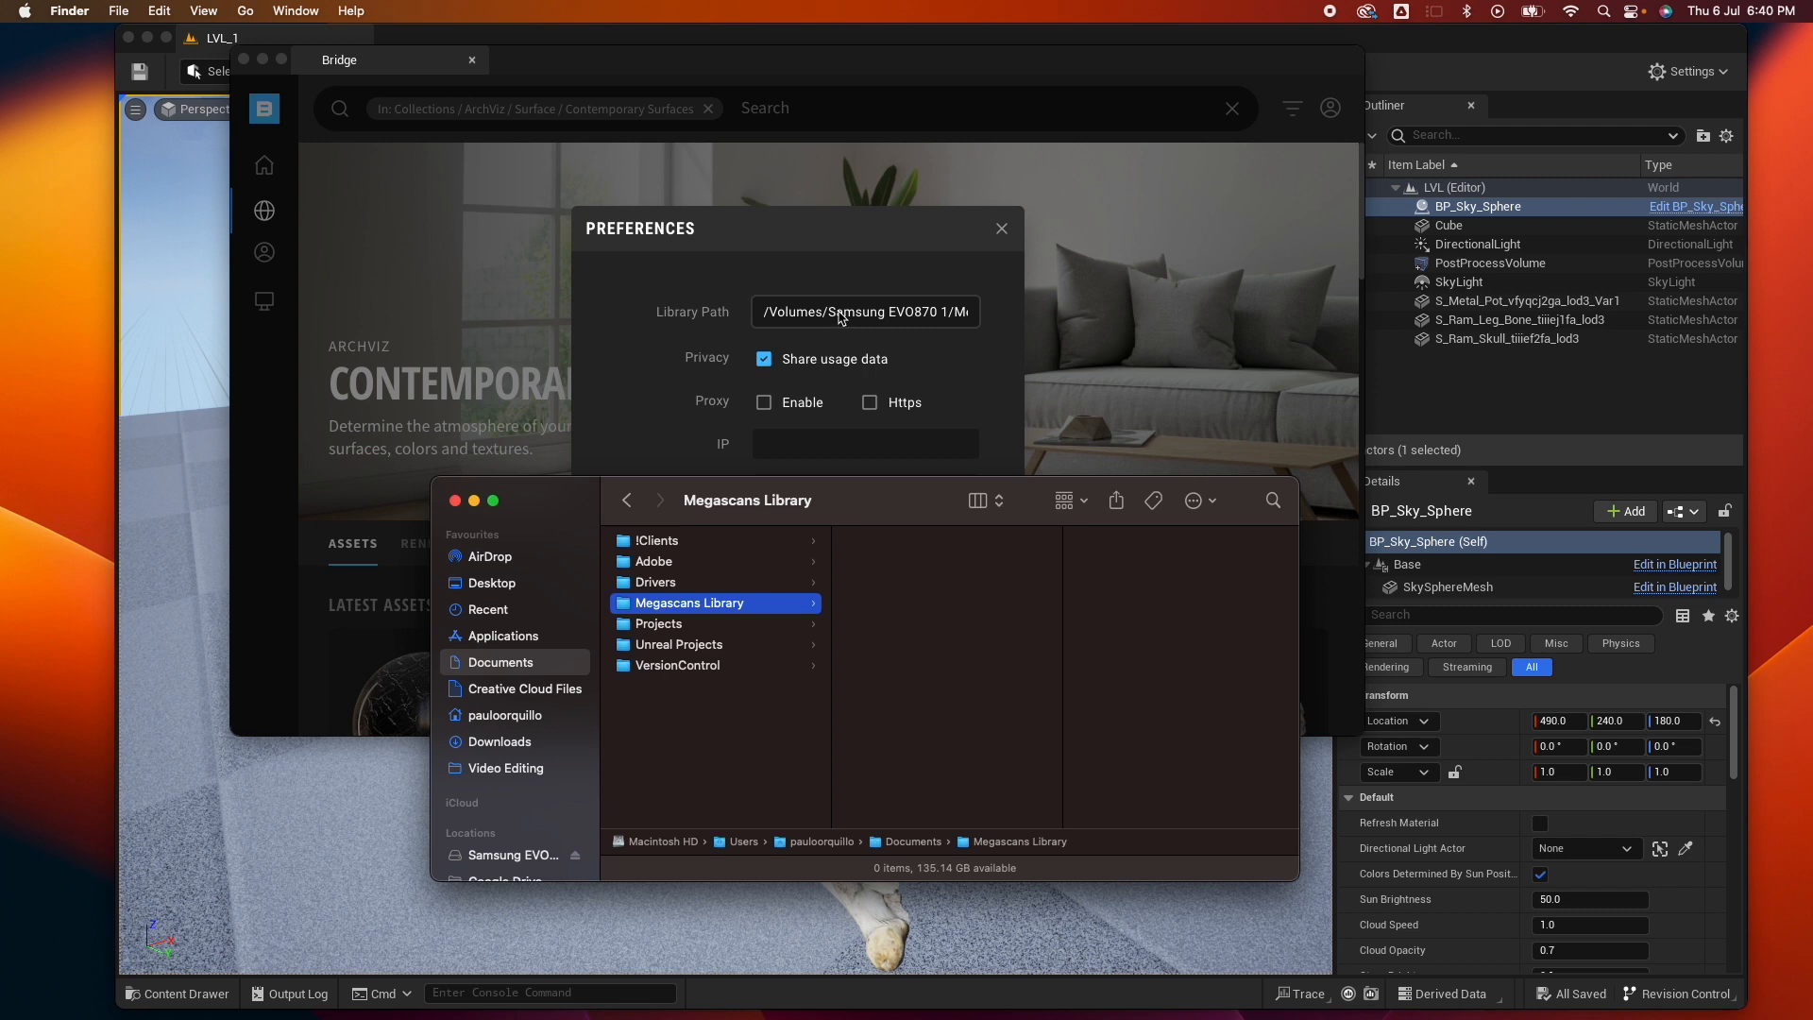
scroll("down", 3)
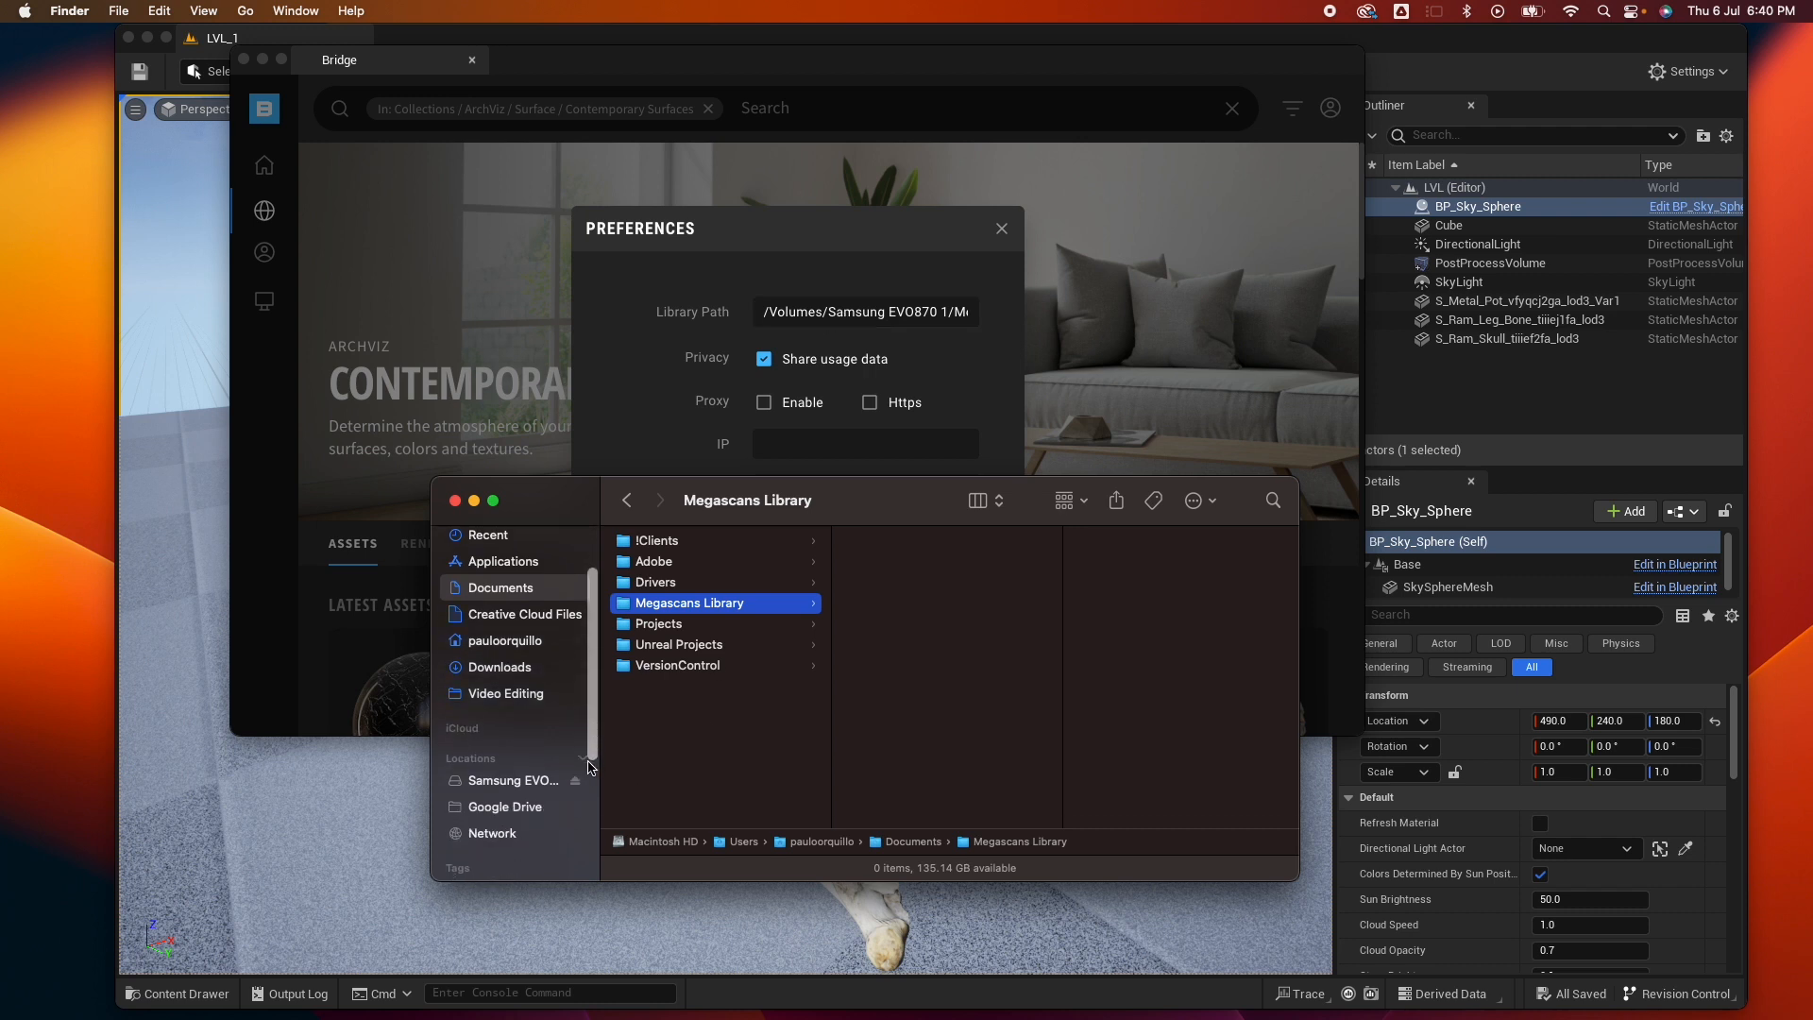
mouse_move(578, 746)
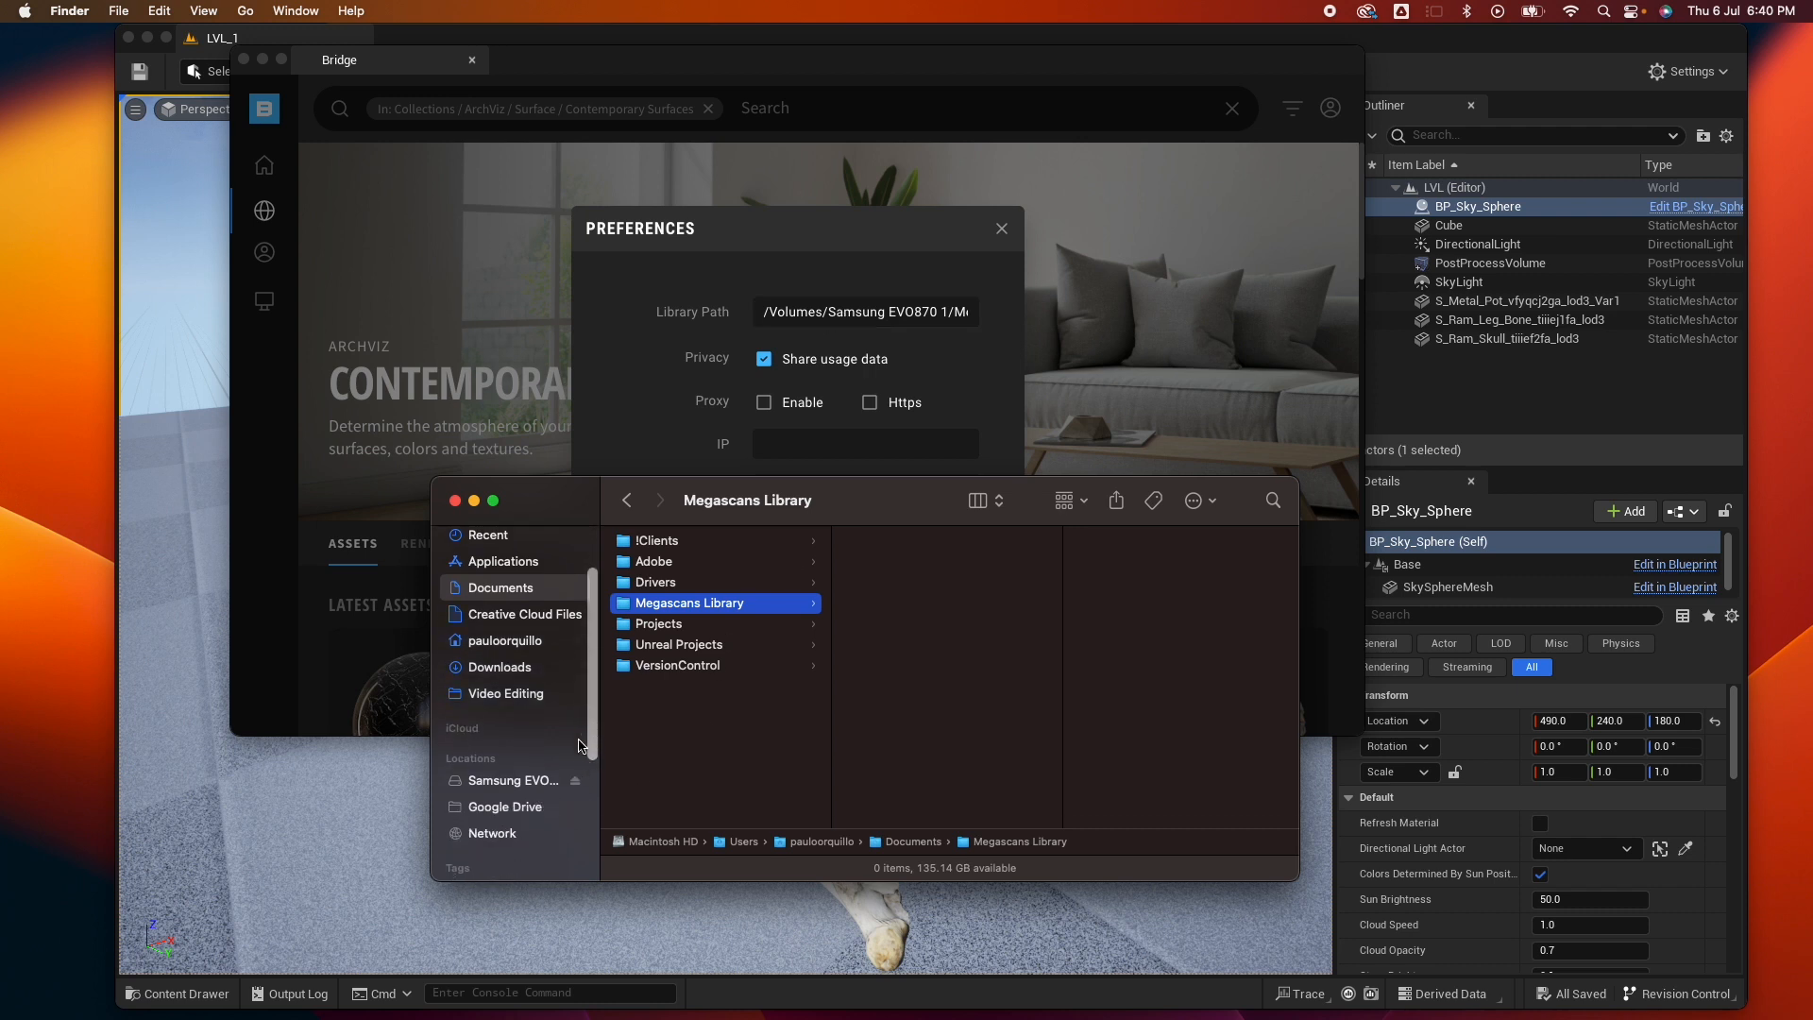
mouse_move(498, 787)
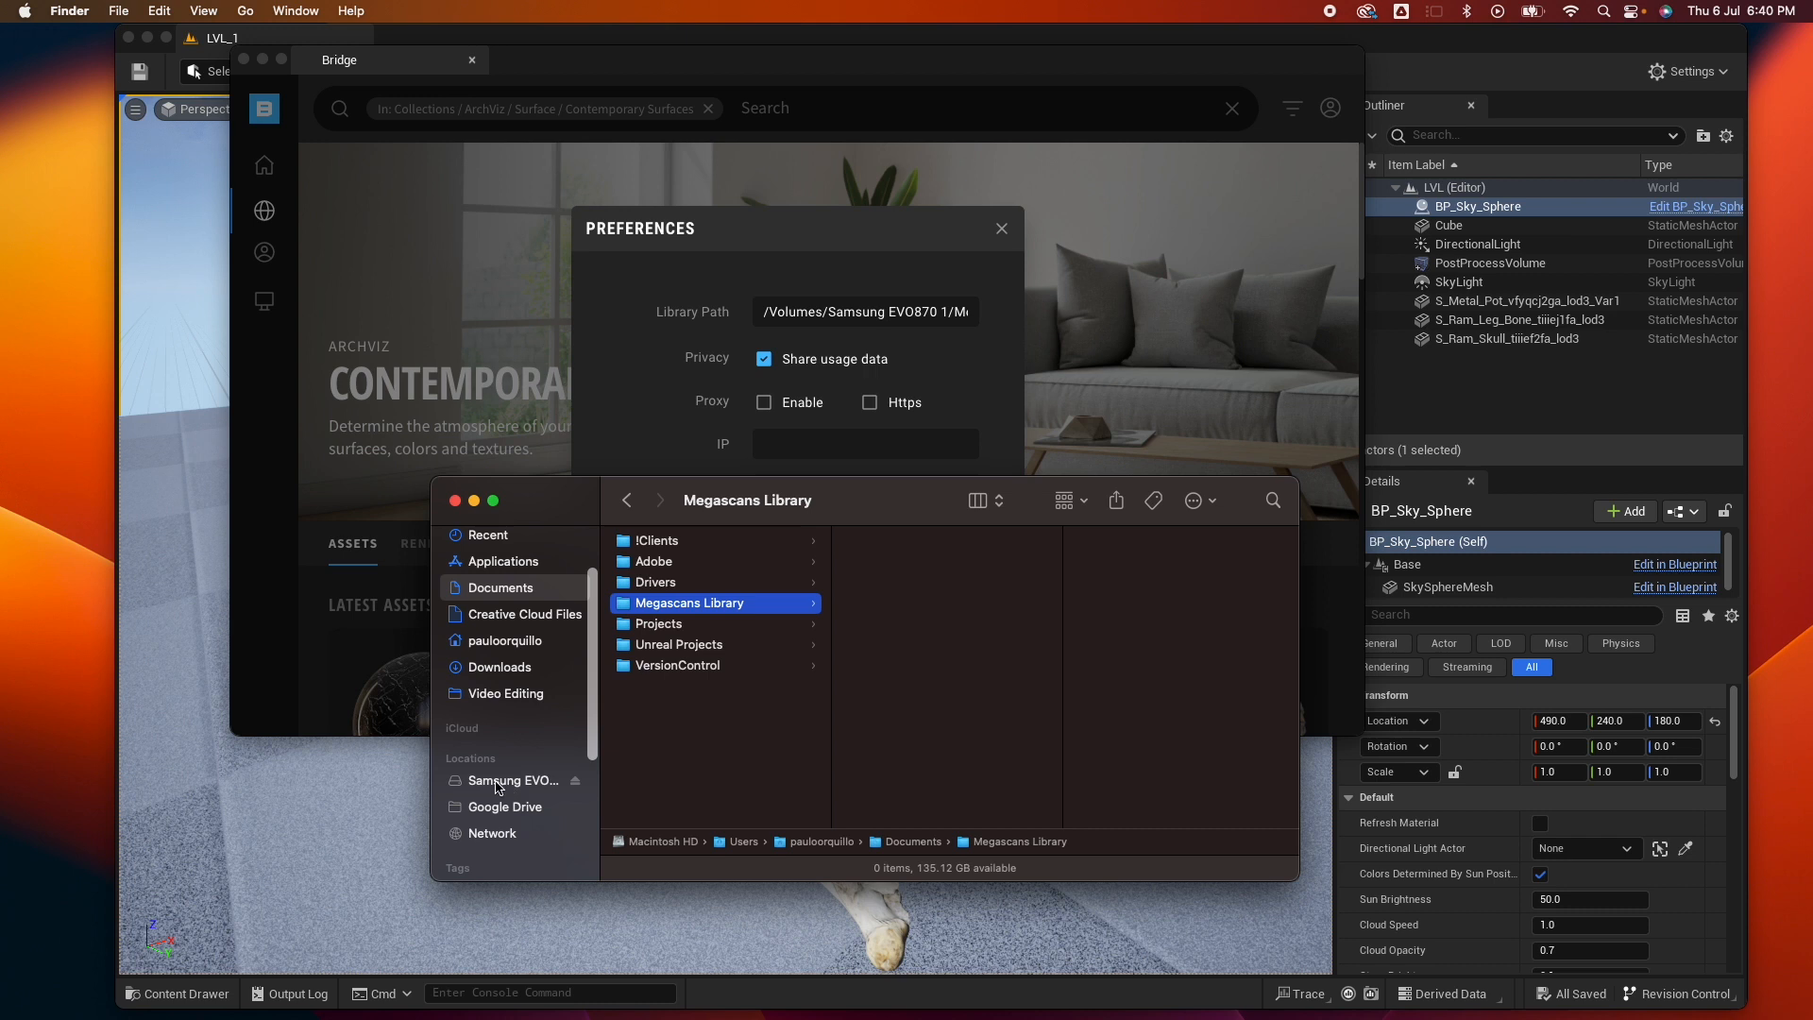
left_click(509, 781)
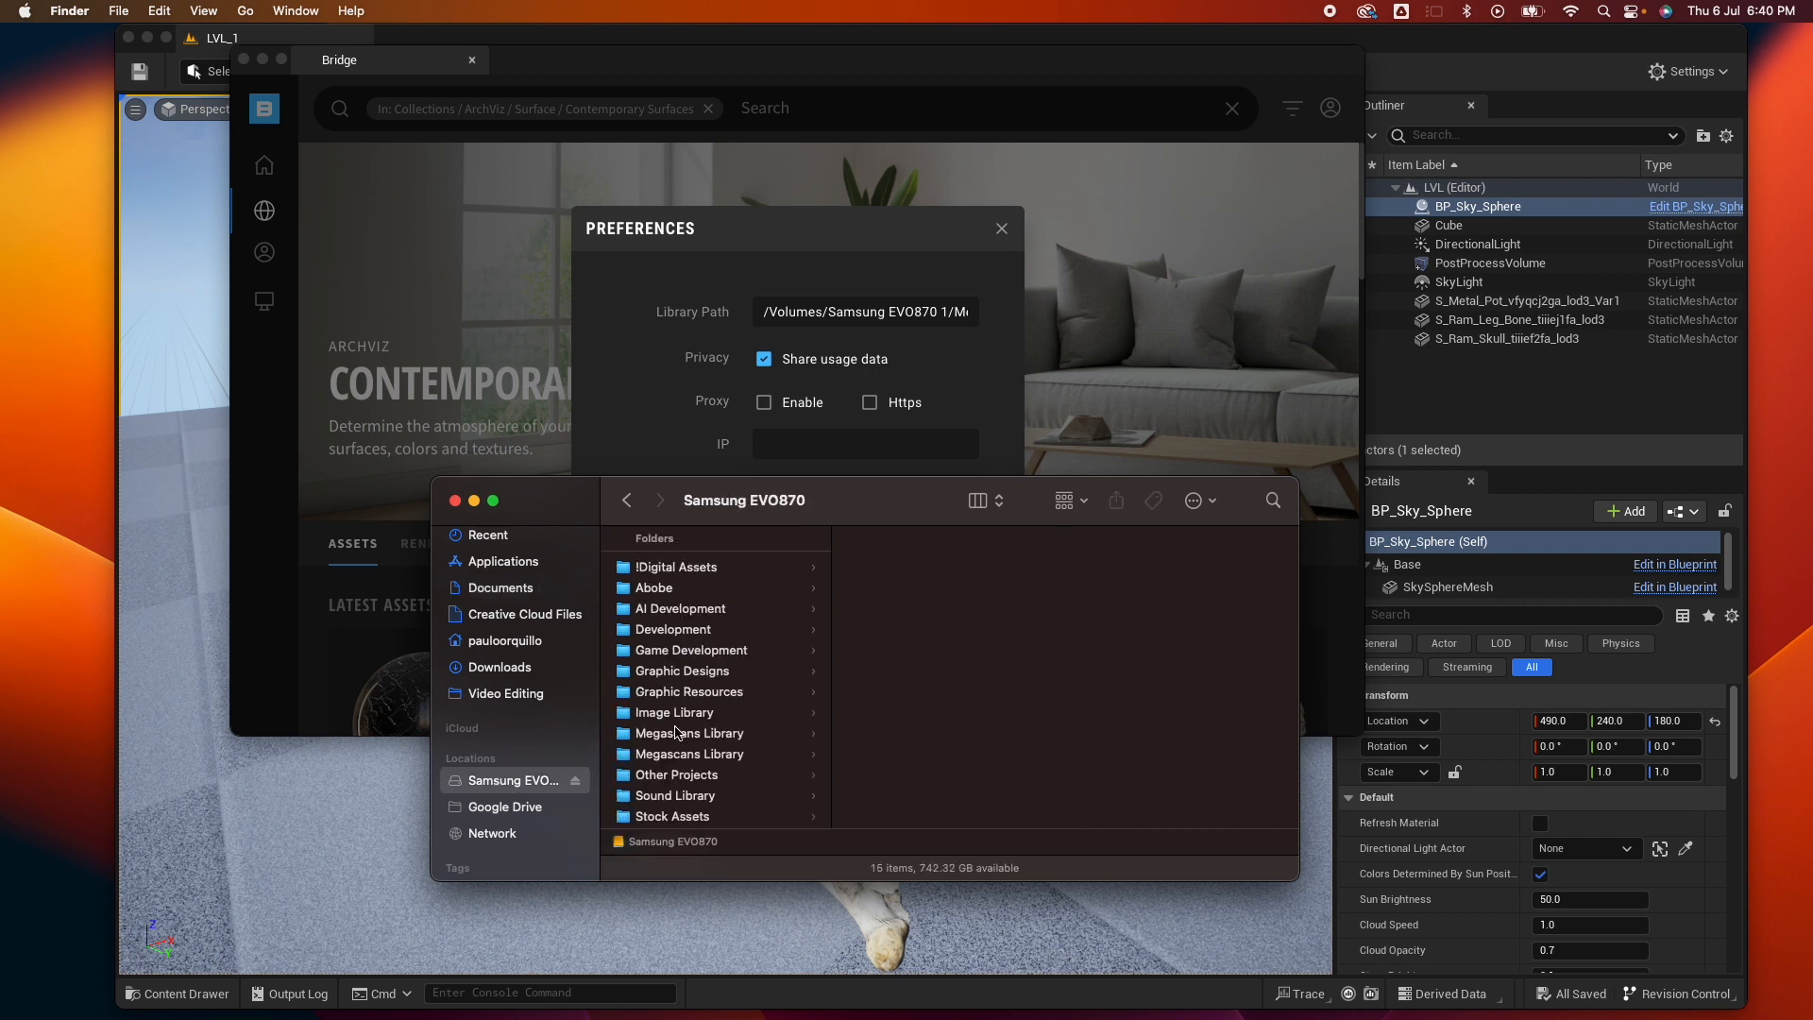
scroll("down", 3)
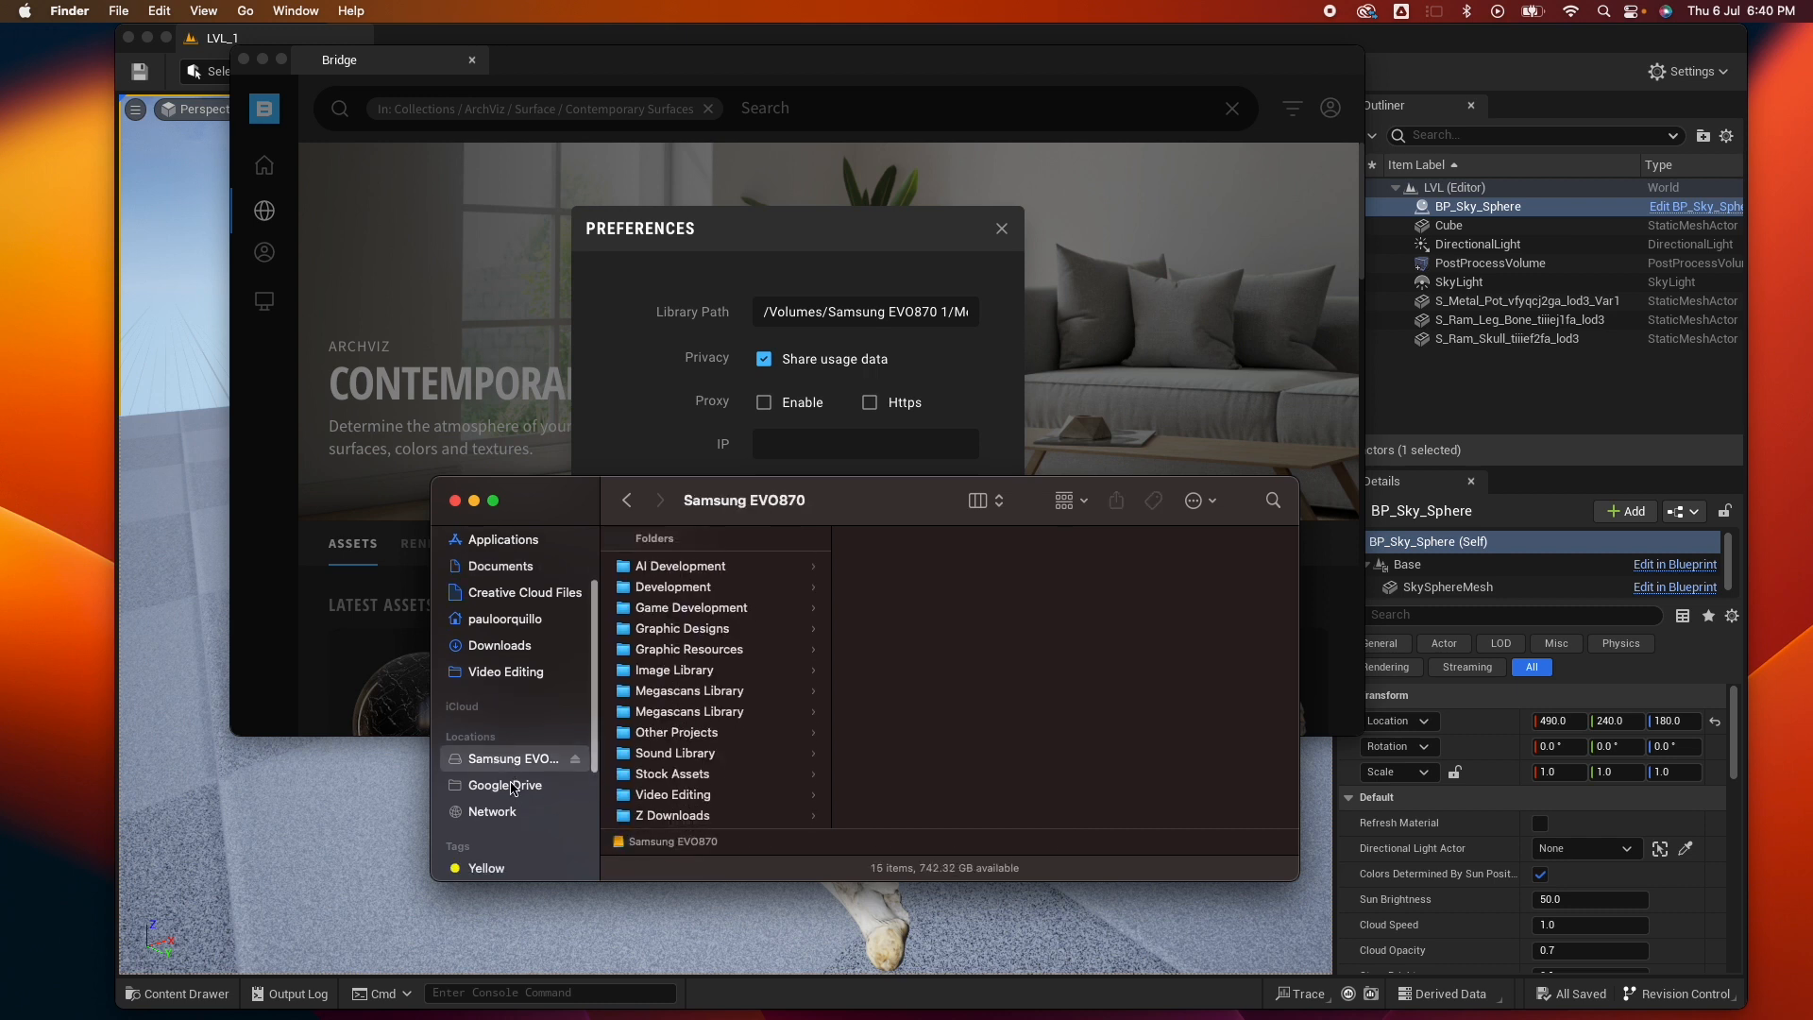
left_click(688, 711)
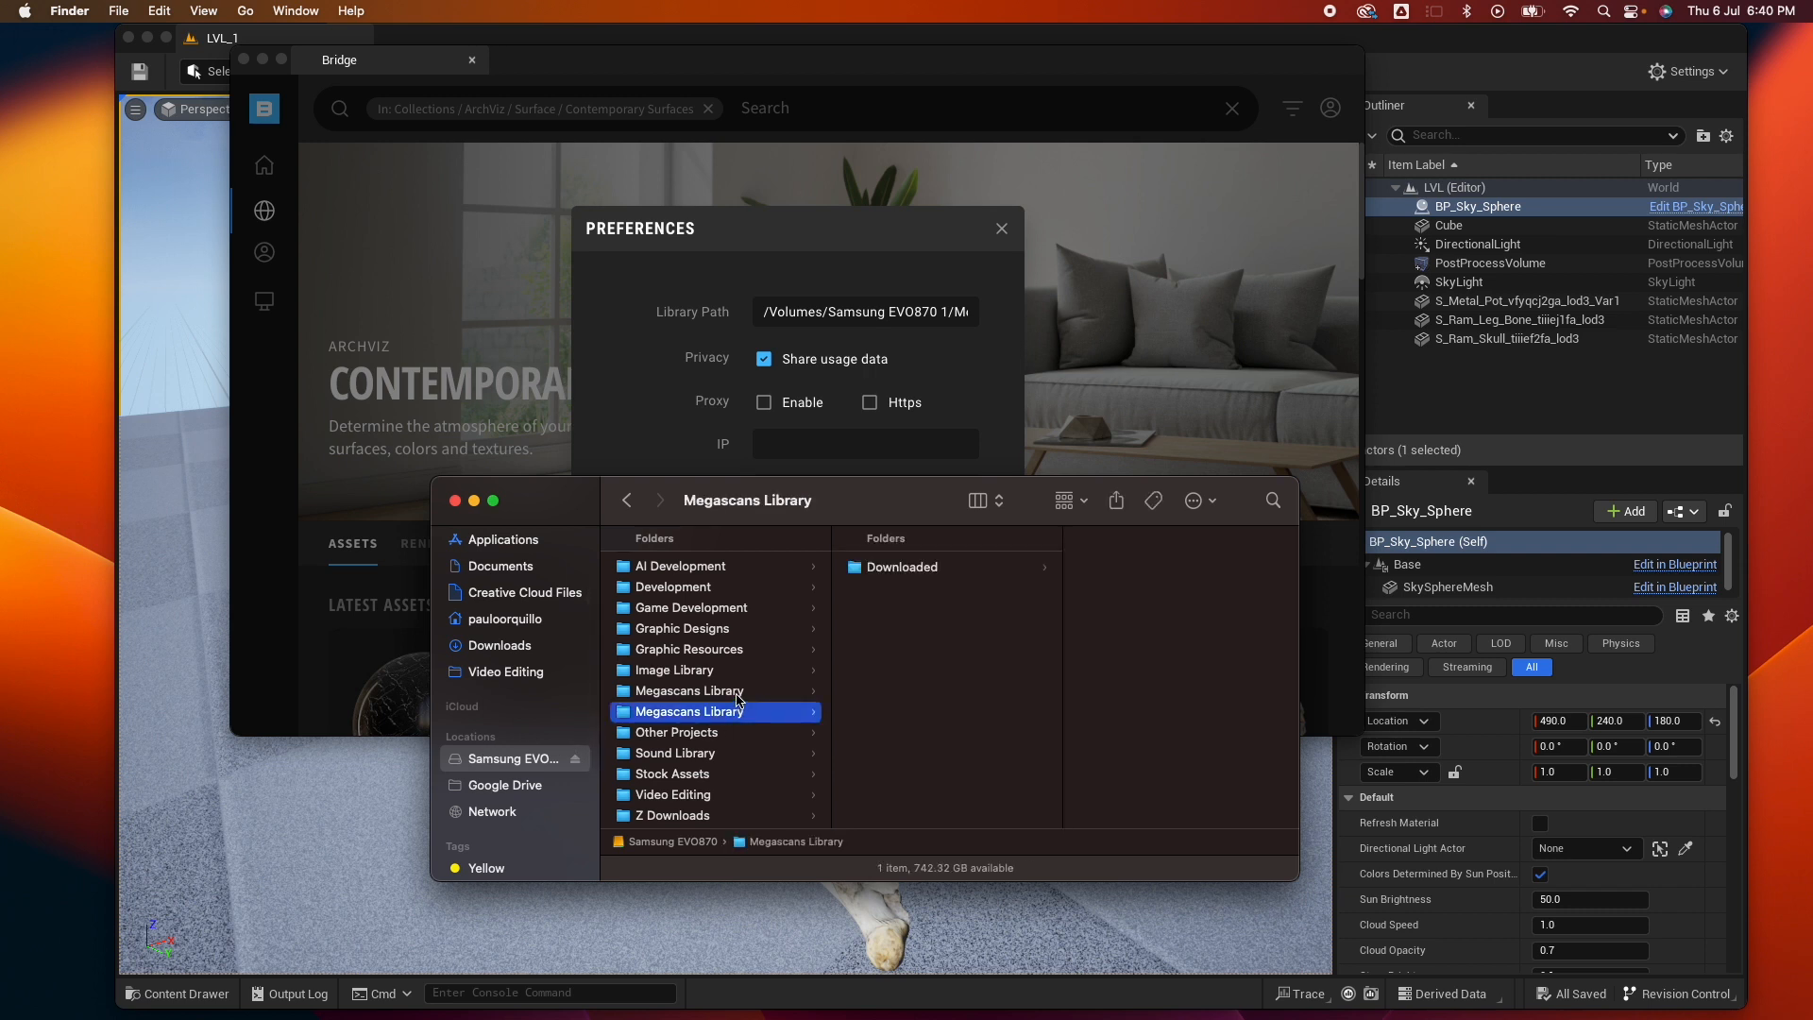
left_click(902, 567)
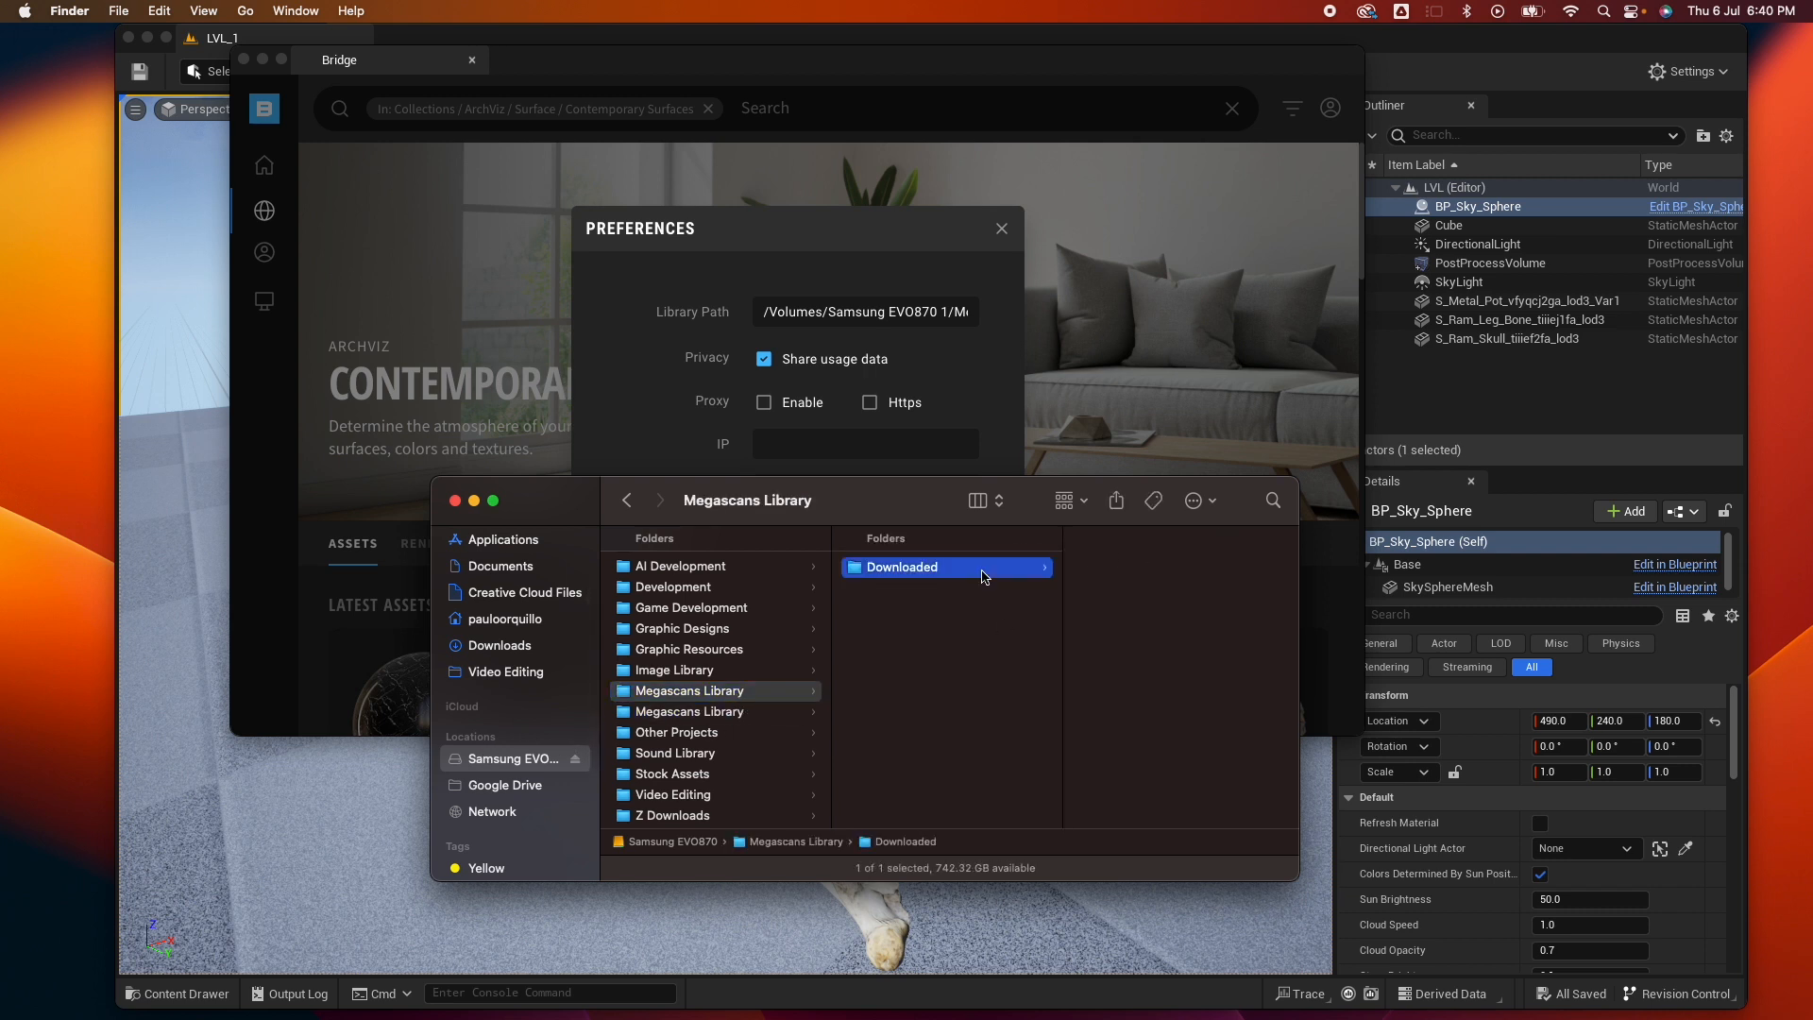
left_click(946, 567)
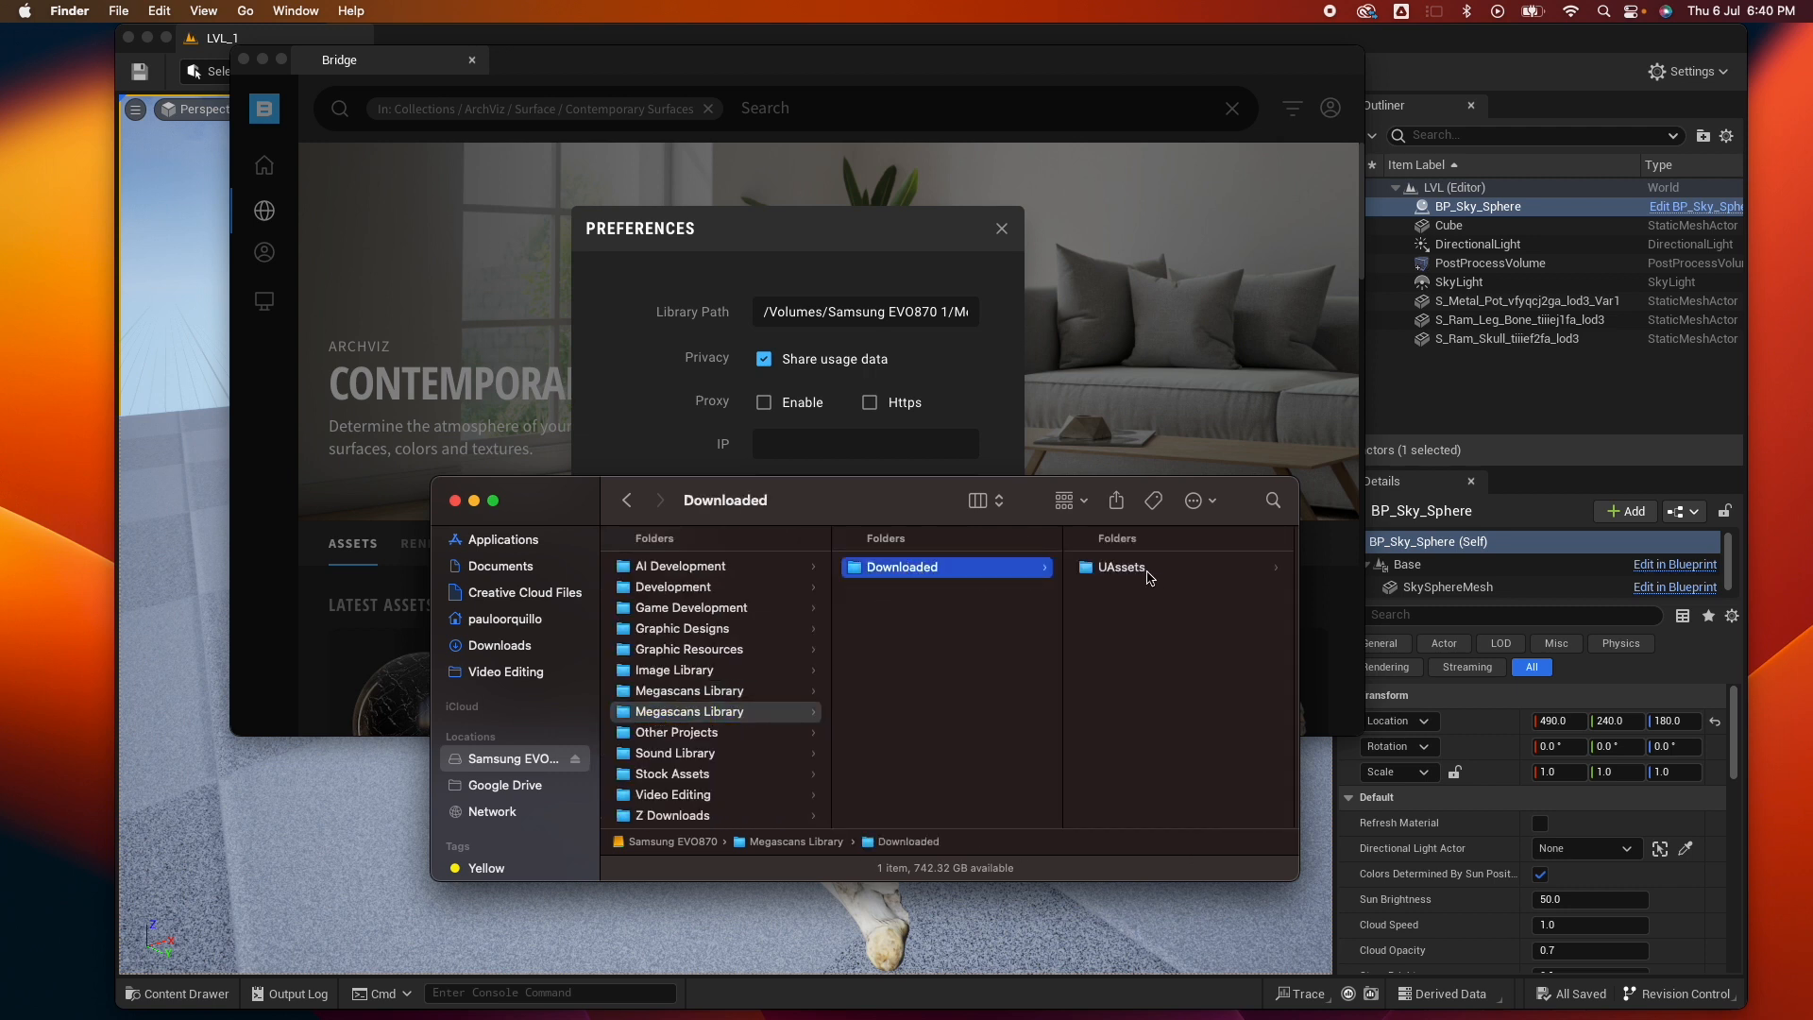
left_click(1119, 567)
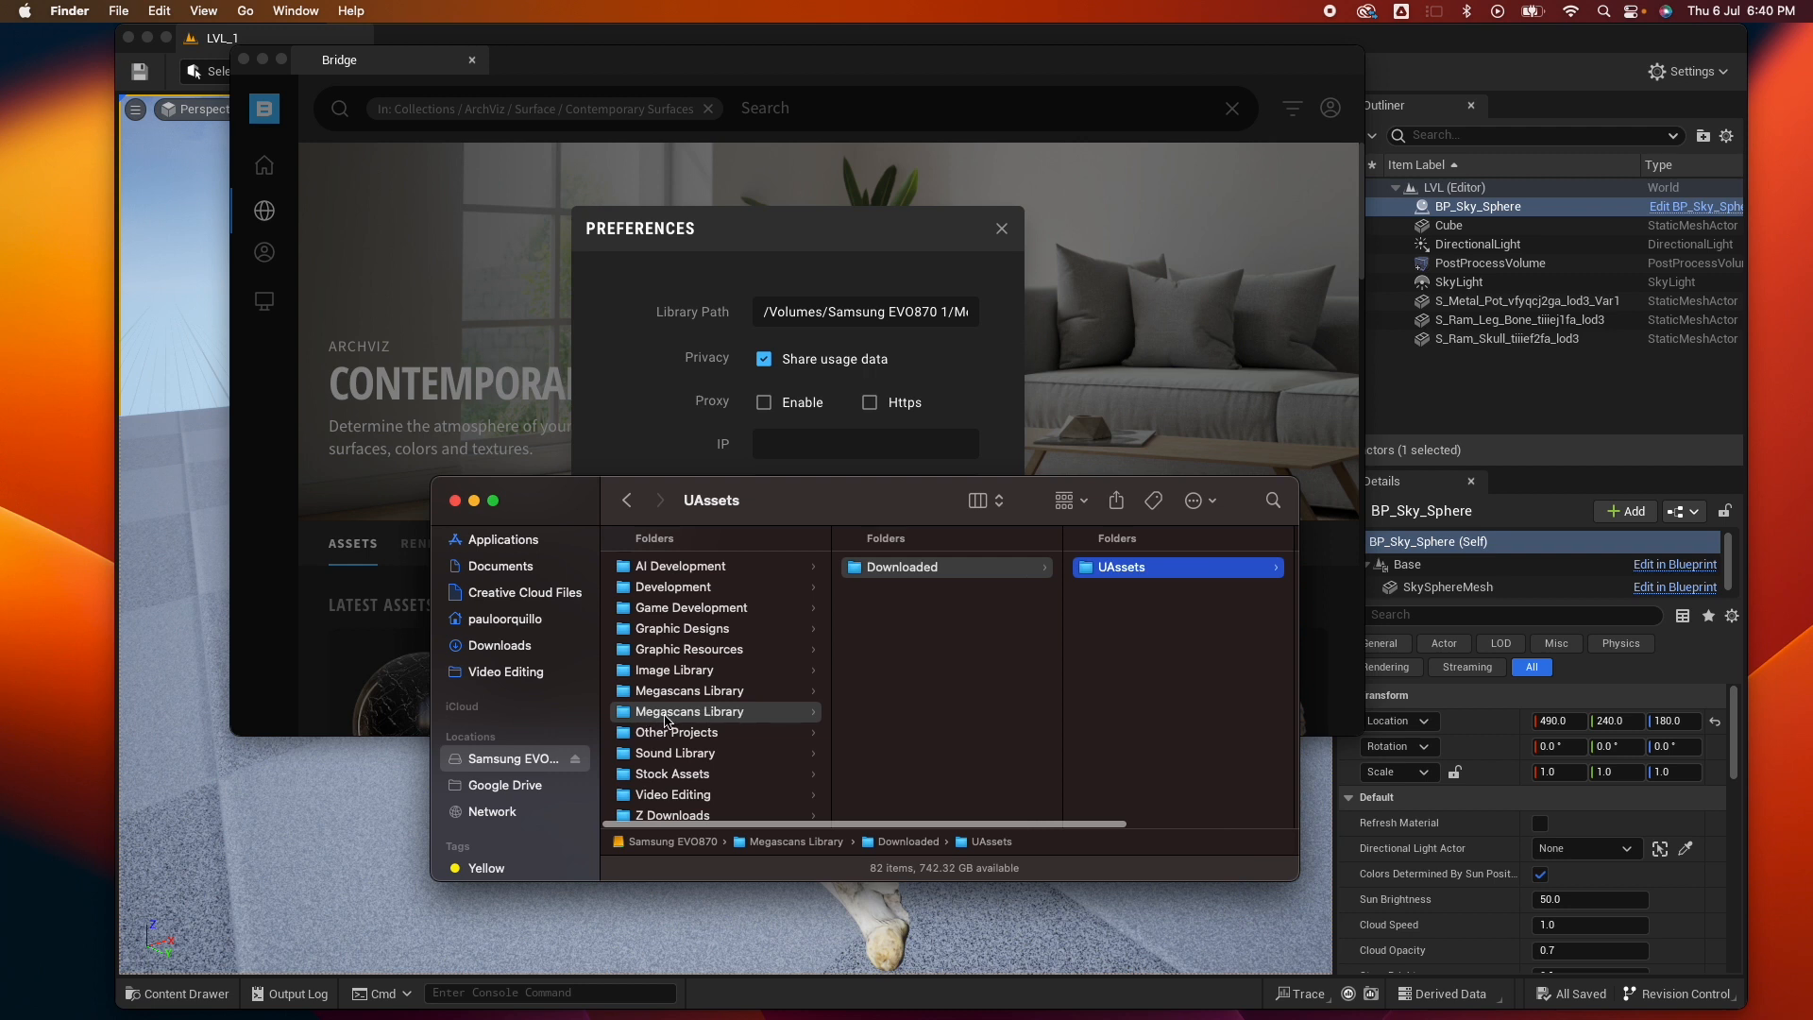
mouse_move(699, 706)
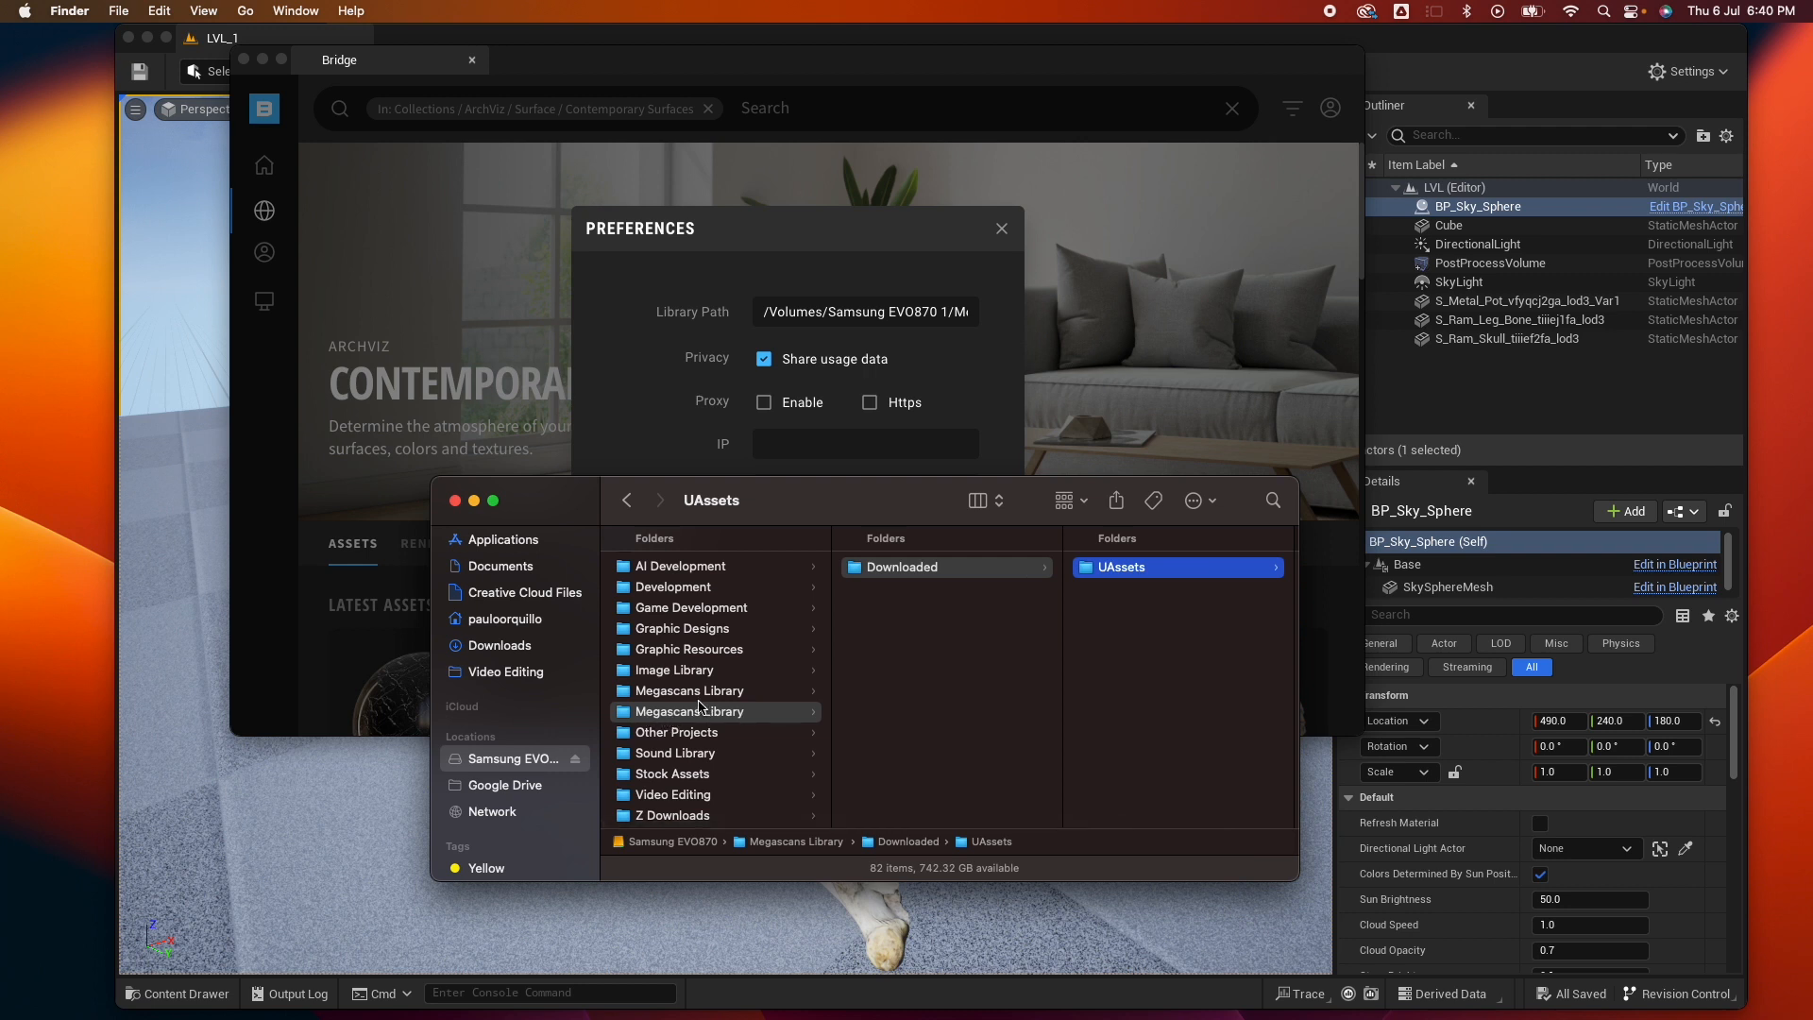
left_click(690, 691)
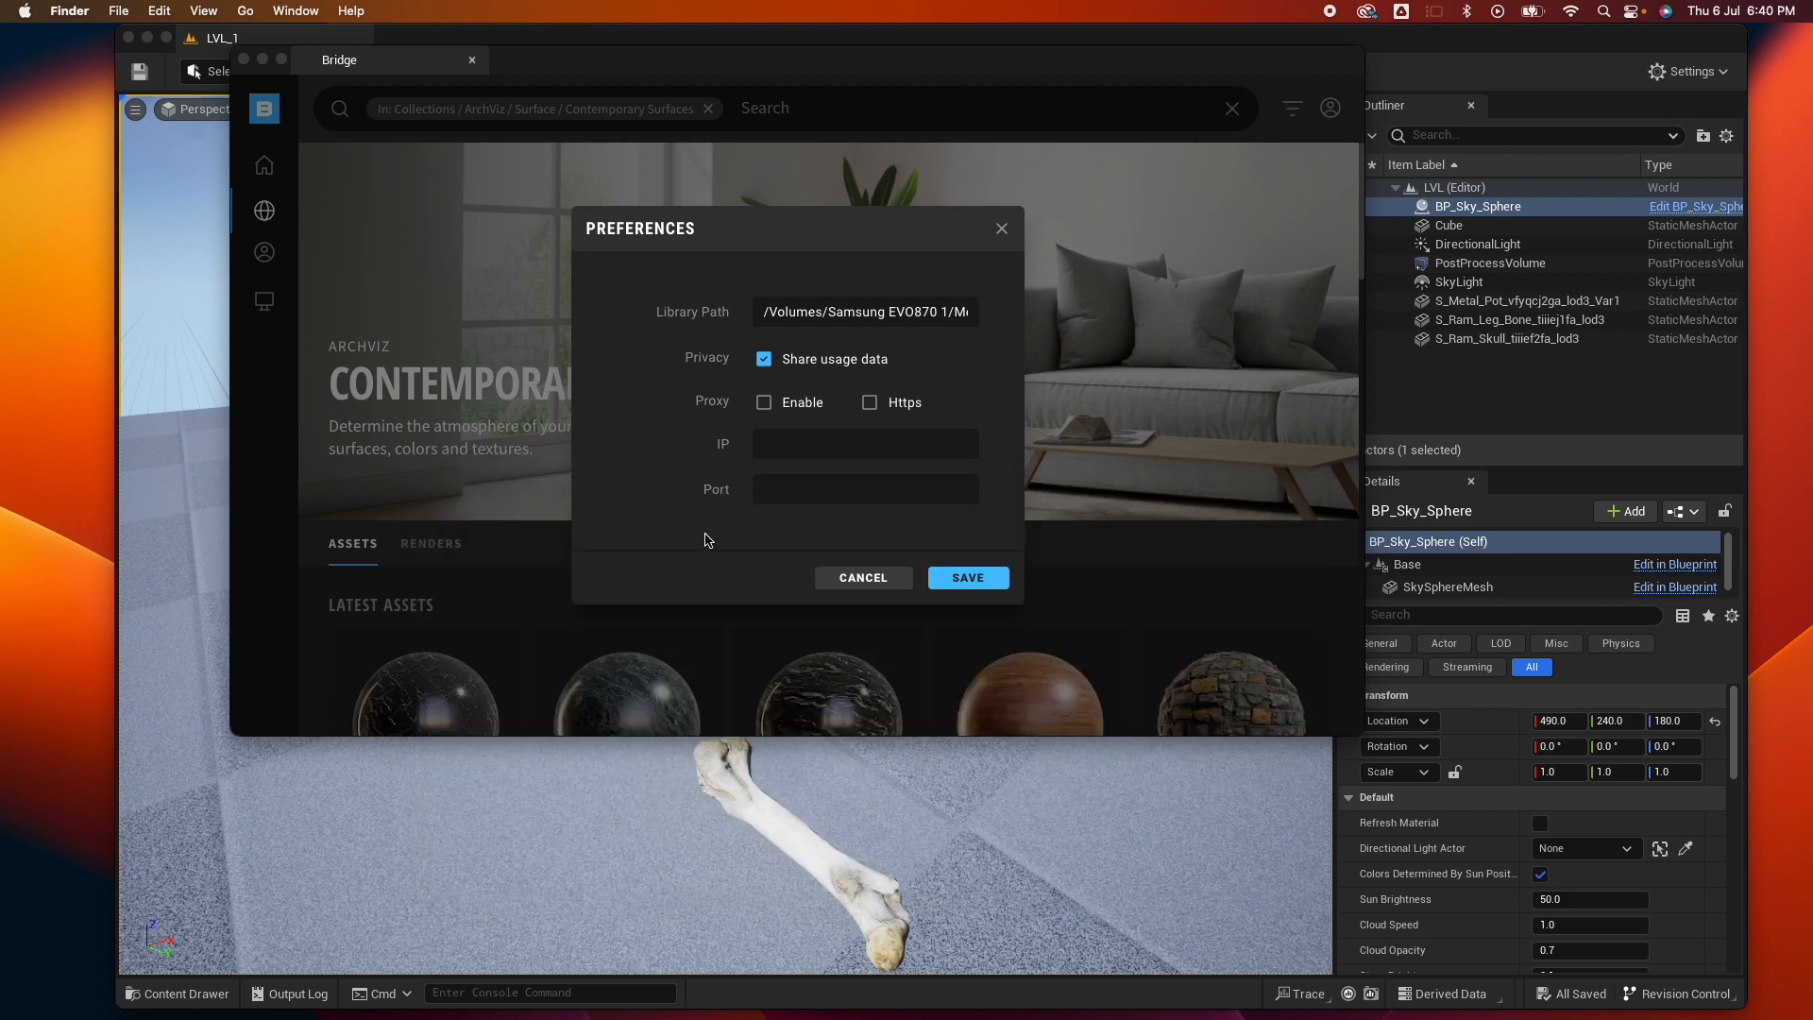
mouse_move(737, 531)
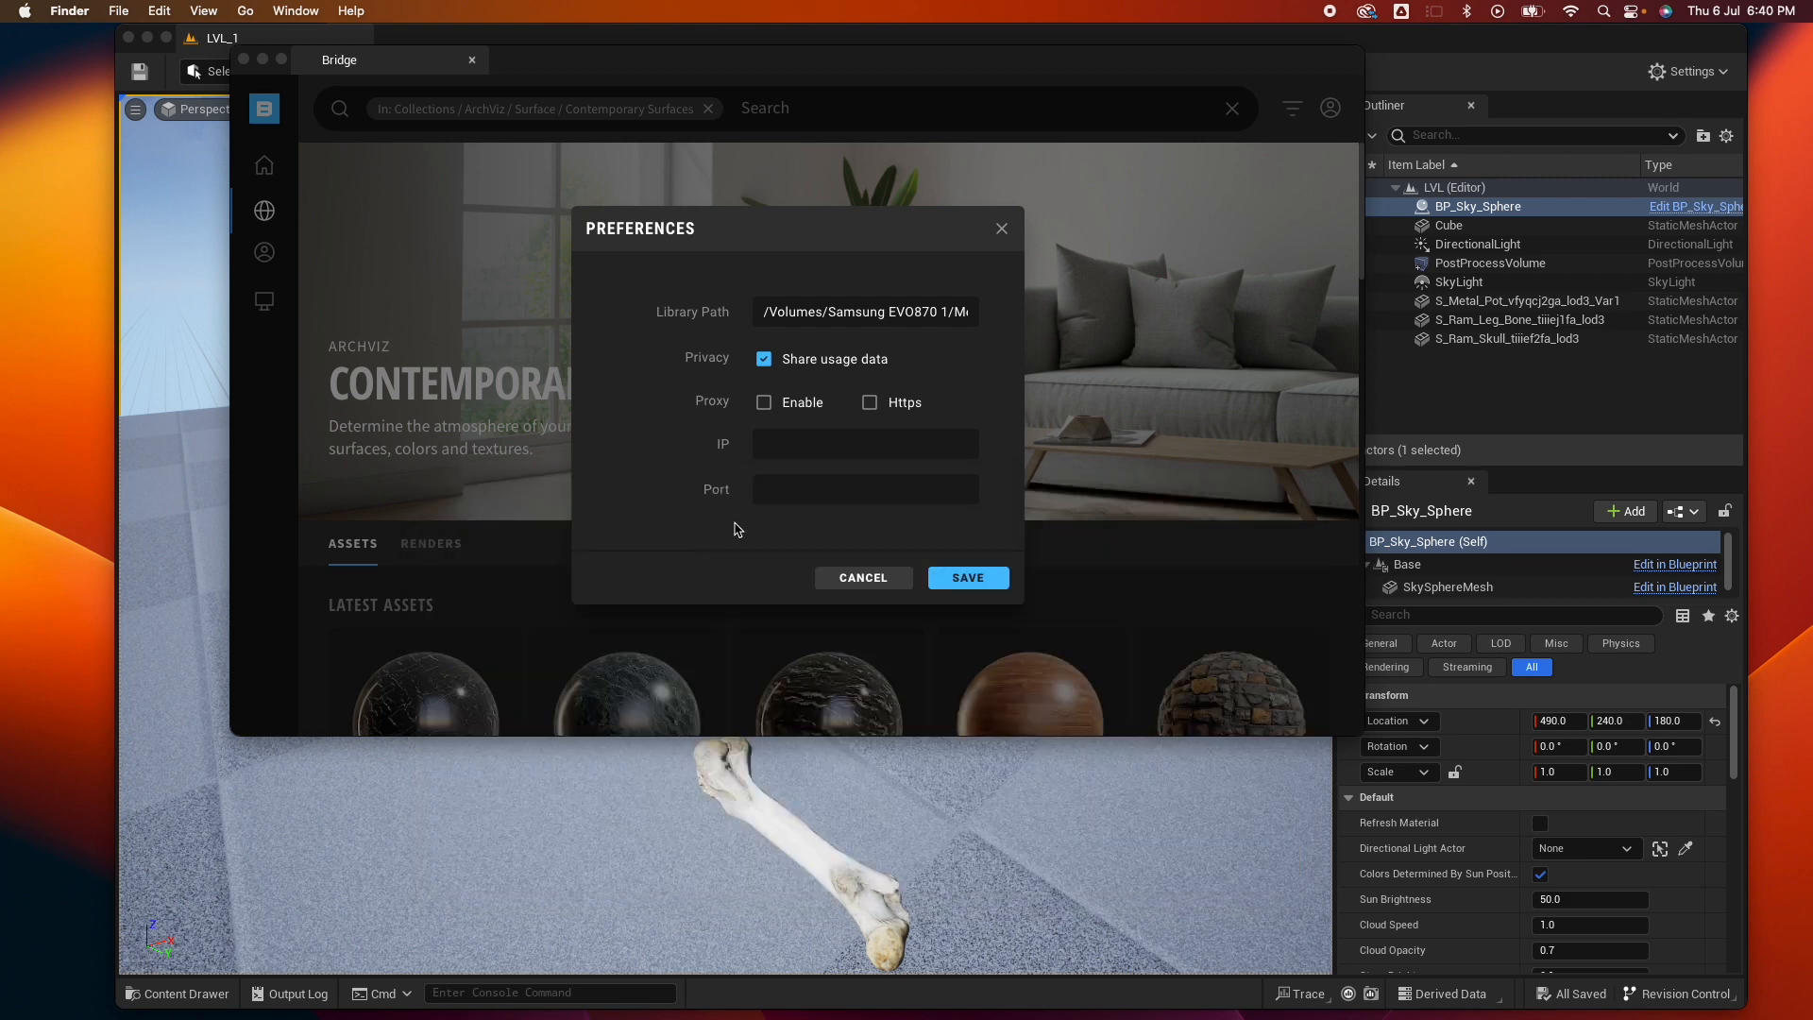